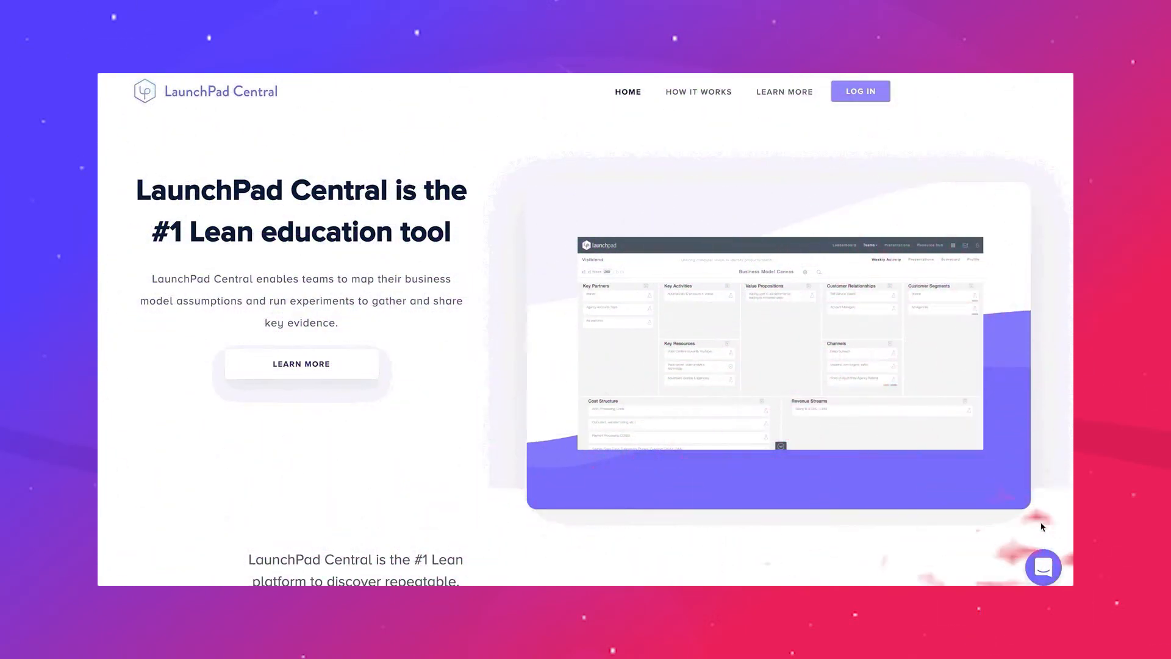
# Browse the Teams leaderboard and team metrics, then bring up the Instructors leaderboard tab.
pyautogui.scroll(-3)
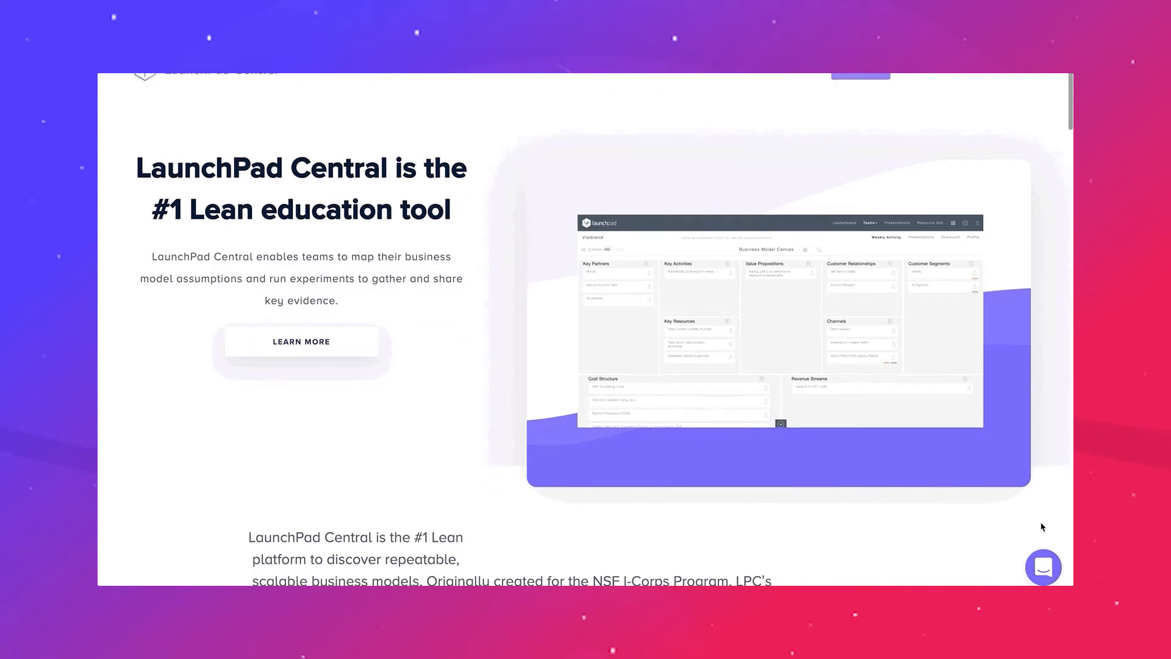
pyautogui.scroll(-3)
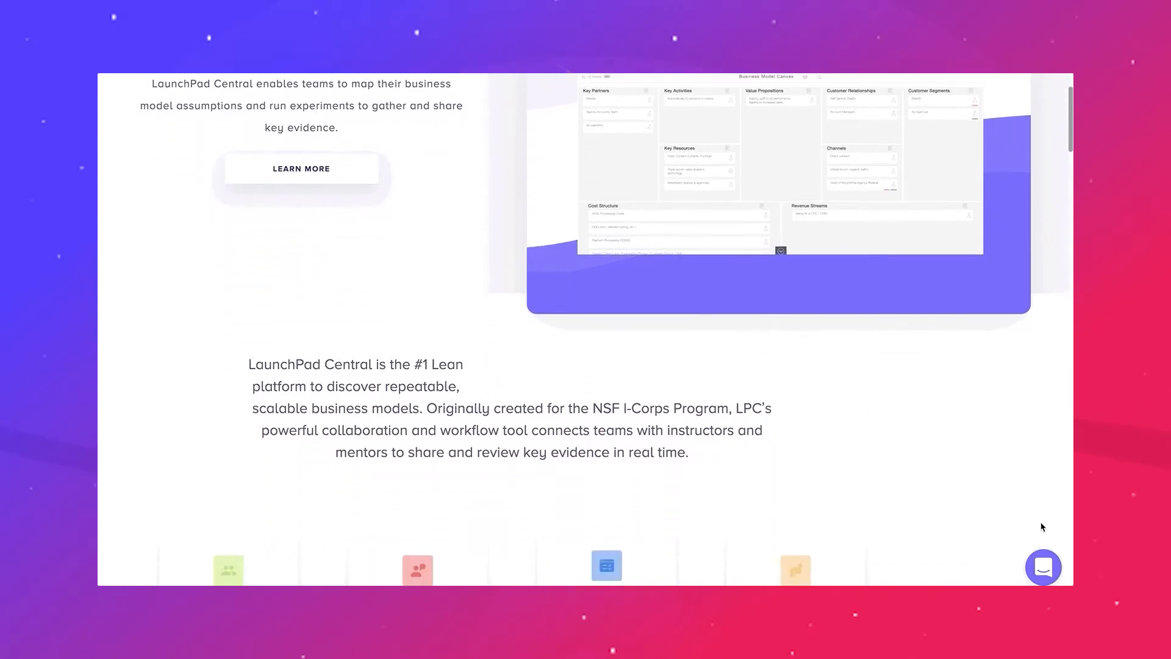
pyautogui.scroll(-3)
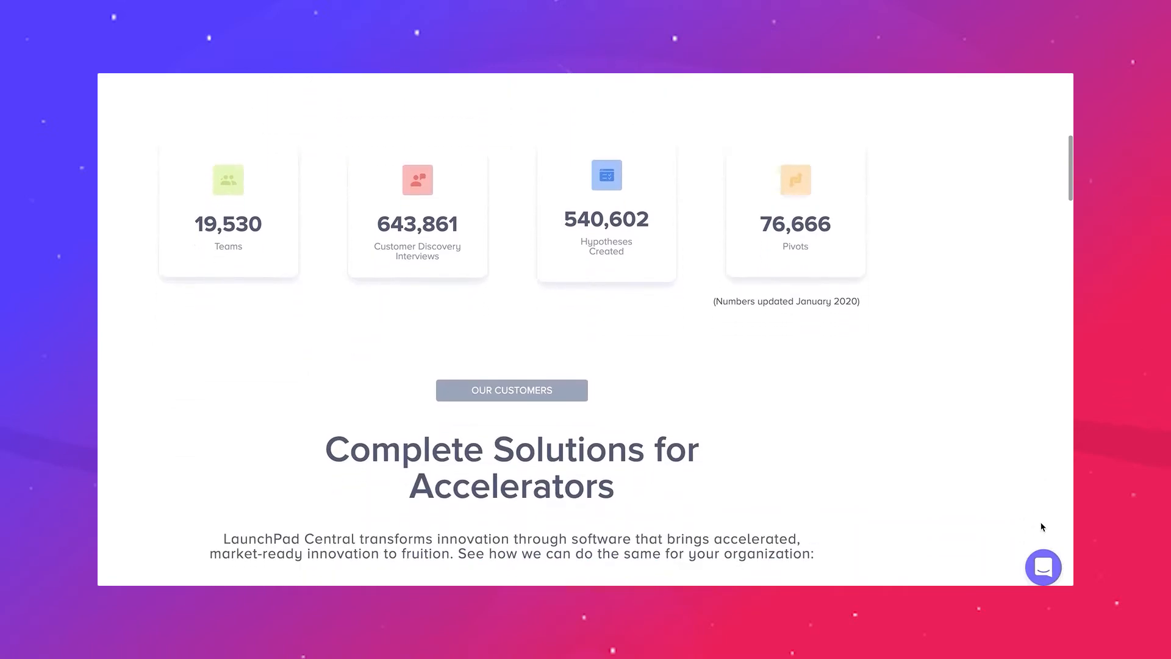
pyautogui.scroll(-3)
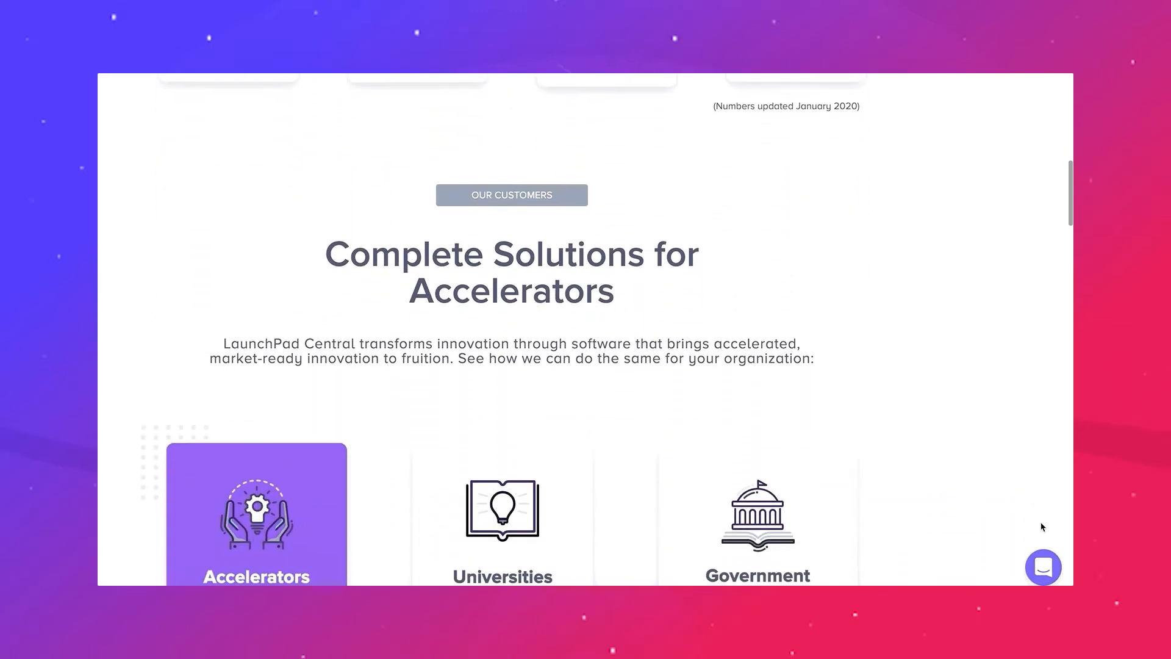
pyautogui.scroll(-3)
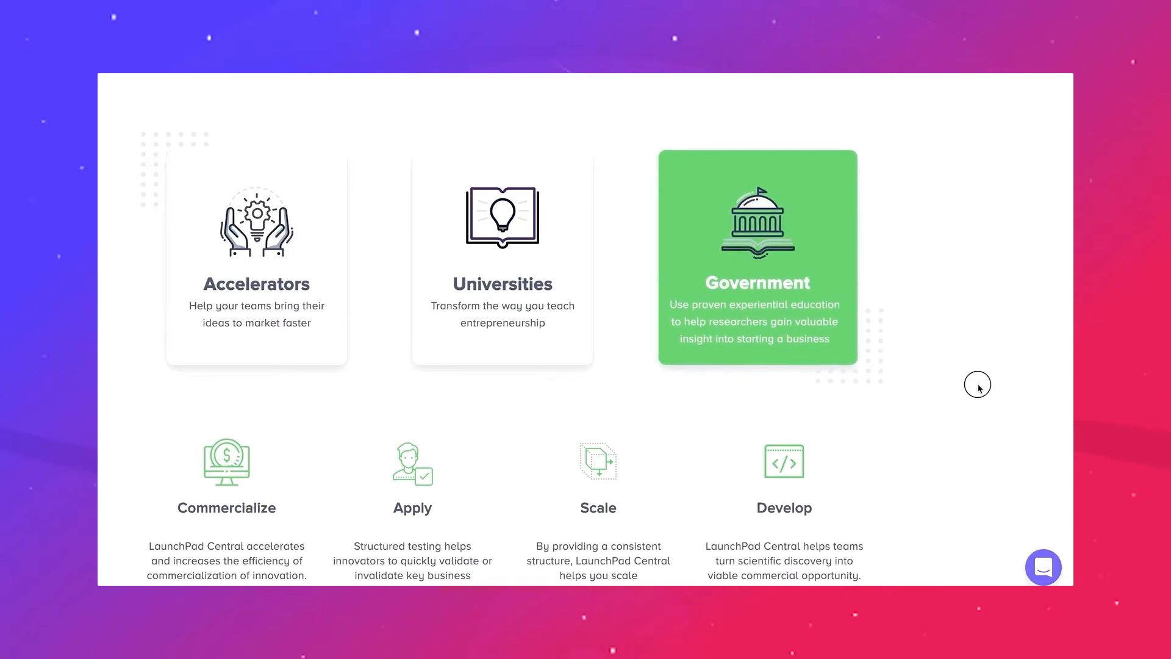
pyautogui.scroll(-3)
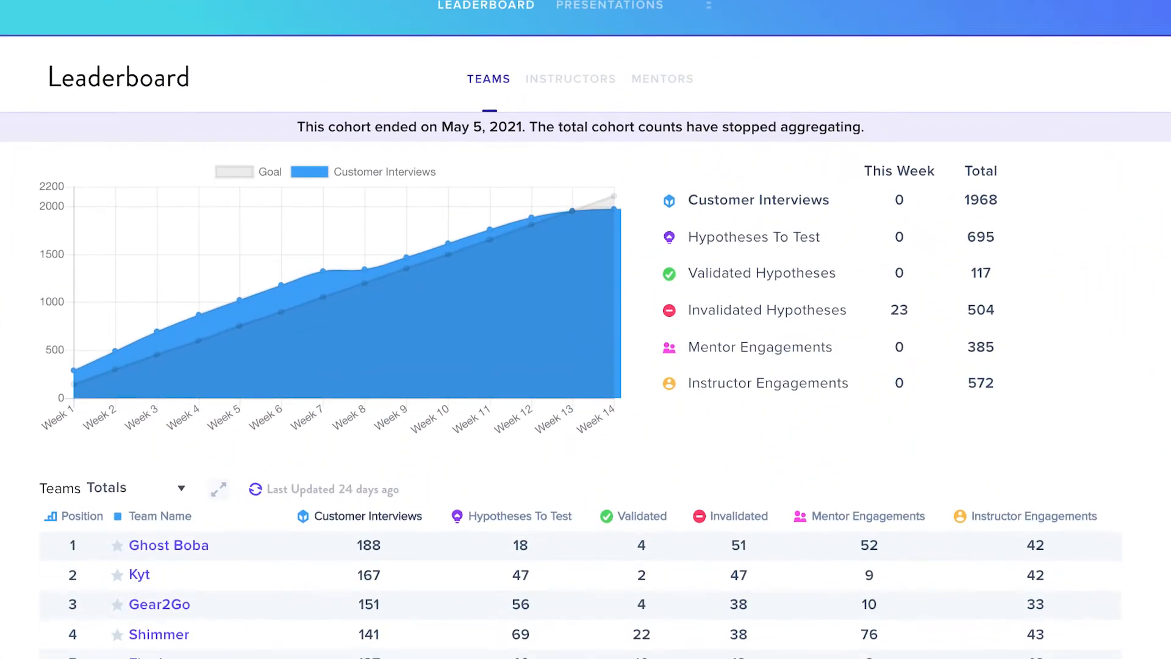
pyautogui.scroll(-3)
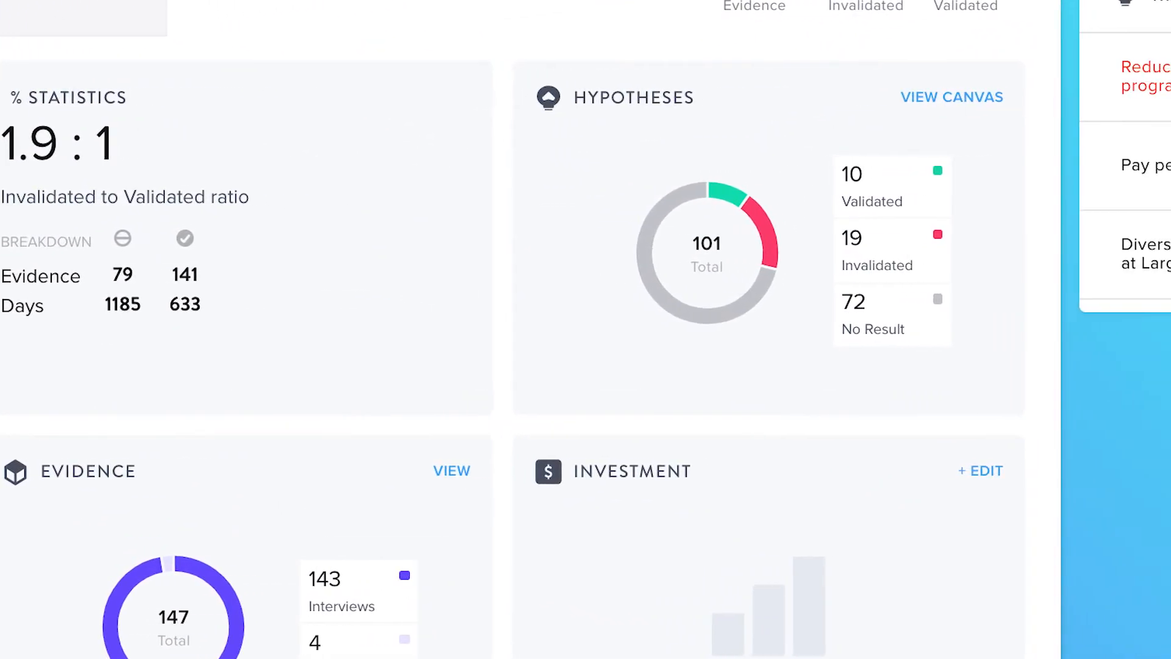
pyautogui.scroll(-3)
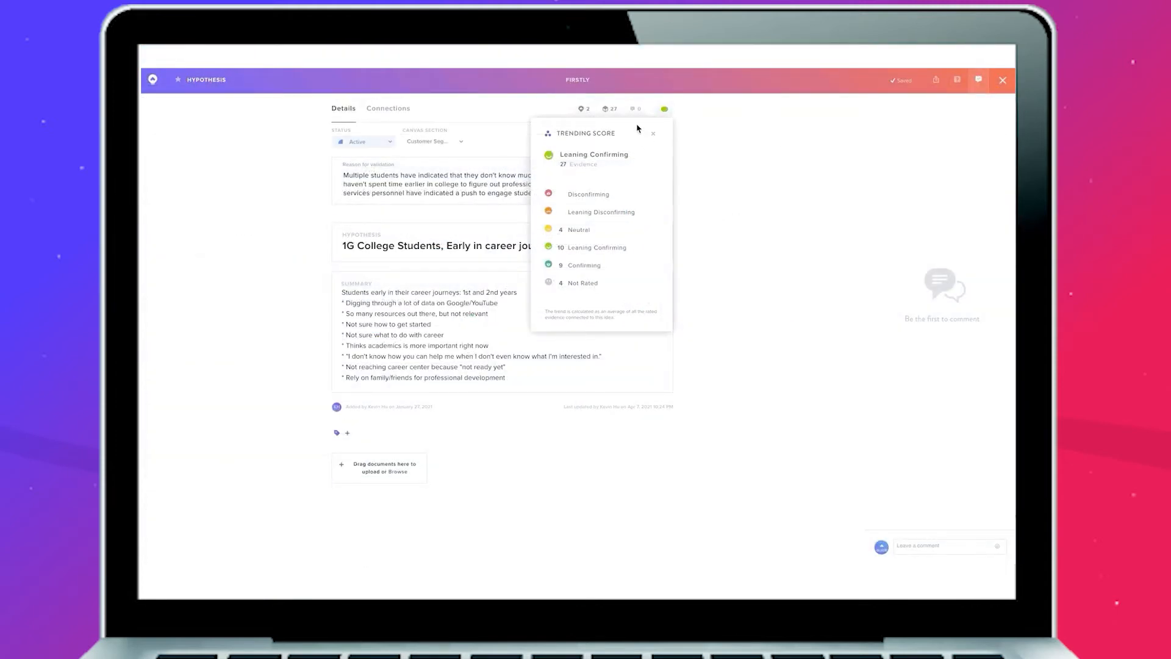
pyautogui.click(1003, 80)
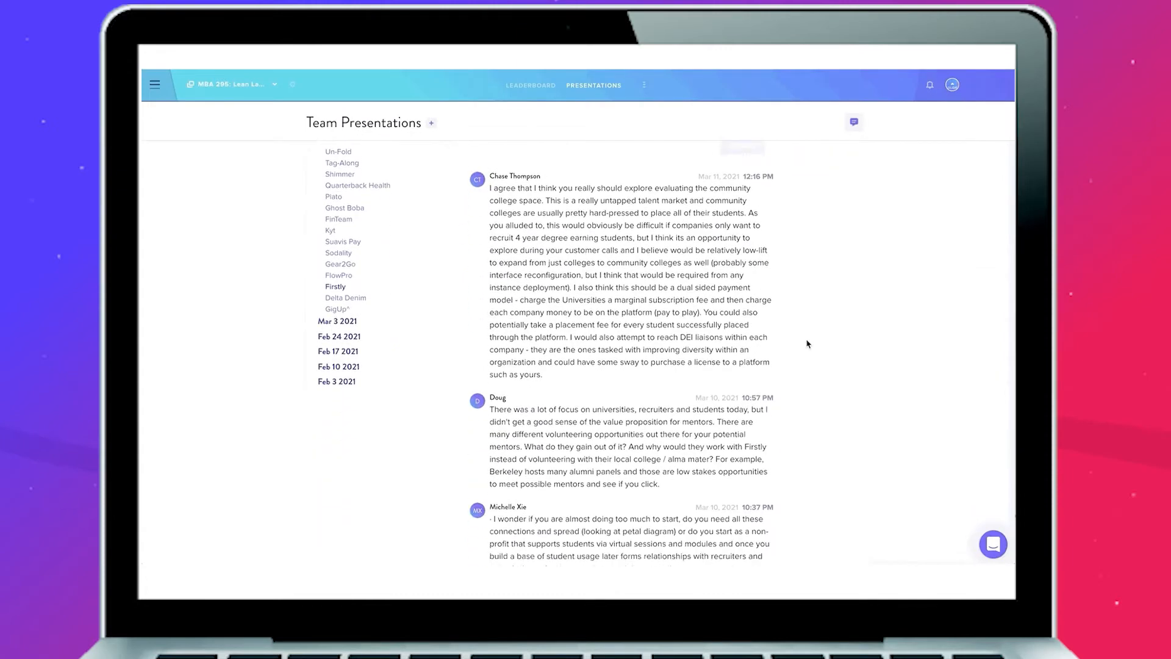
pyautogui.click(530, 86)
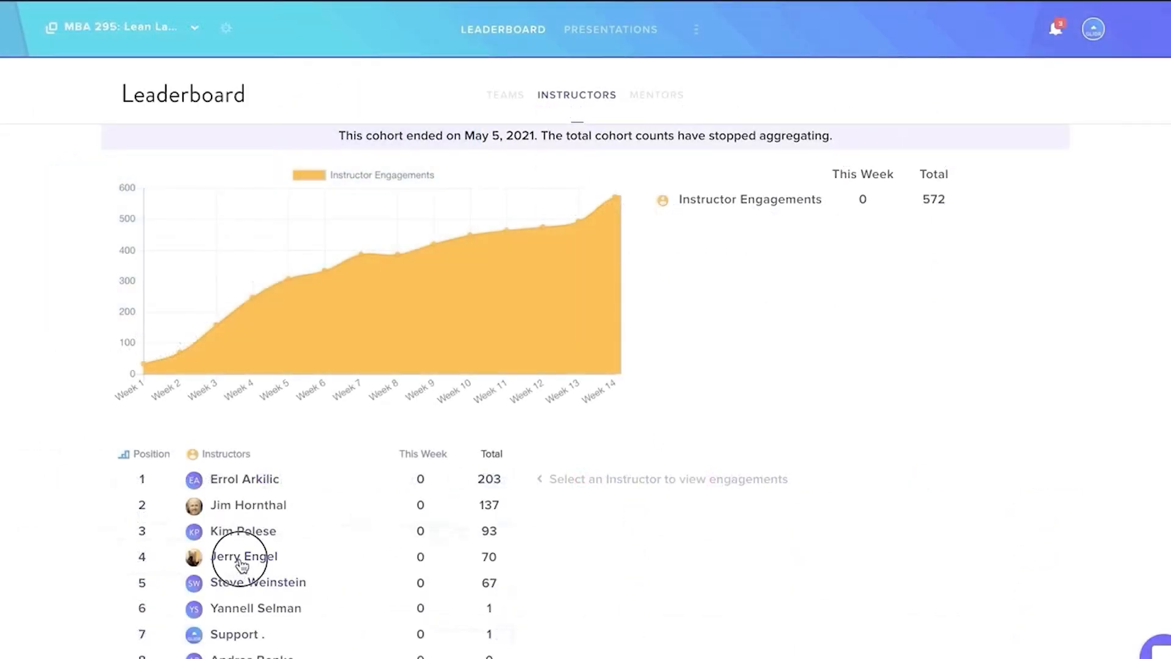
# Review the fourth-ranked instructor's and fifth-ranked mentor's engagements on the Leaderboard.
pyautogui.click(244, 556)
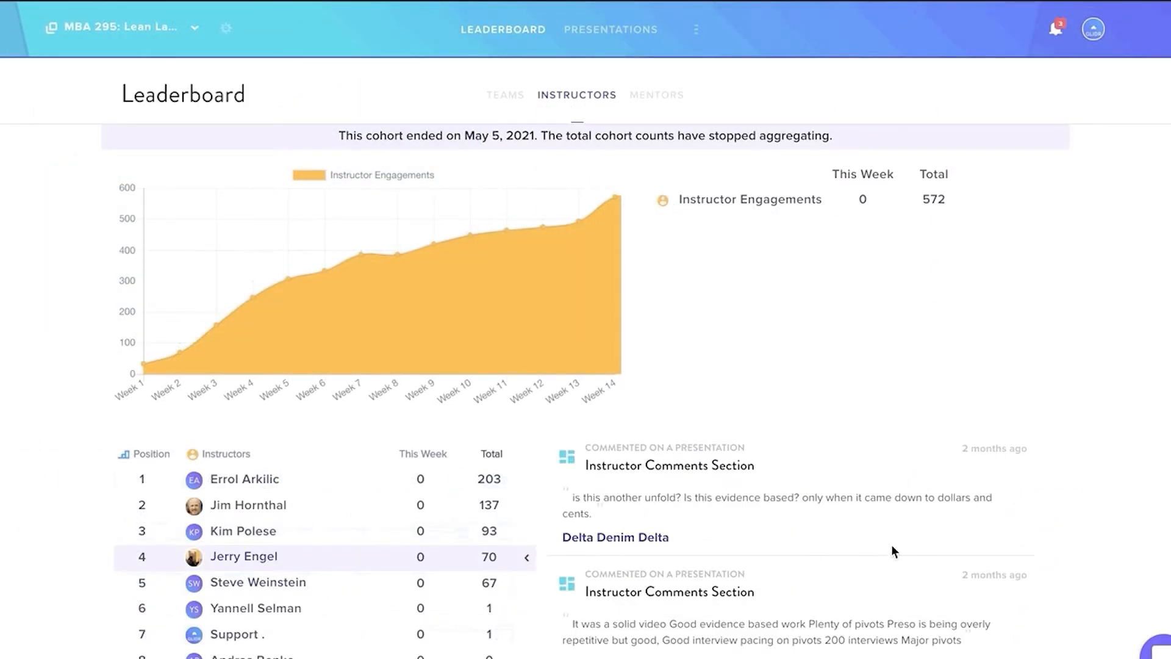
pyautogui.click(656, 95)
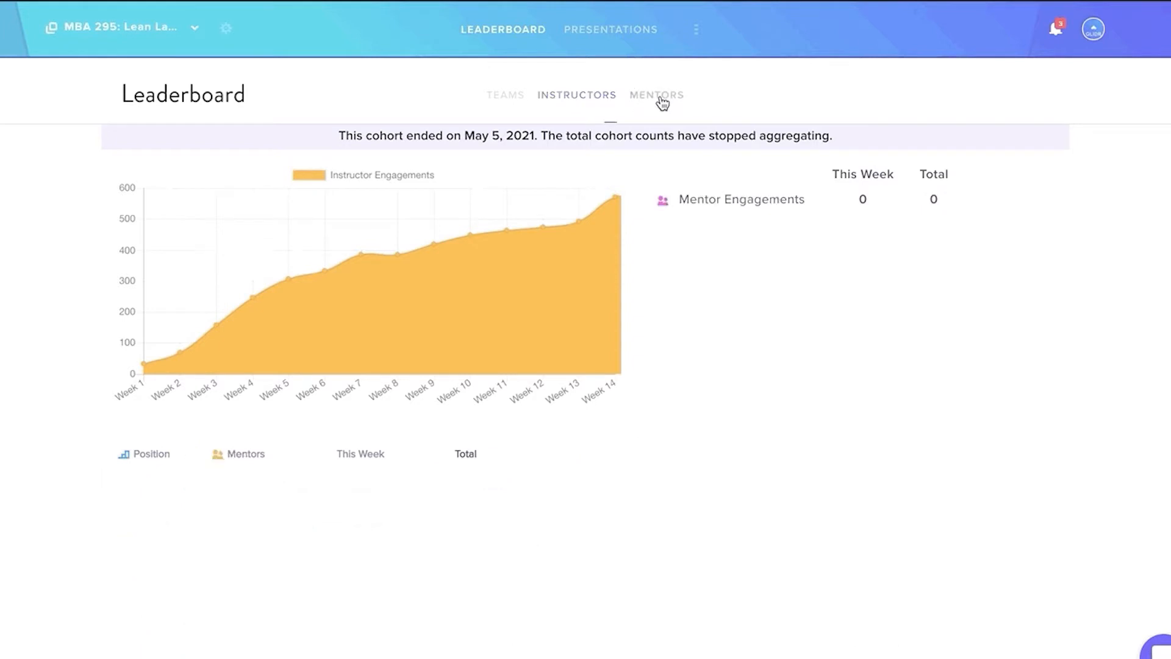
pyautogui.click(656, 96)
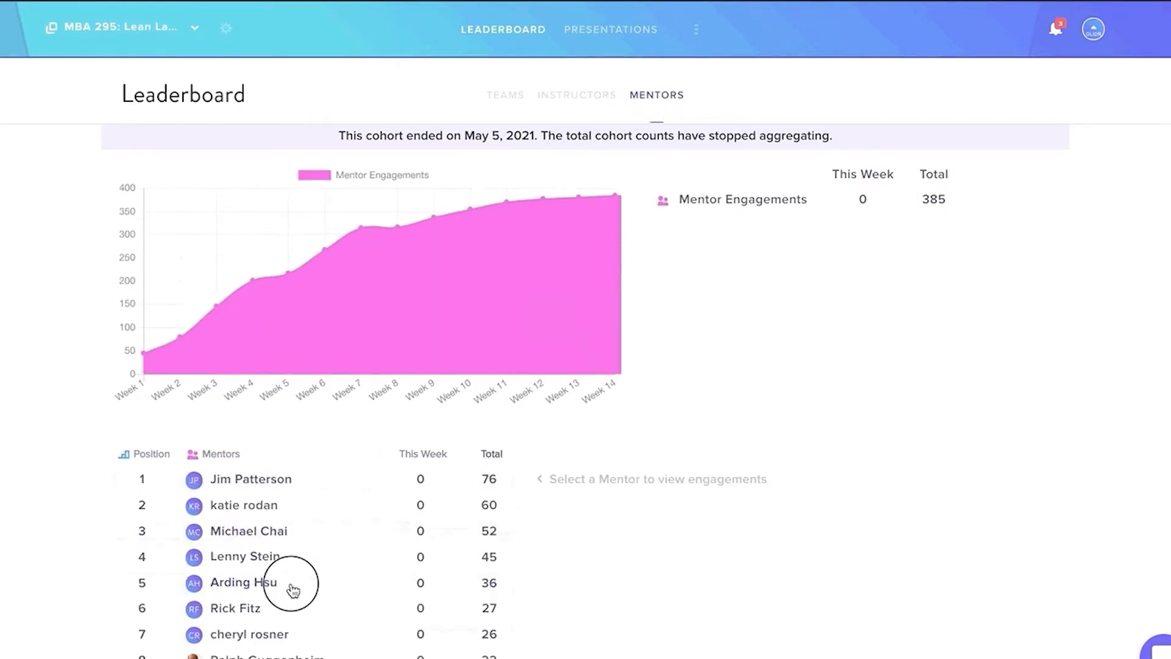
pyautogui.click(242, 583)
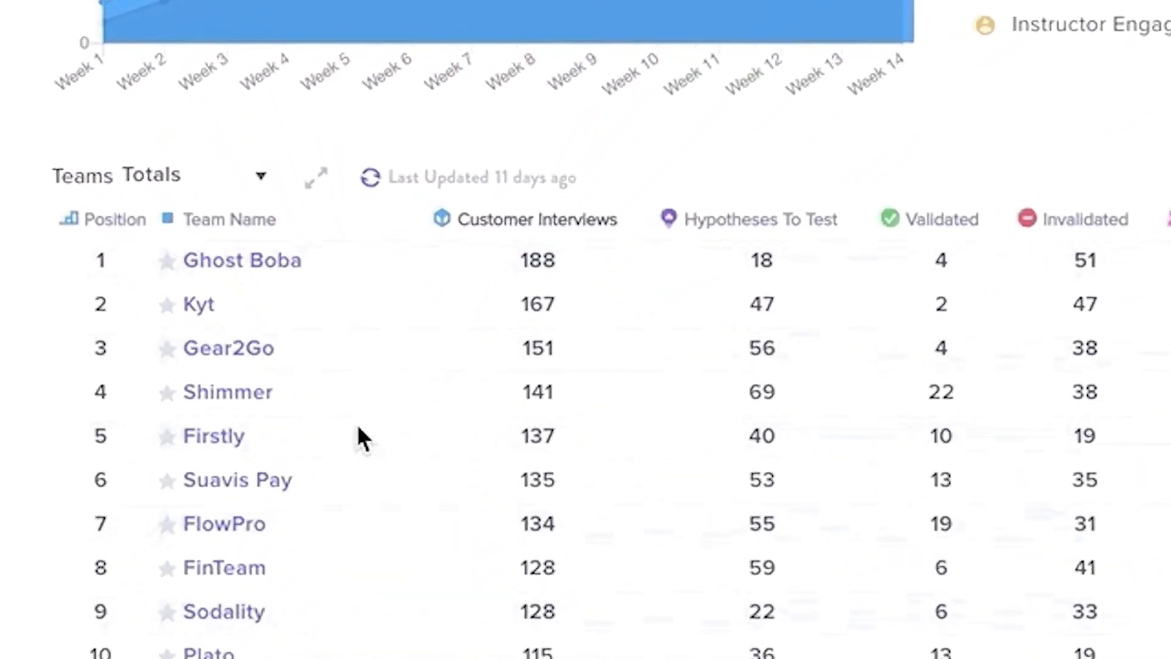
# View Firstly's week 6 canvas, inspecting the 1G College Students hypothesis and its trending score.
pyautogui.click(213, 436)
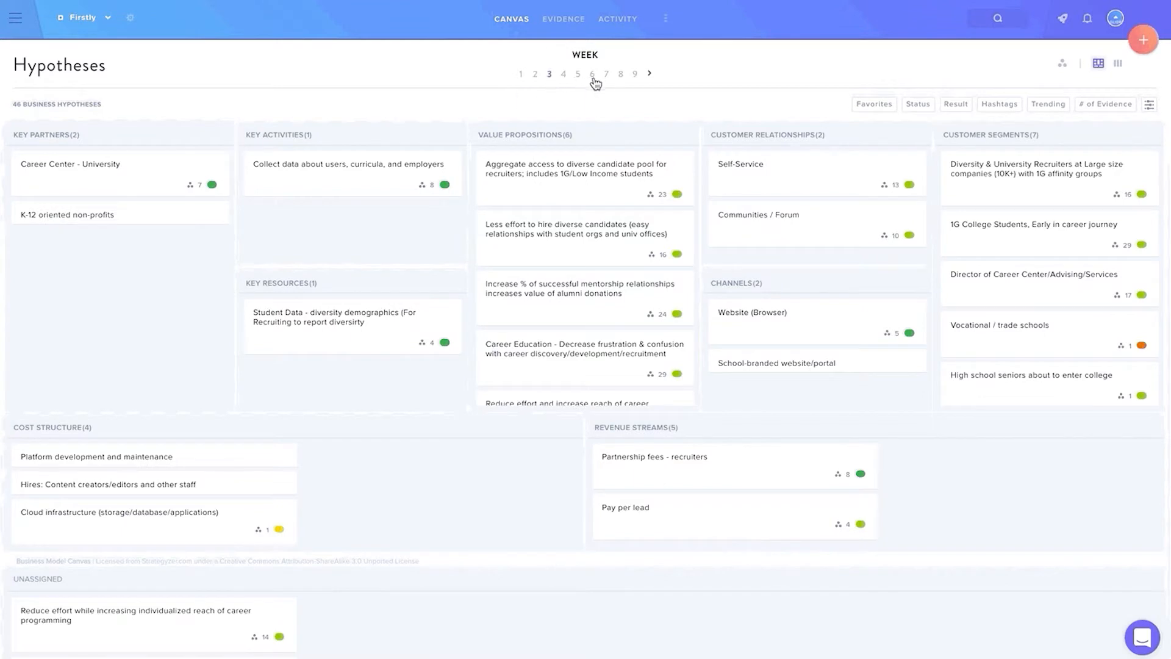
pyautogui.click(648, 73)
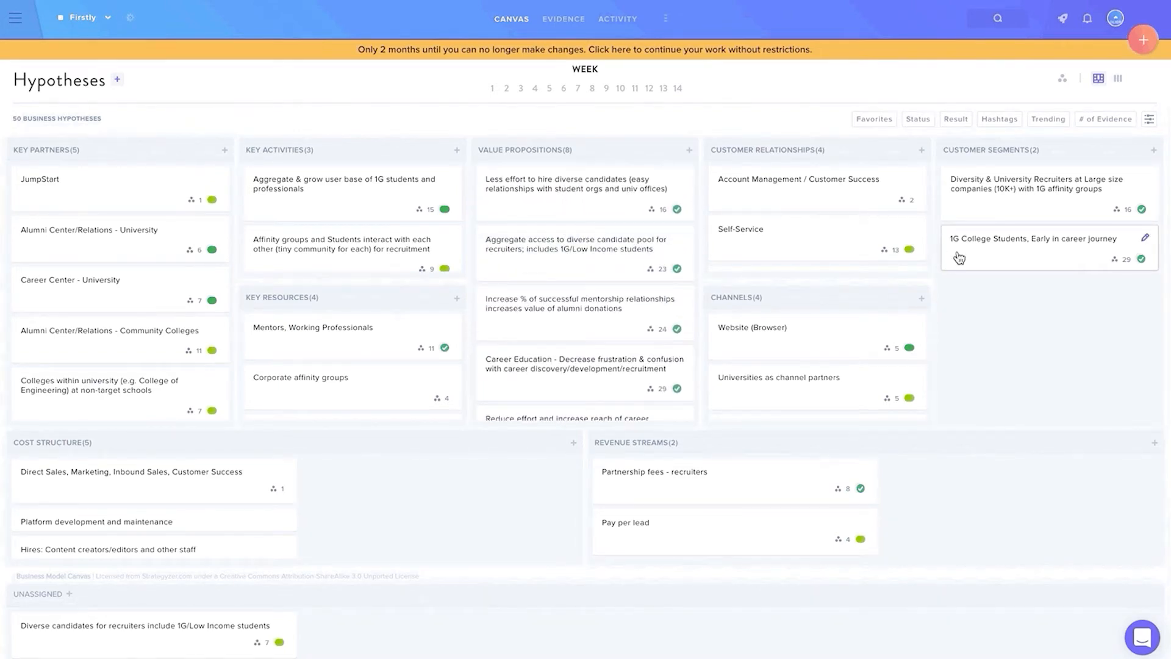
pyautogui.click(1038, 249)
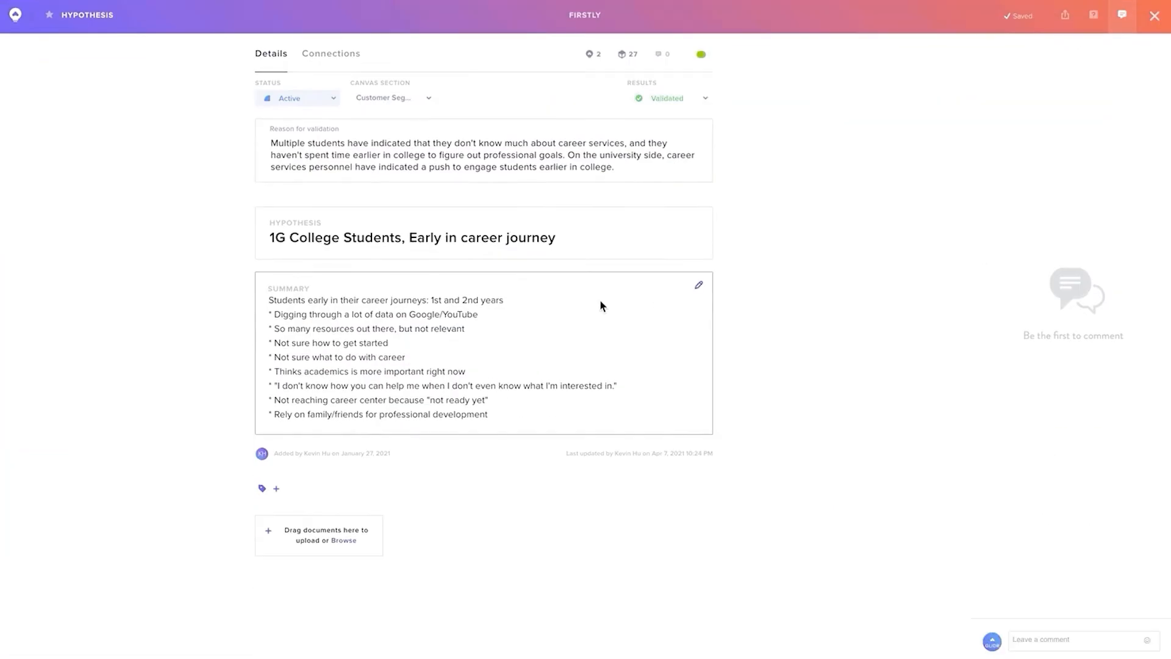
pyautogui.click(700, 54)
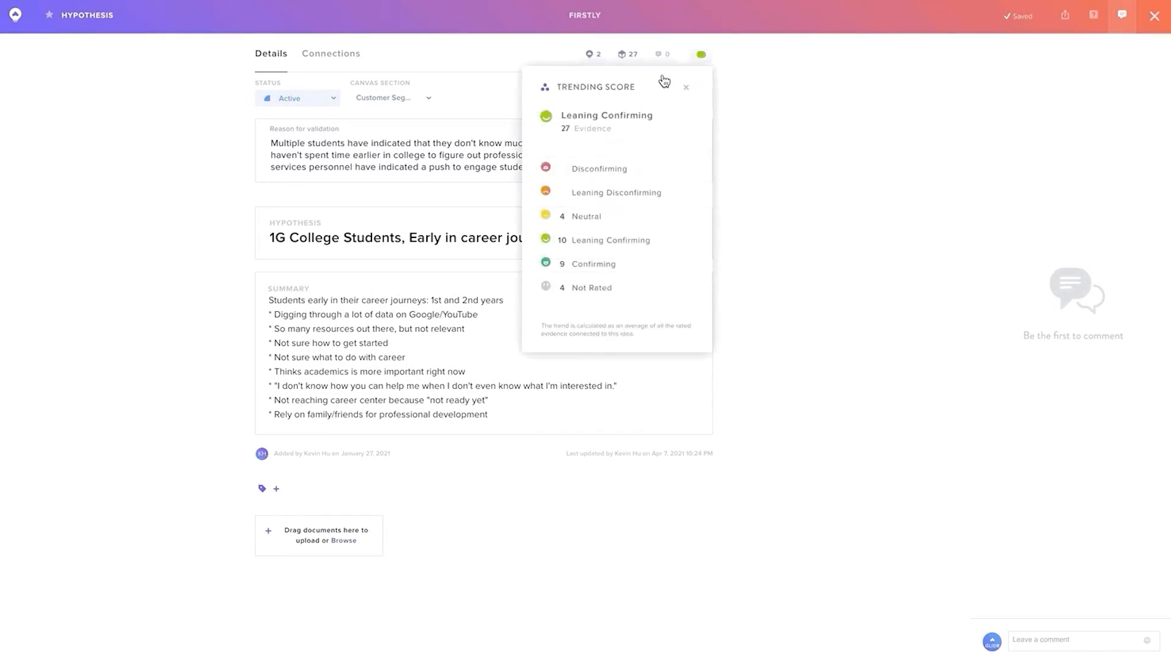
pyautogui.moveTo(700, 54)
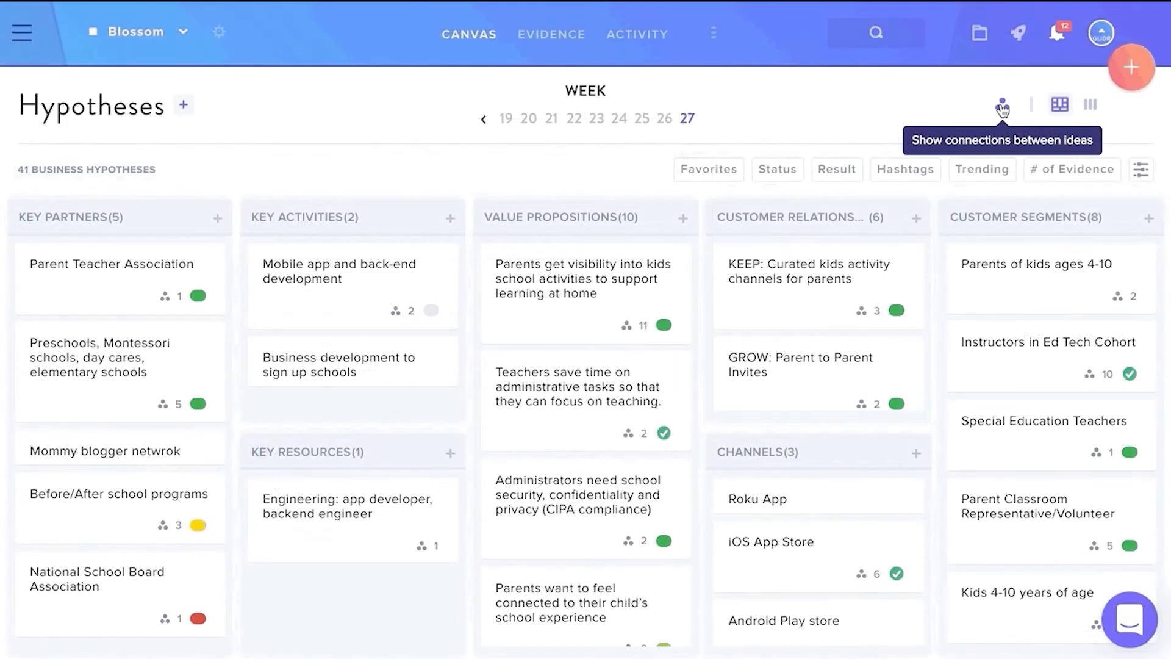
pyautogui.click(1003, 105)
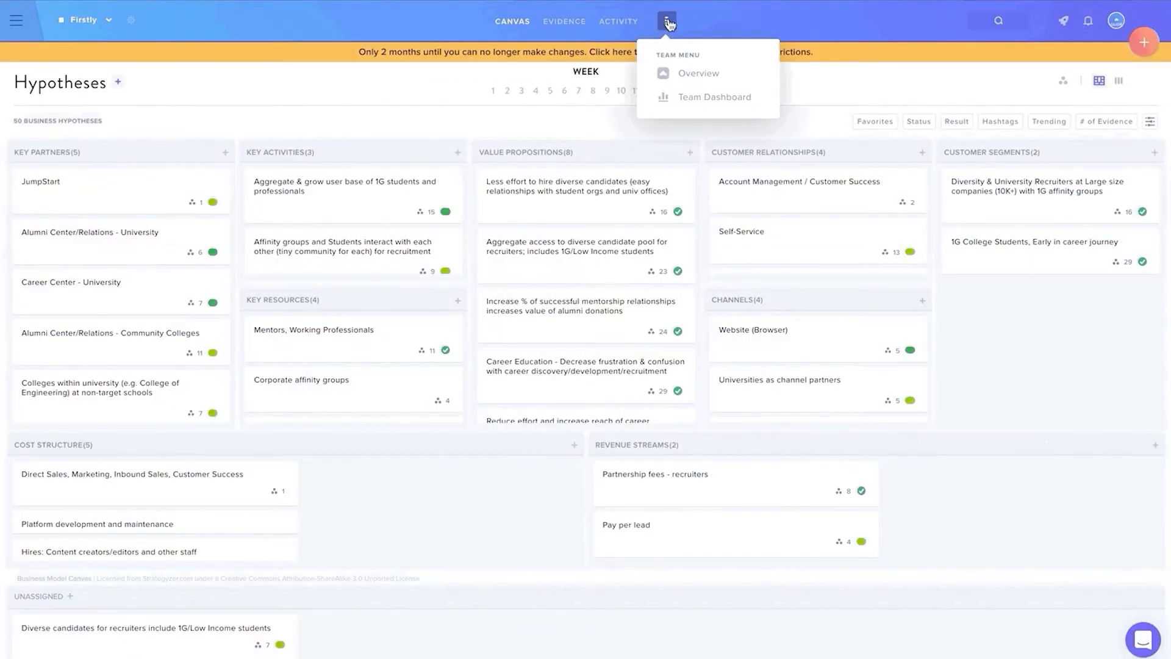
pyautogui.moveTo(699, 74)
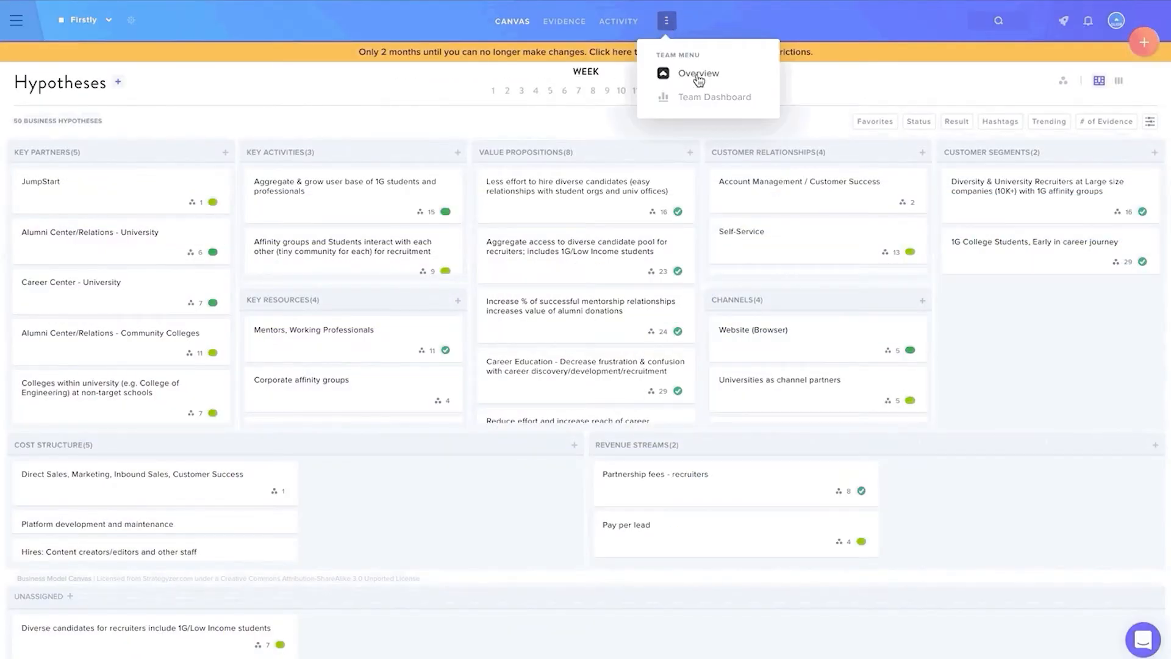
# Review Firstly's team metrics and one member's activity breakdown, then close that profile.
pyautogui.click(698, 74)
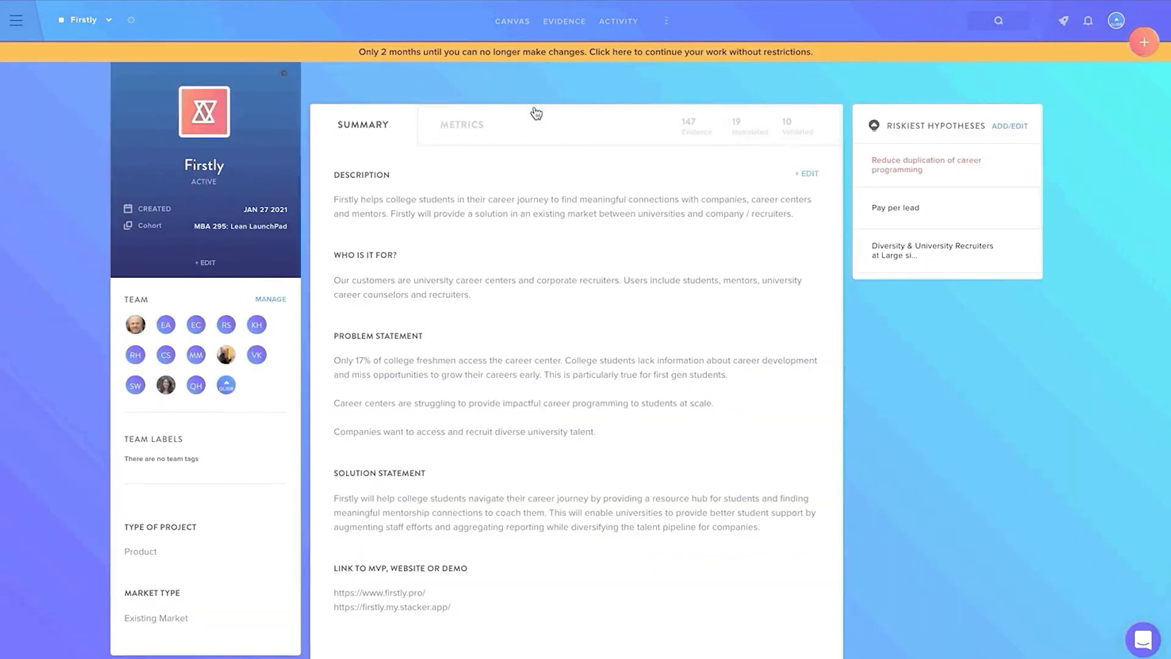
pyautogui.click(462, 124)
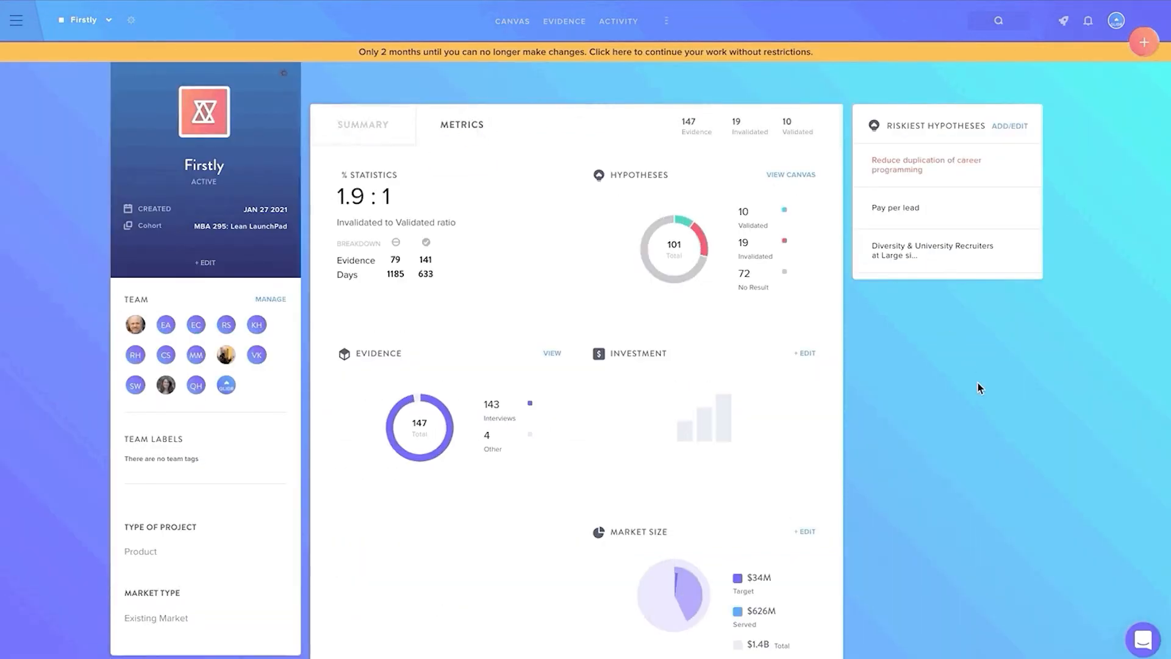
pyautogui.click(256, 324)
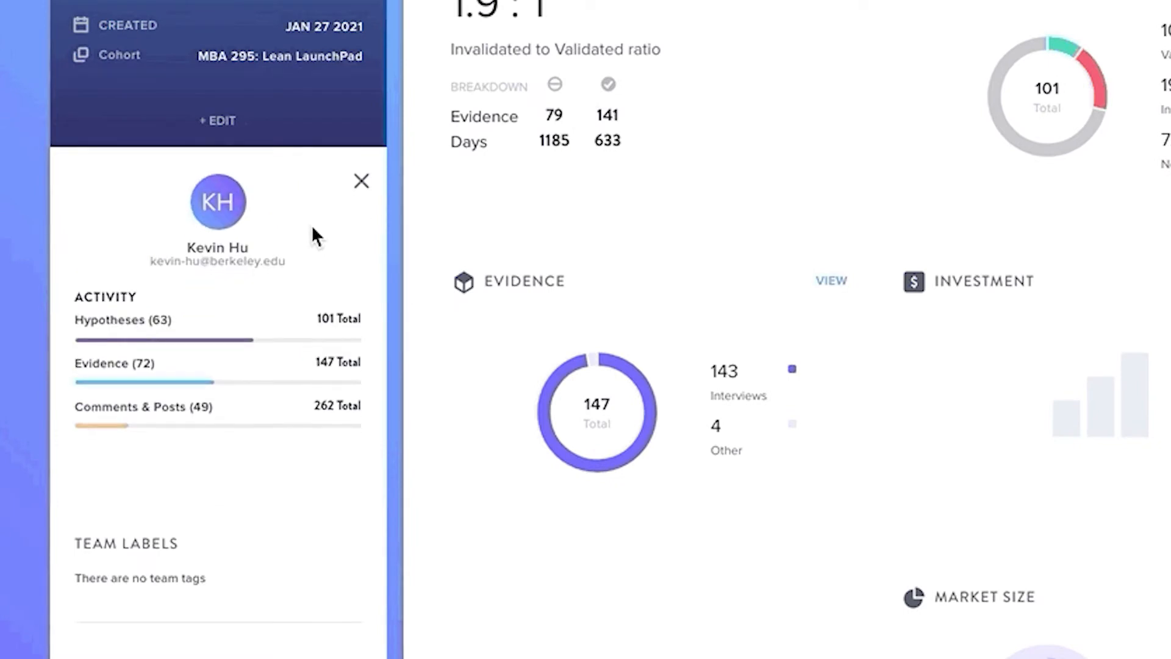
pyautogui.moveTo(314, 336)
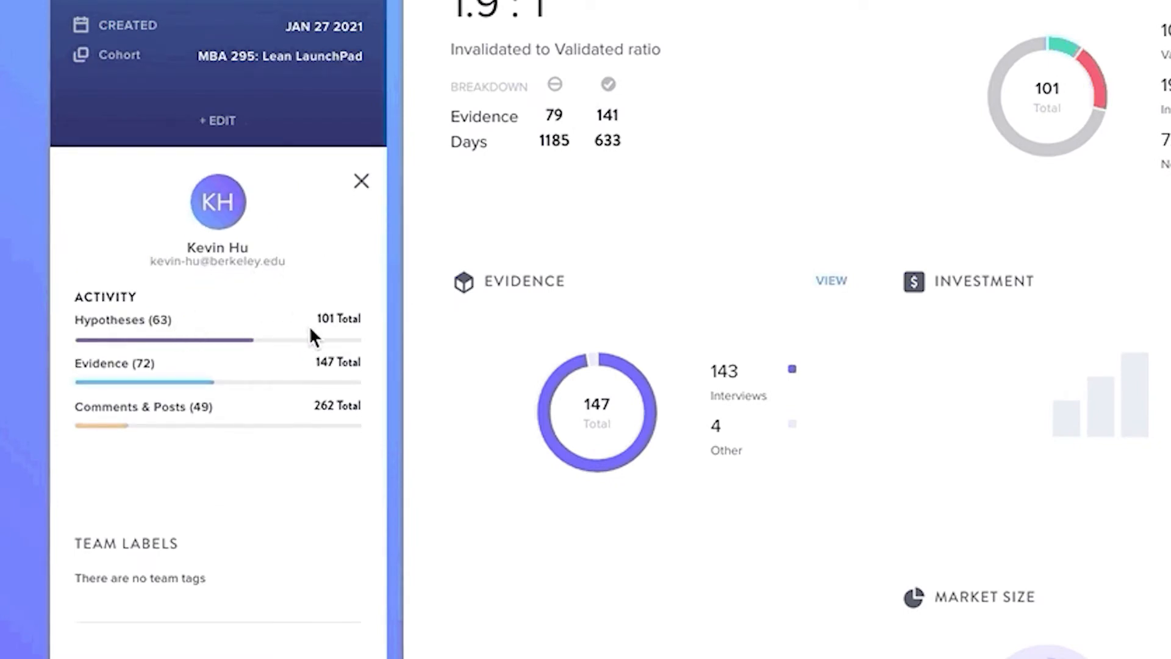
pyautogui.moveTo(318, 337)
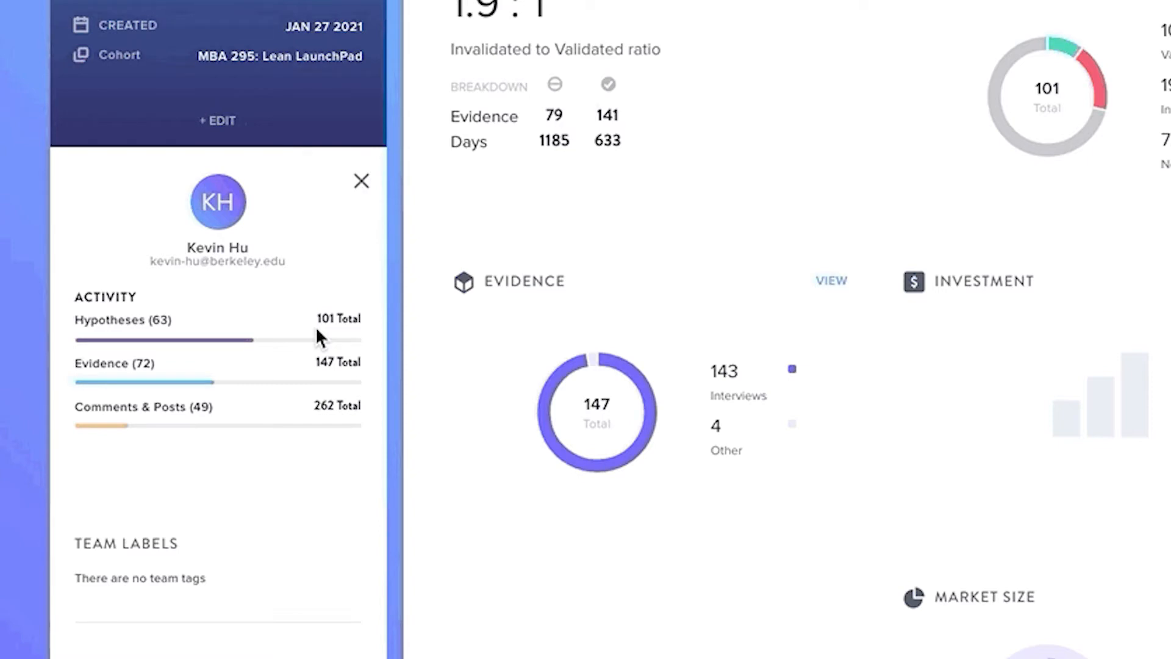
pyautogui.click(361, 180)
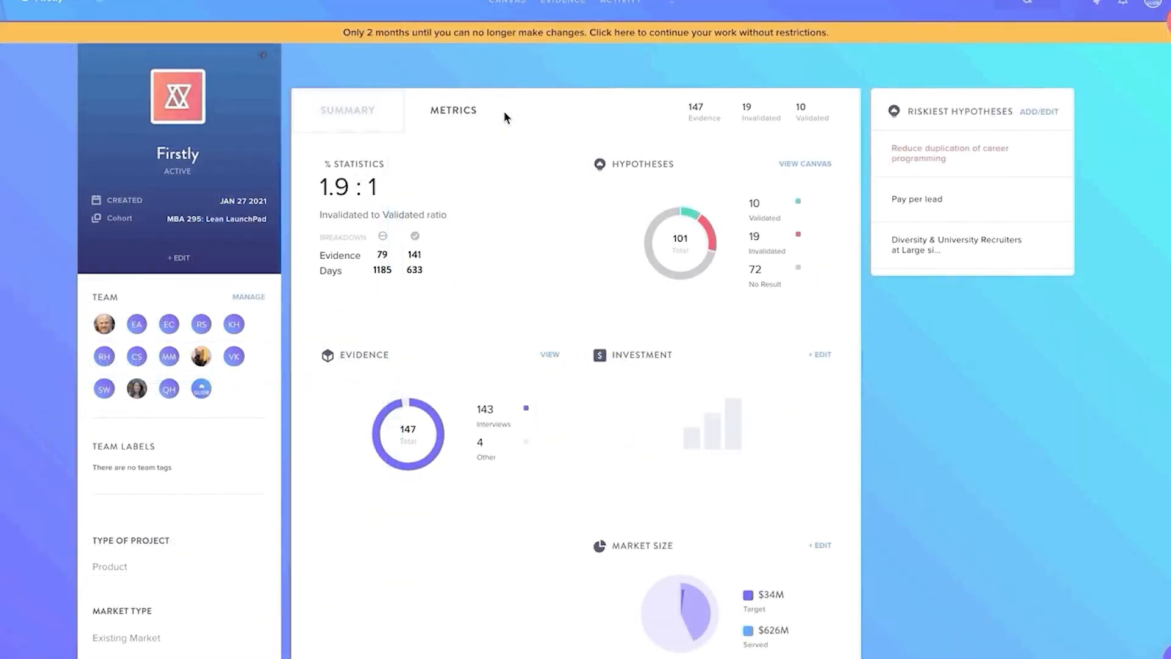
pyautogui.moveTo(757, 136)
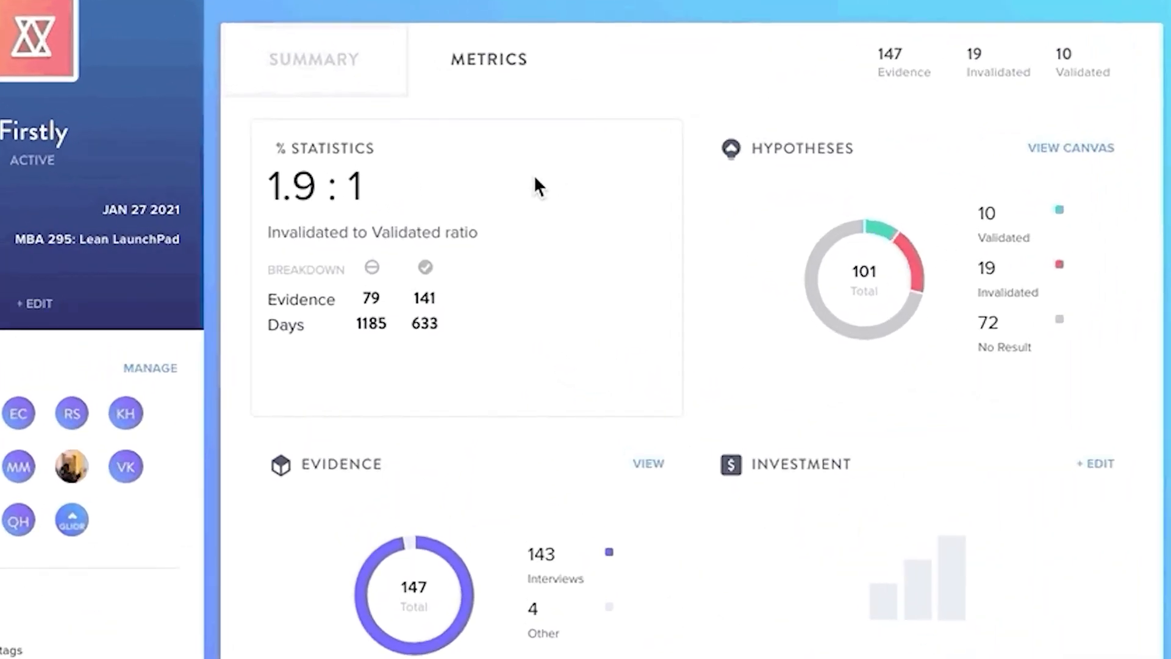
pyautogui.moveTo(492, 206)
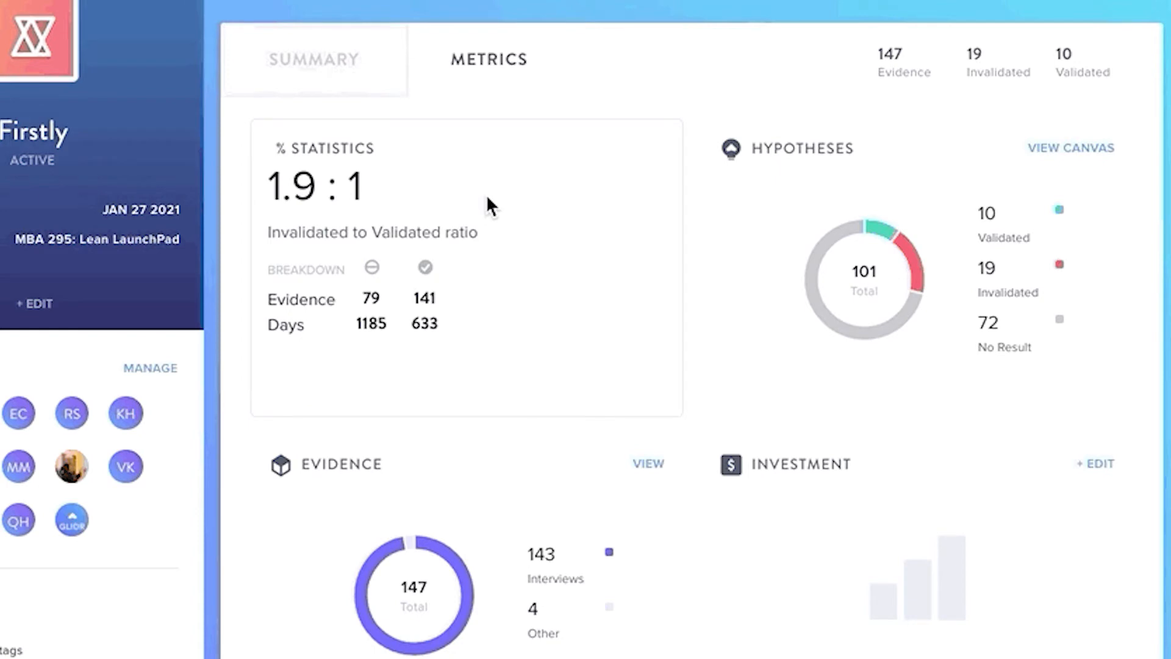
pyautogui.moveTo(499, 346)
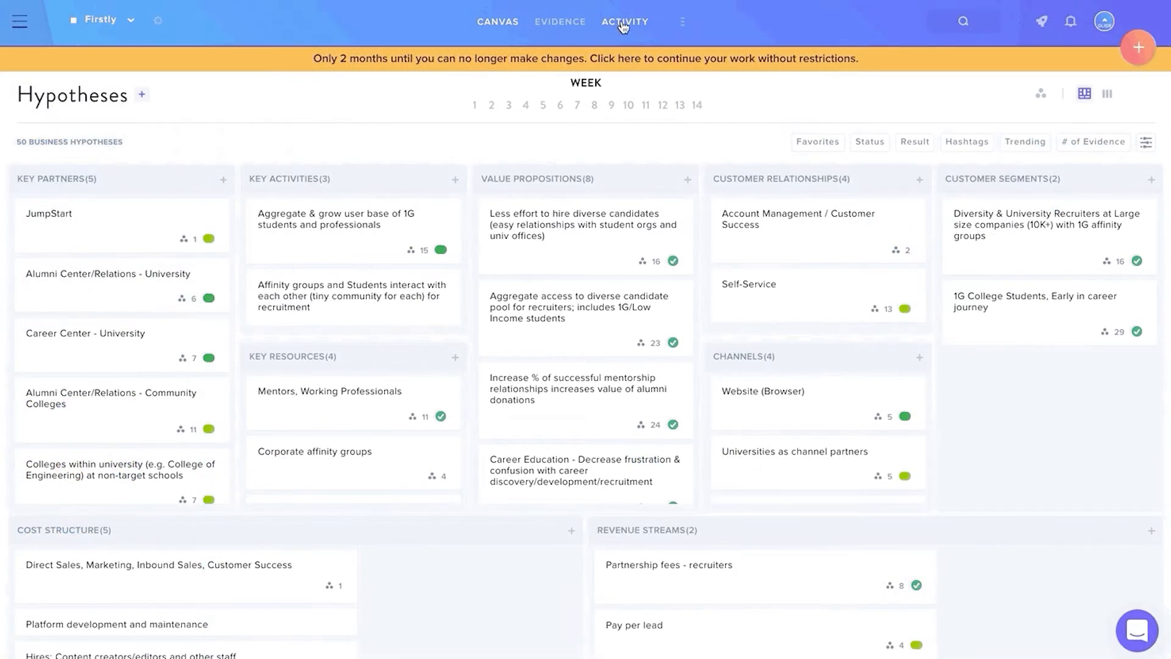
# Browse Firstly's activity feed for February 2021 and open a Gear2Go post's chat.
pyautogui.click(625, 21)
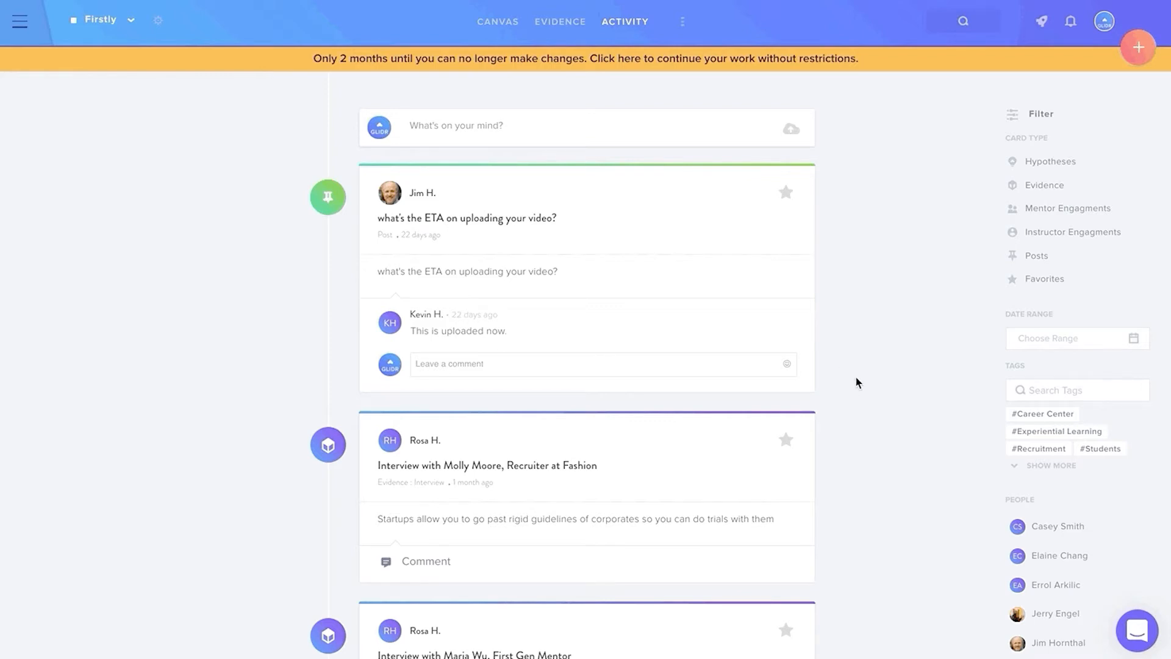
pyautogui.scroll(-3)
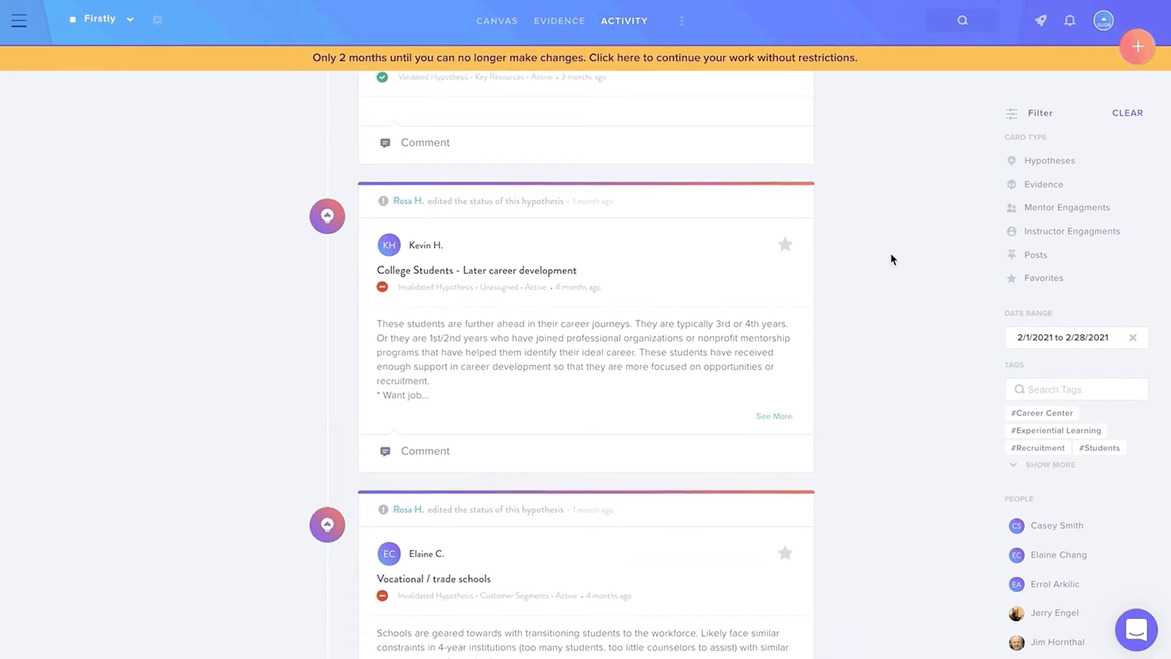
pyautogui.scroll(-3)
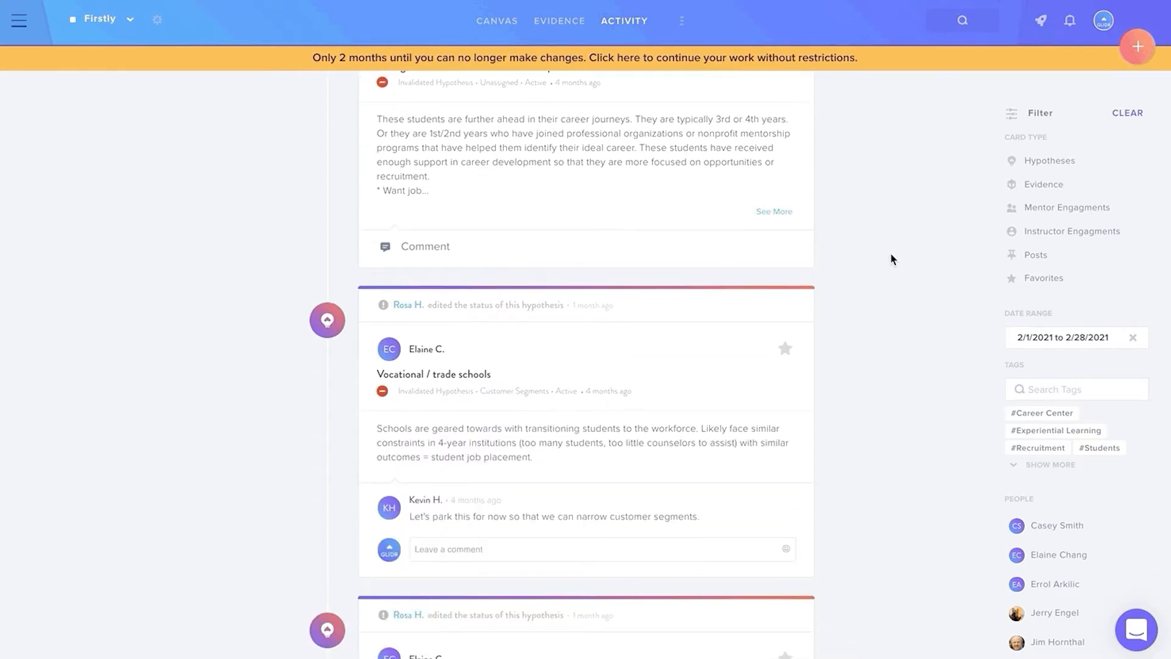
pyautogui.scroll(-3)
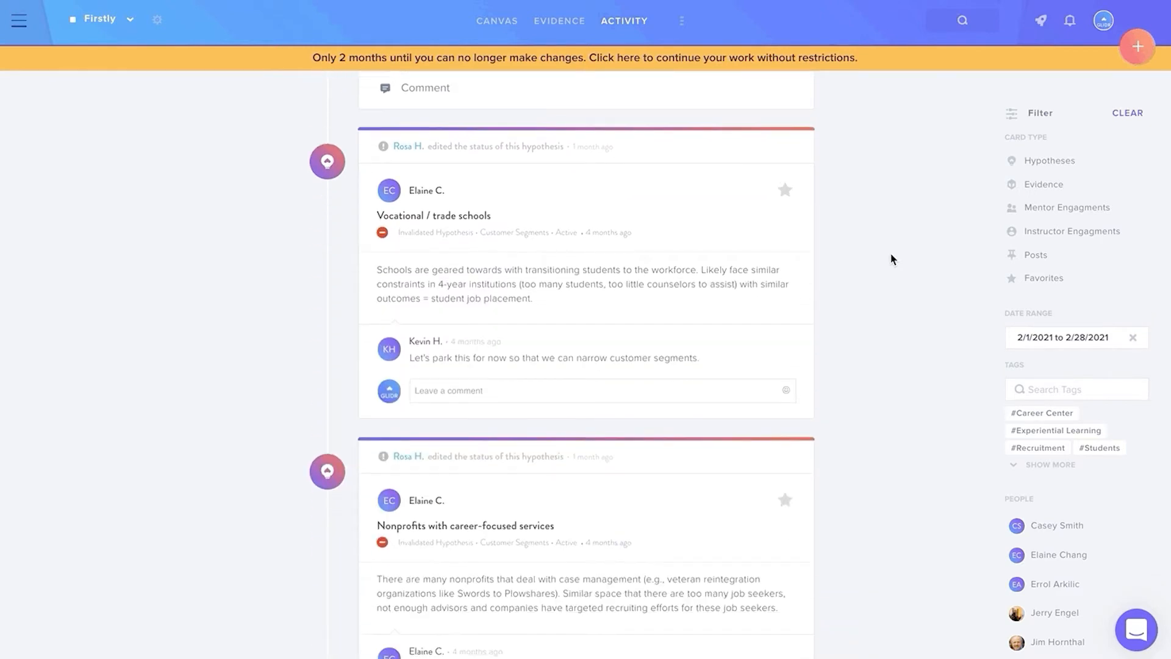
pyautogui.scroll(-3)
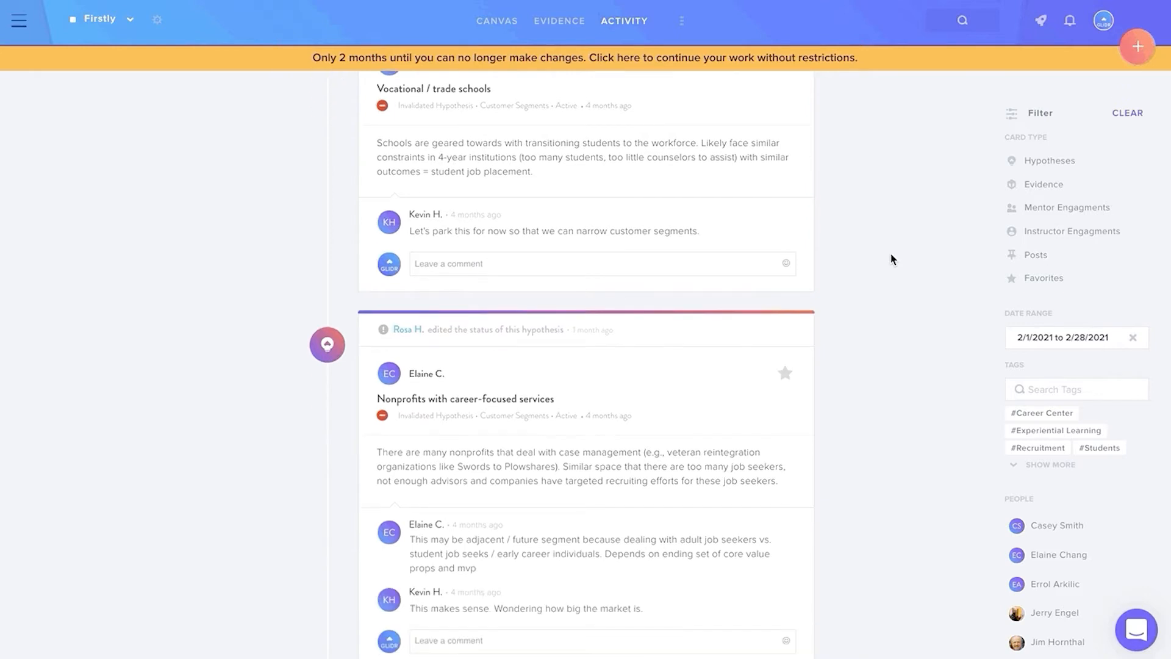
pyautogui.scroll(-3)
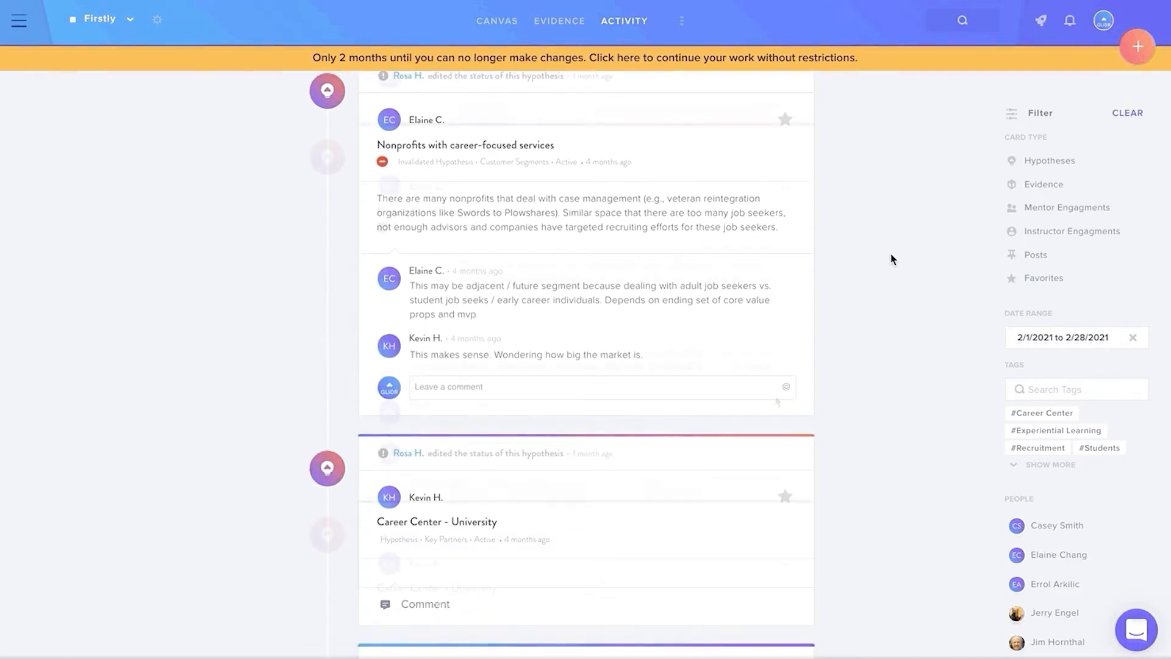
pyautogui.click(465, 145)
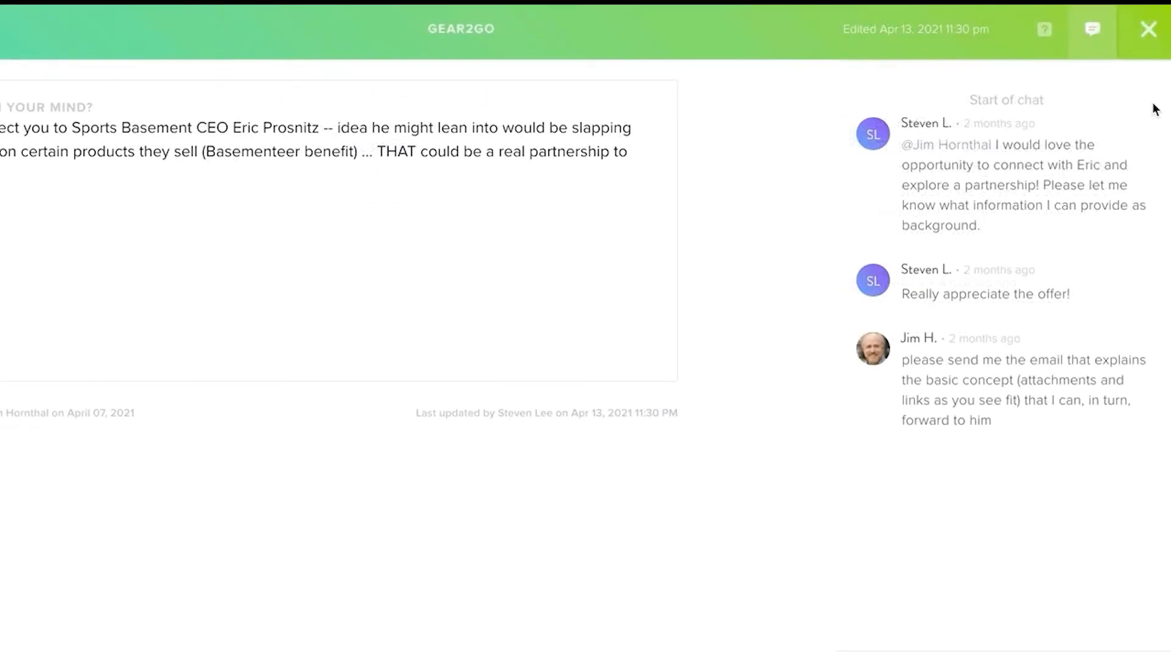
pyautogui.scroll(-3)
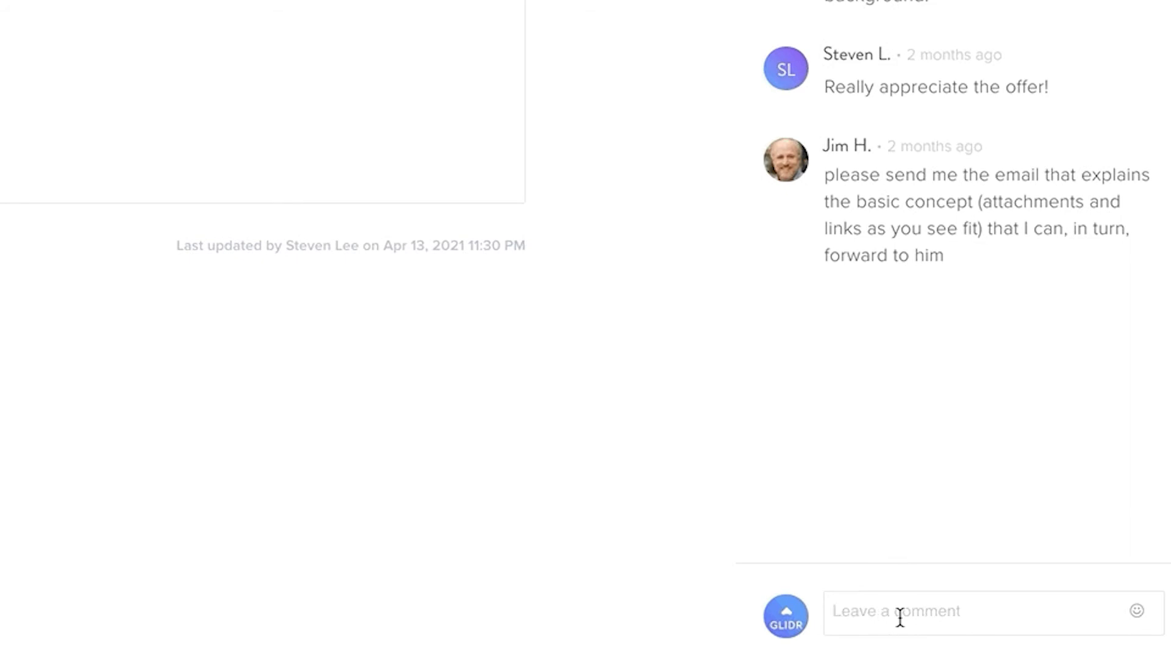
pyautogui.write('@jim')
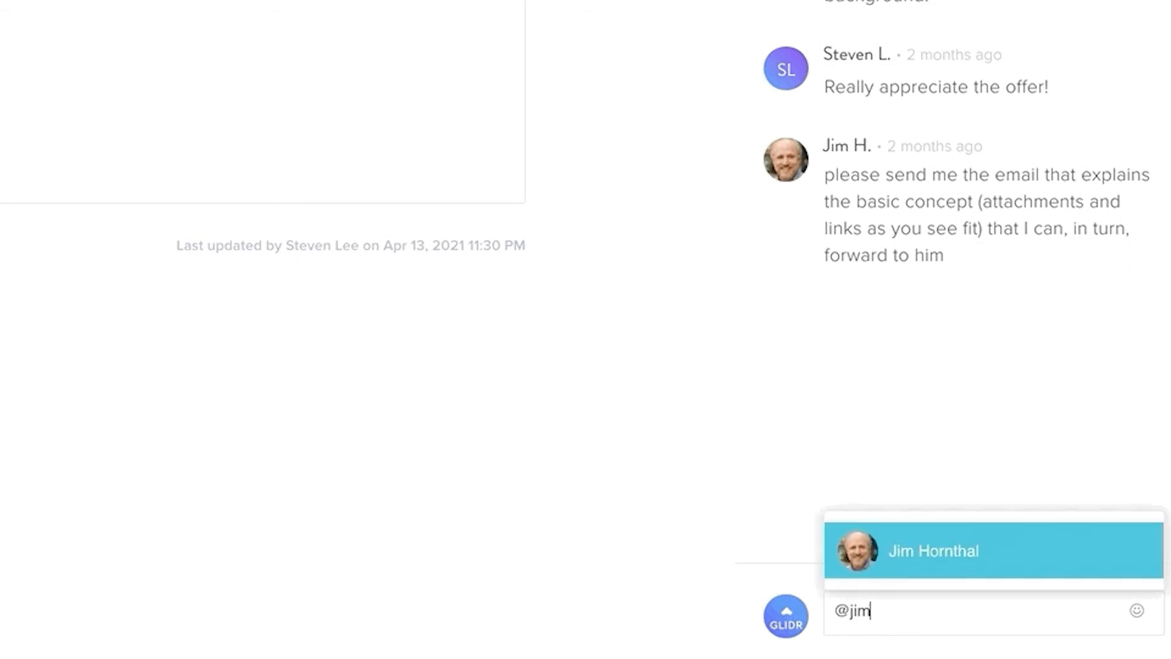
pyautogui.click(934, 551)
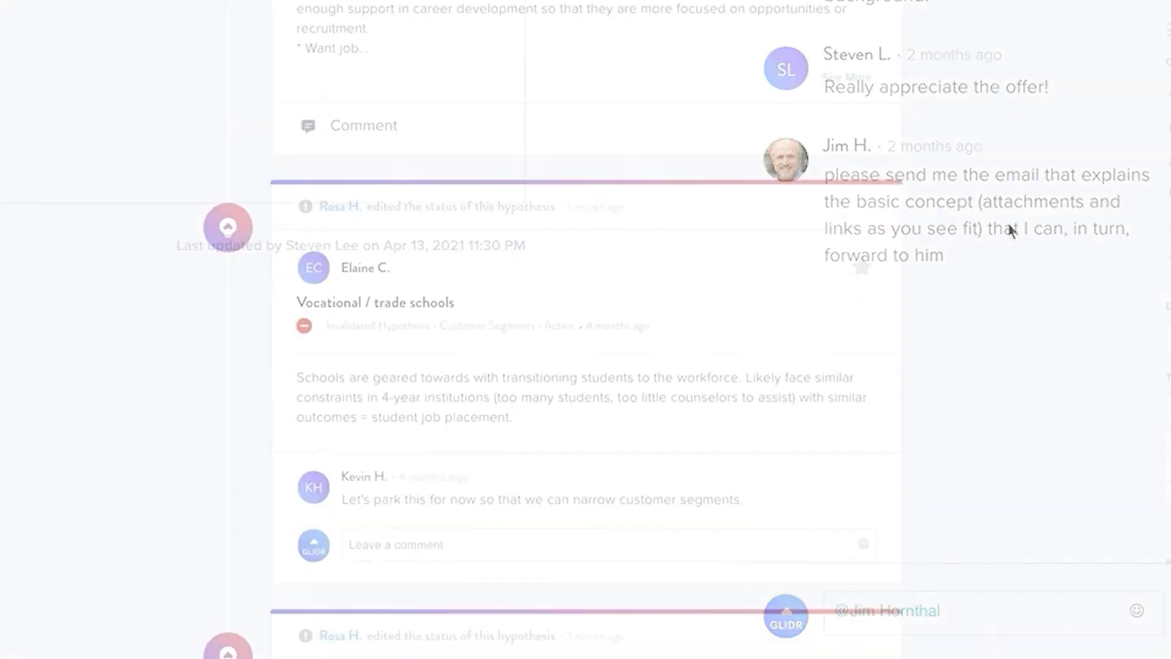
pyautogui.scroll(-3)
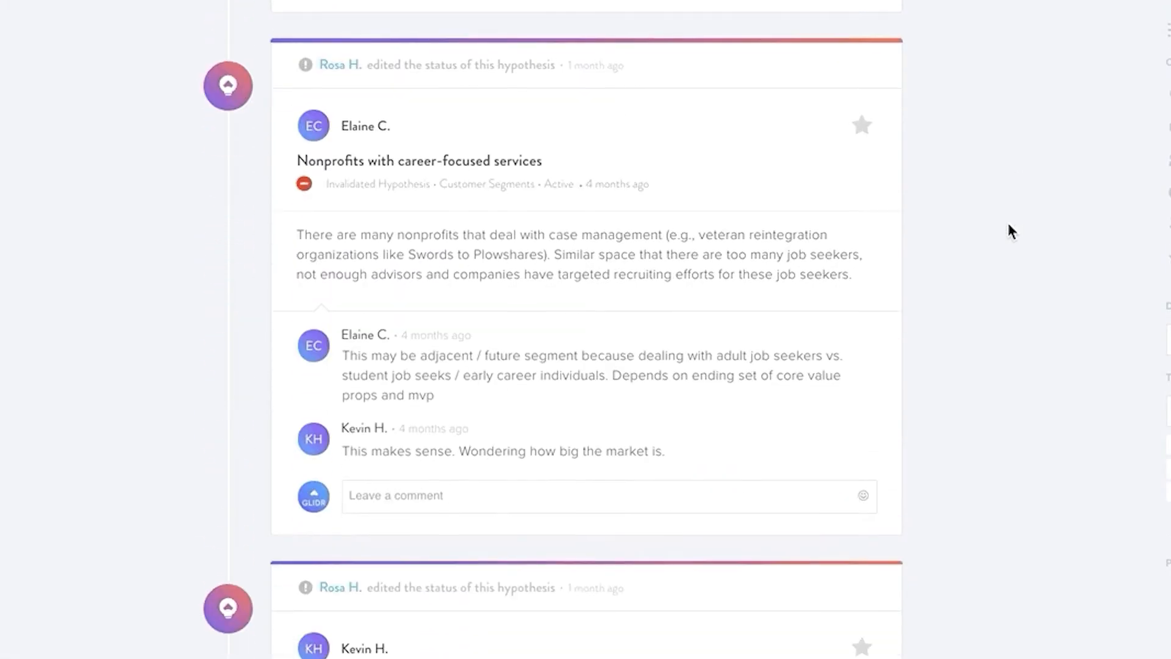
# Filter Firstly's evidence library by a publish start date and display it as a card grid.
pyautogui.click(507, 20)
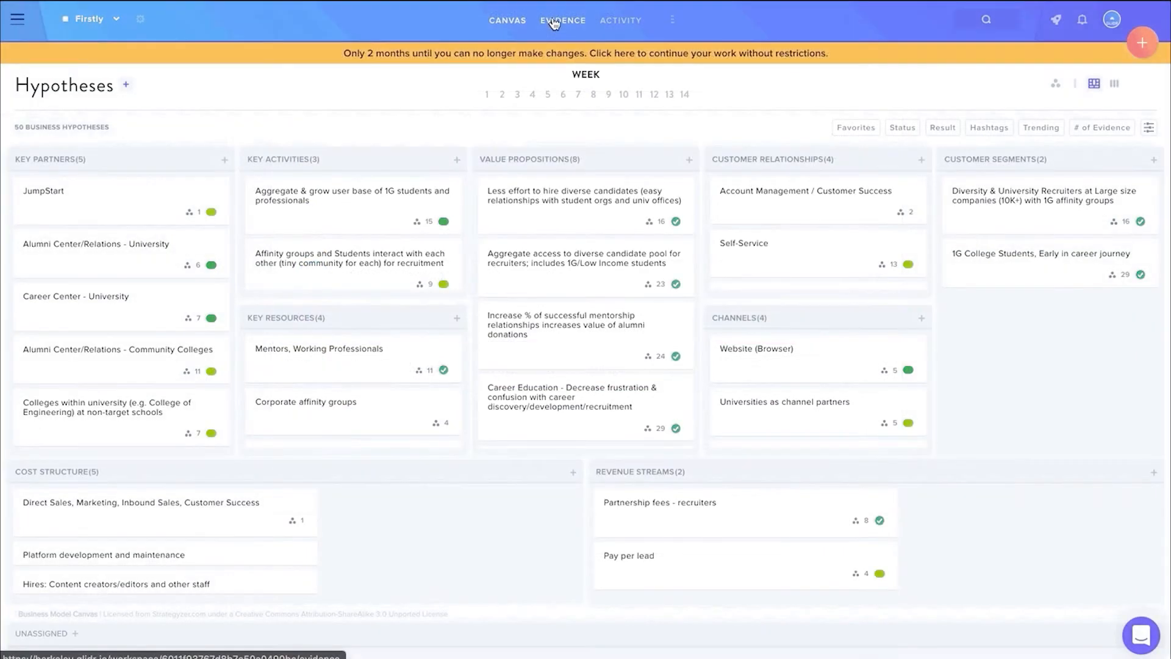
pyautogui.click(562, 20)
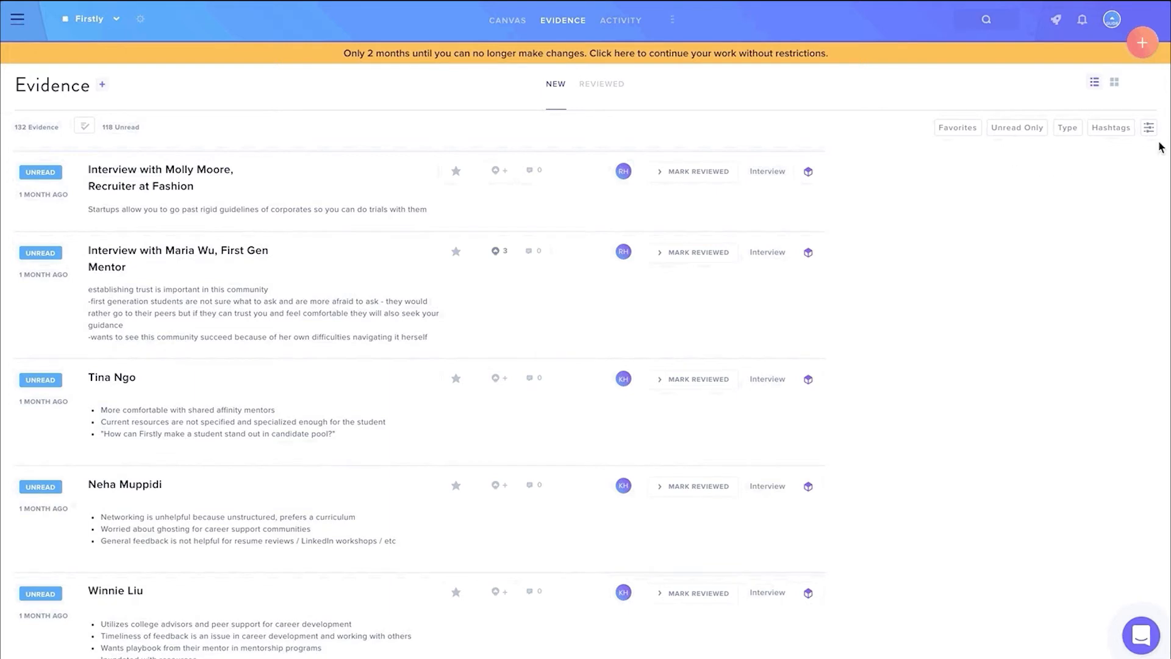
pyautogui.click(1148, 127)
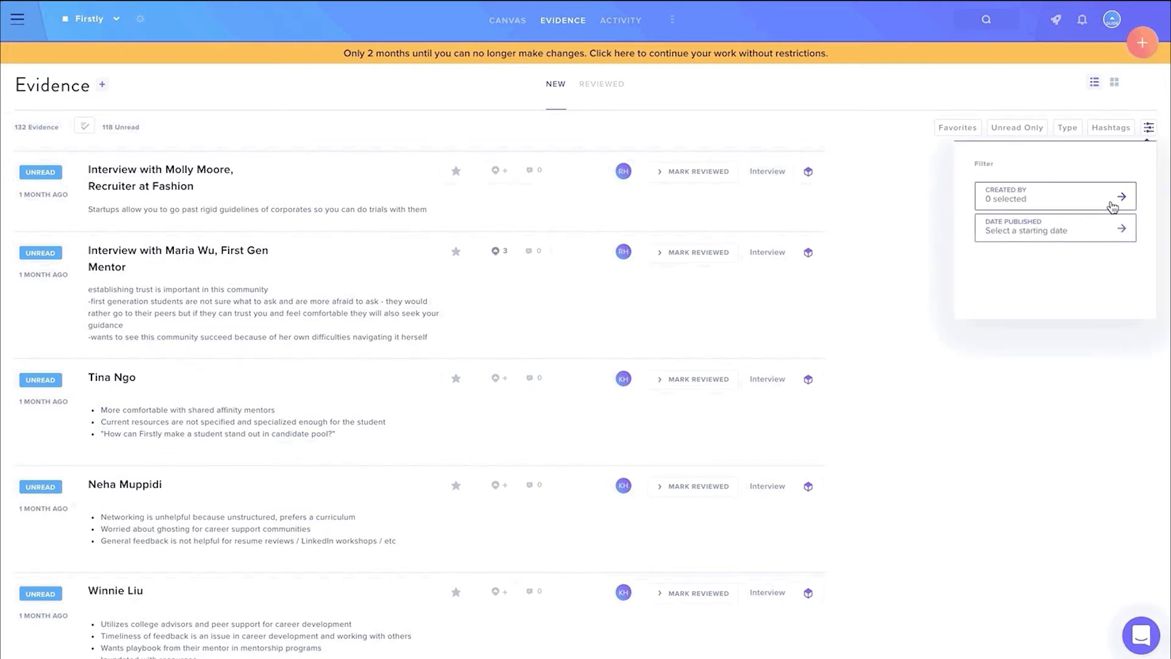
pyautogui.click(1054, 229)
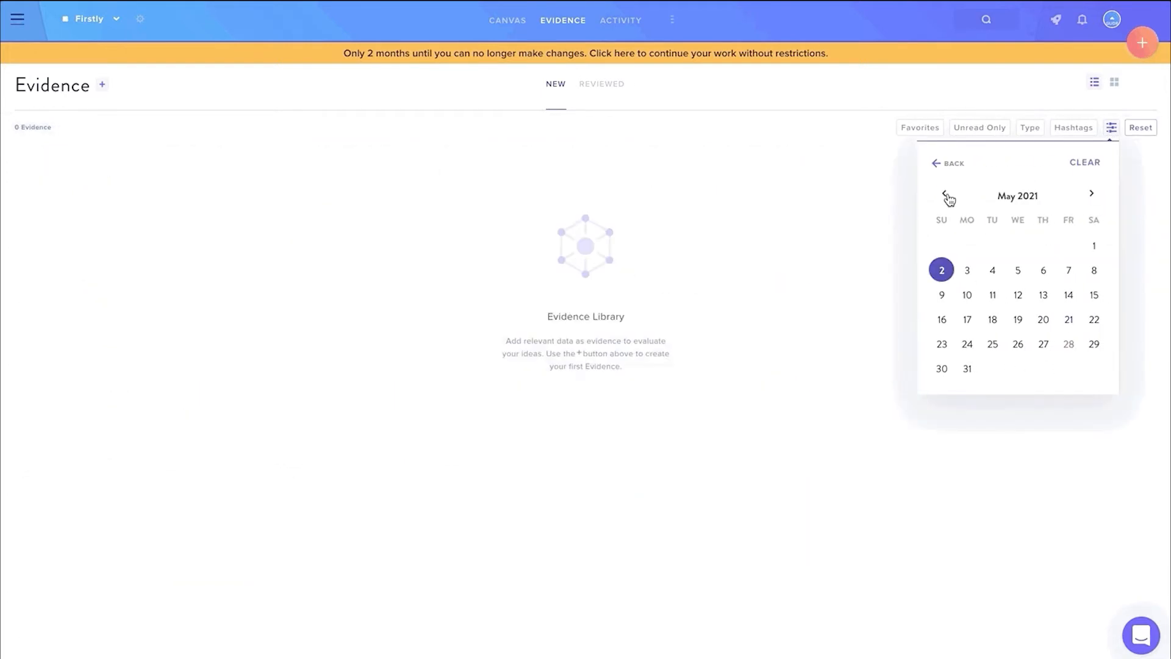
pyautogui.click(946, 195)
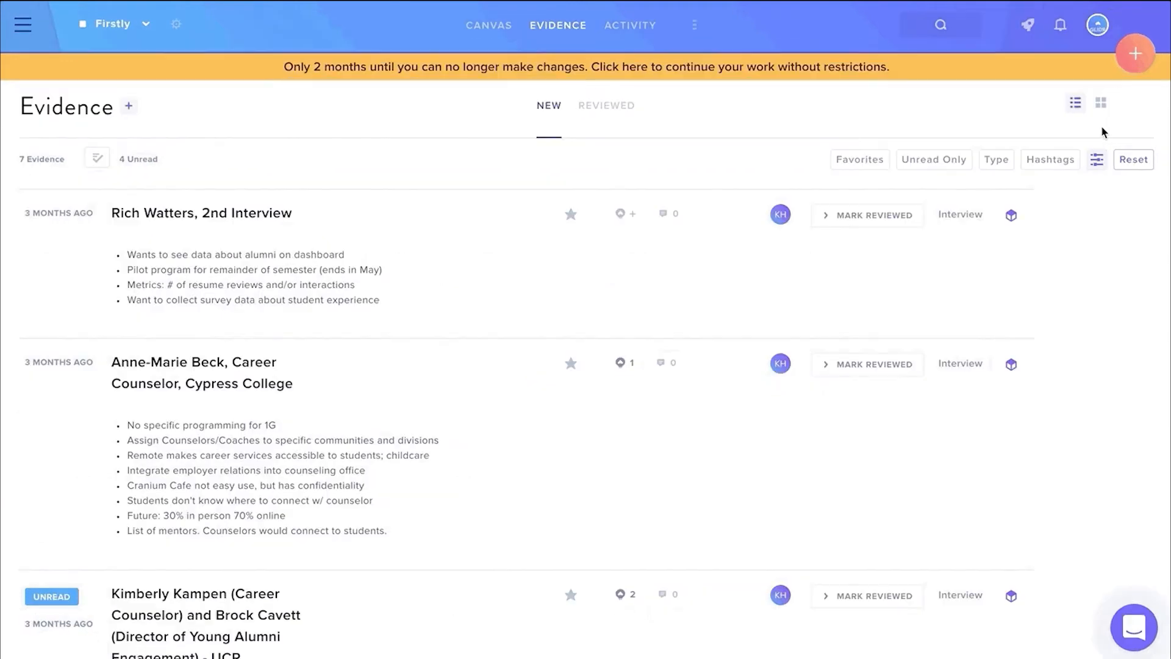
pyautogui.click(1101, 102)
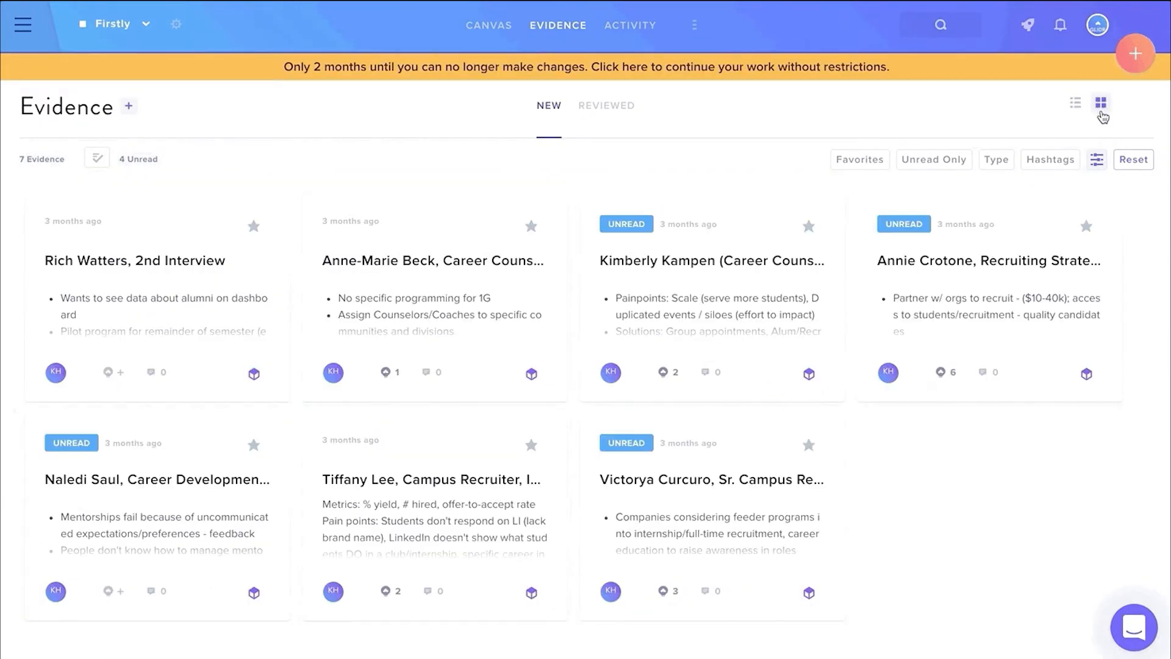
pyautogui.click(1075, 102)
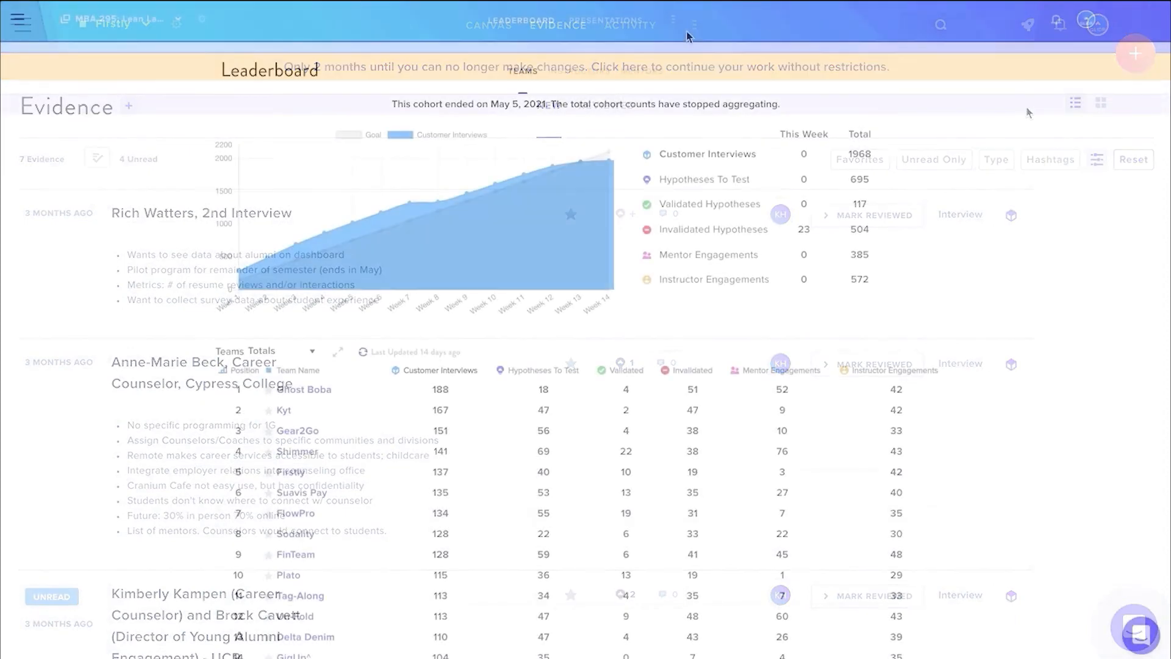
# Open Course Videos from additional resources and collapse the Customer Discovery Pre-Planning entries.
pyautogui.click(672, 19)
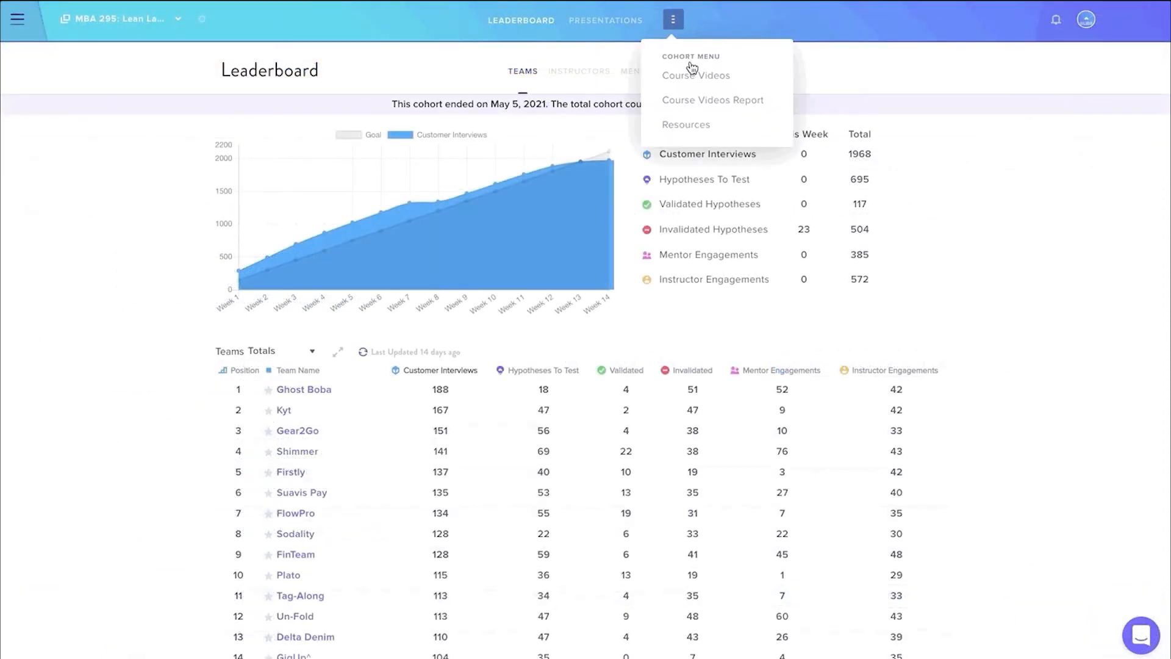
pyautogui.click(695, 75)
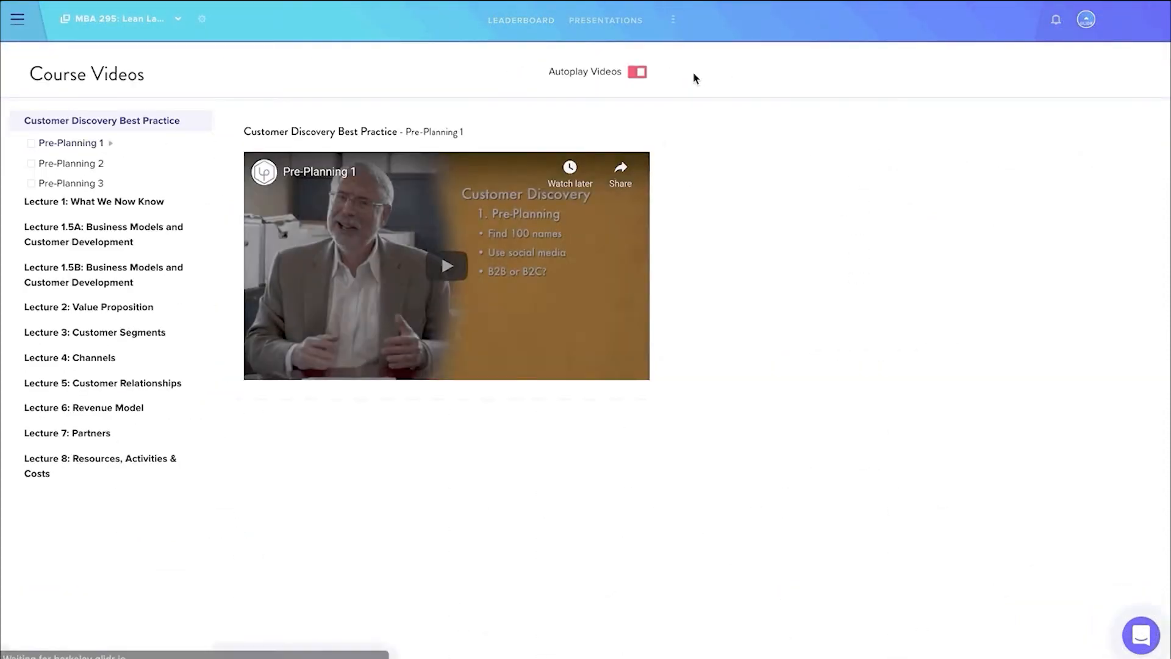
pyautogui.click(102, 120)
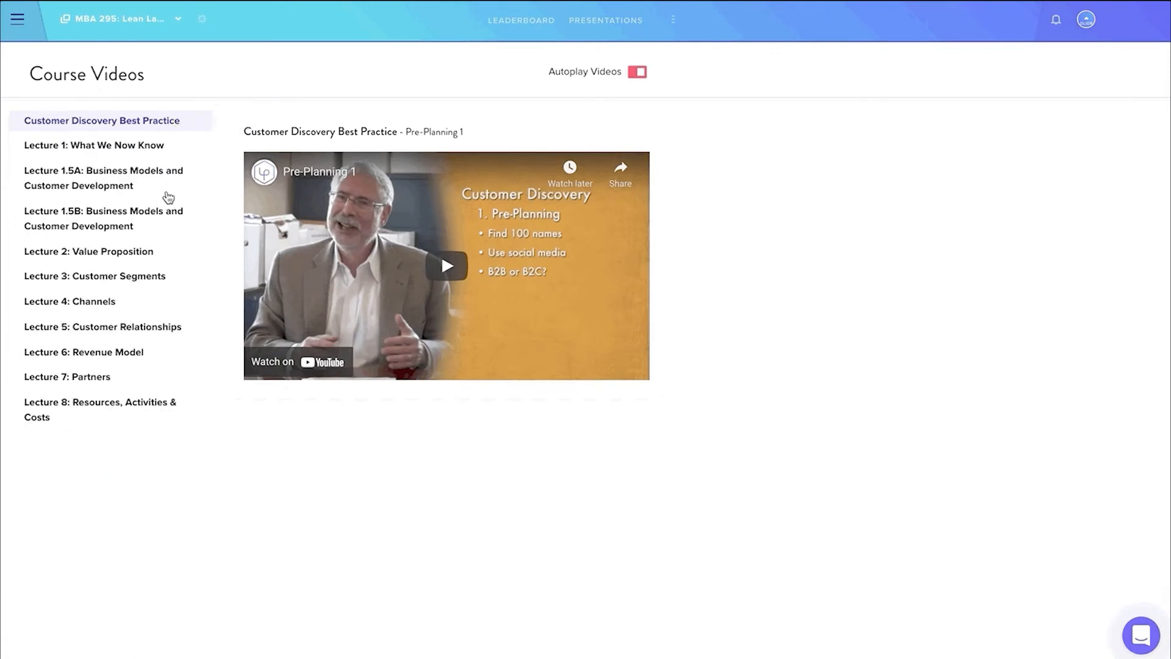
pyautogui.moveTo(297, 441)
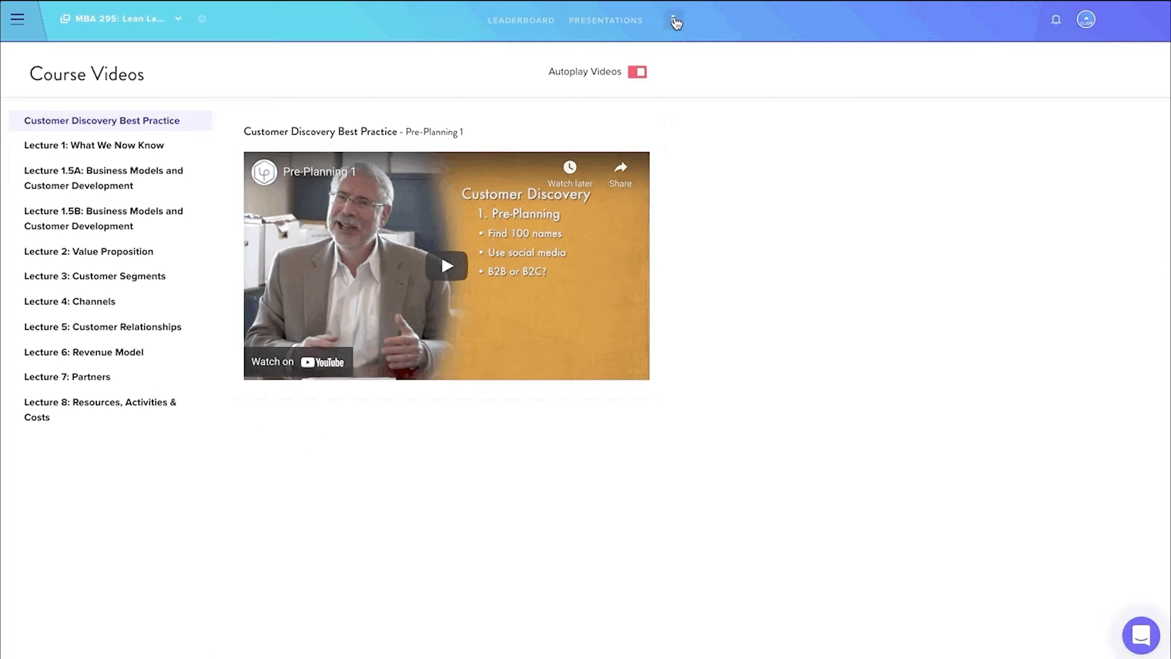
# Open the Course Videos Report and scroll through each team's lecture completion percentages.
pyautogui.click(672, 19)
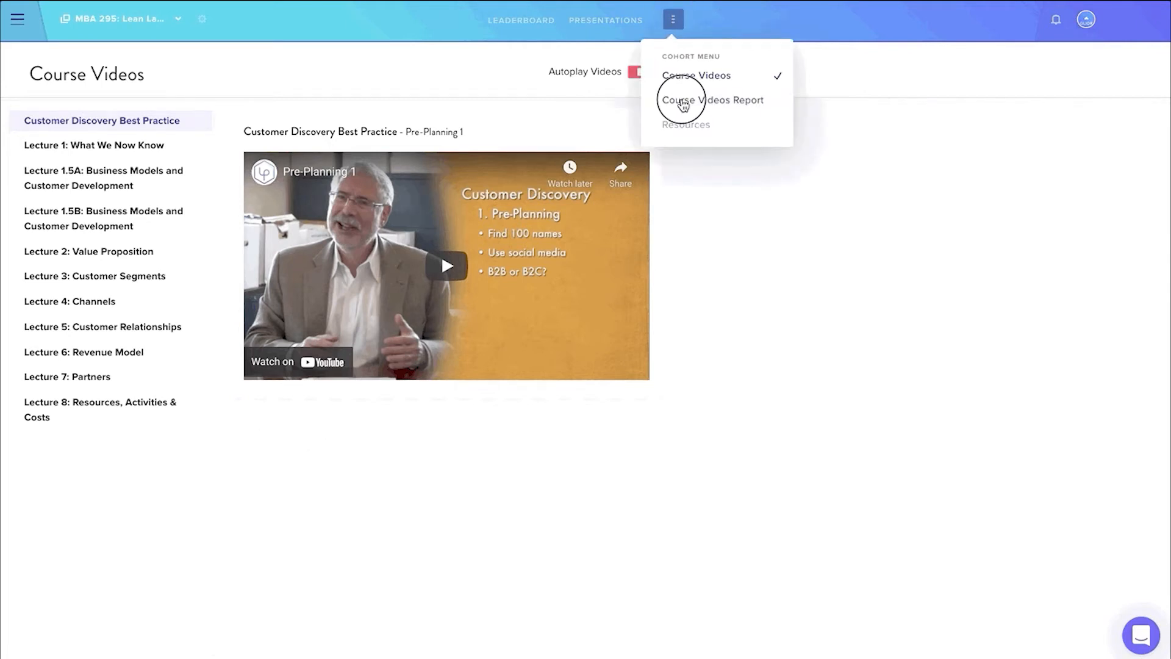
pyautogui.click(712, 99)
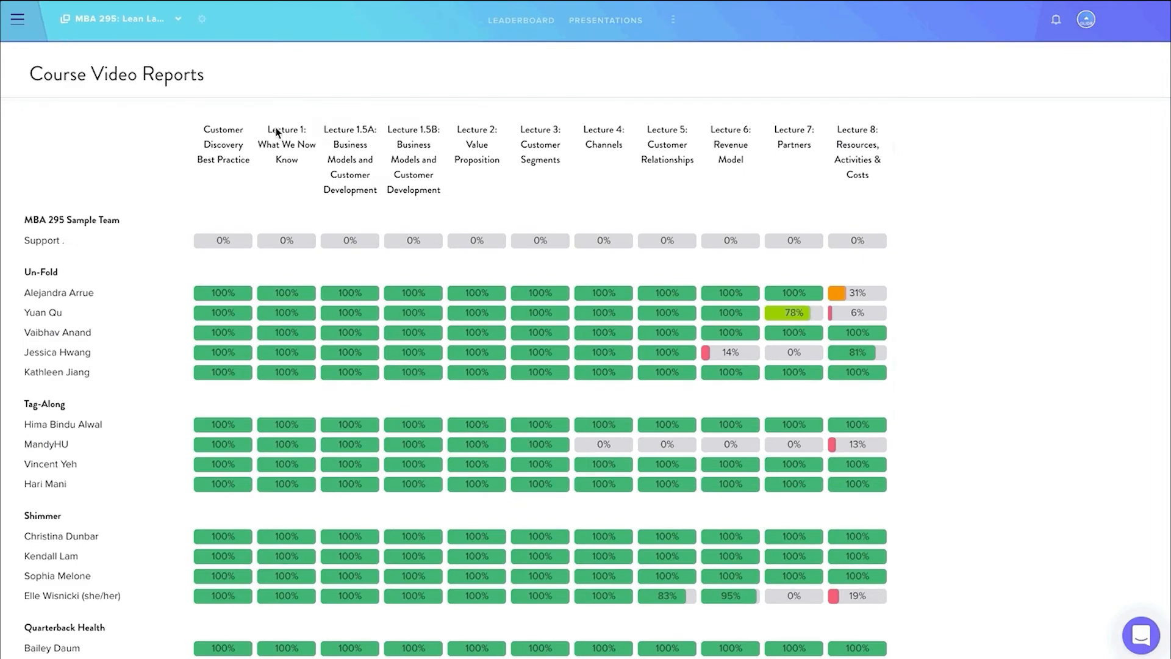
pyautogui.scroll(-3)
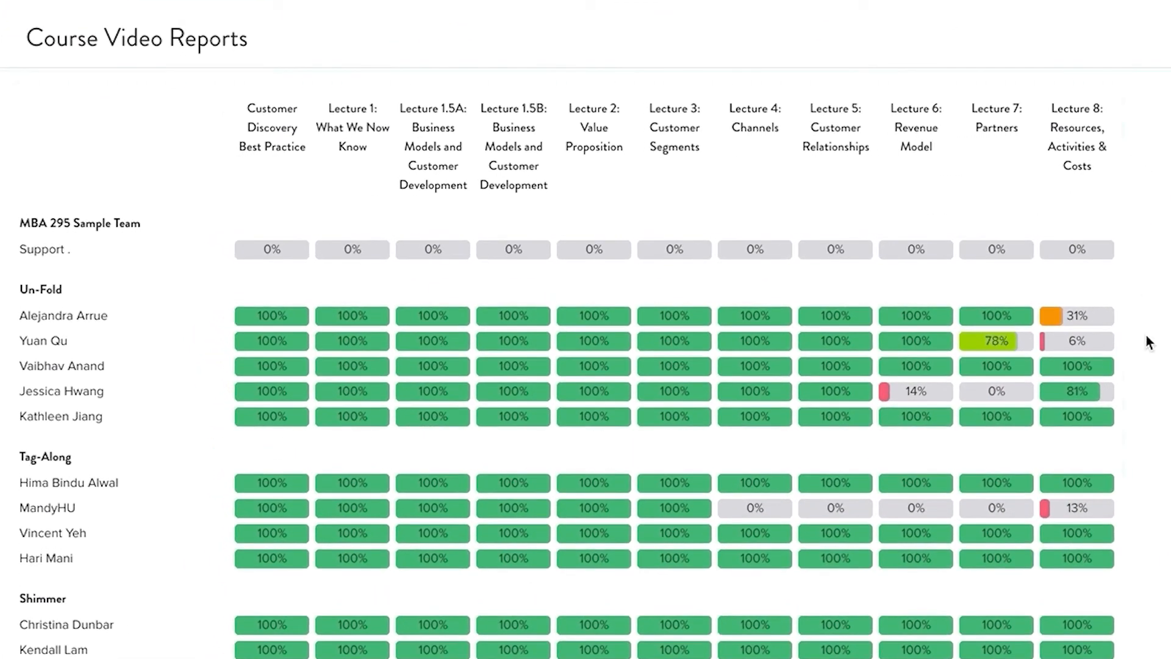
pyautogui.scroll(-3)
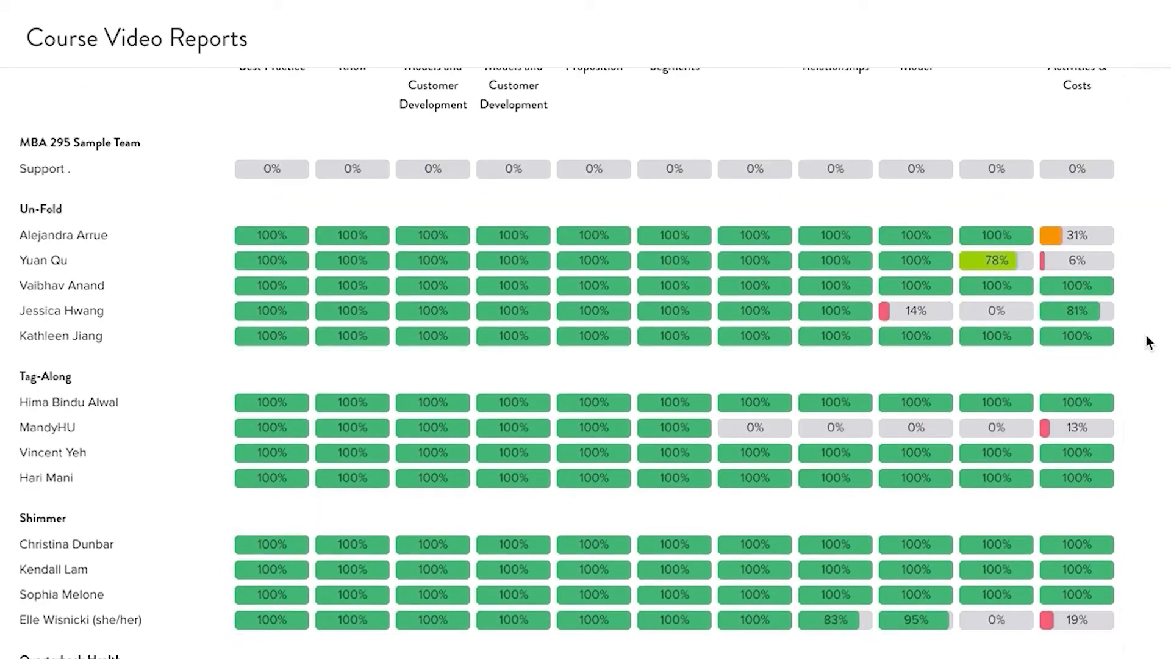
pyautogui.scroll(-3)
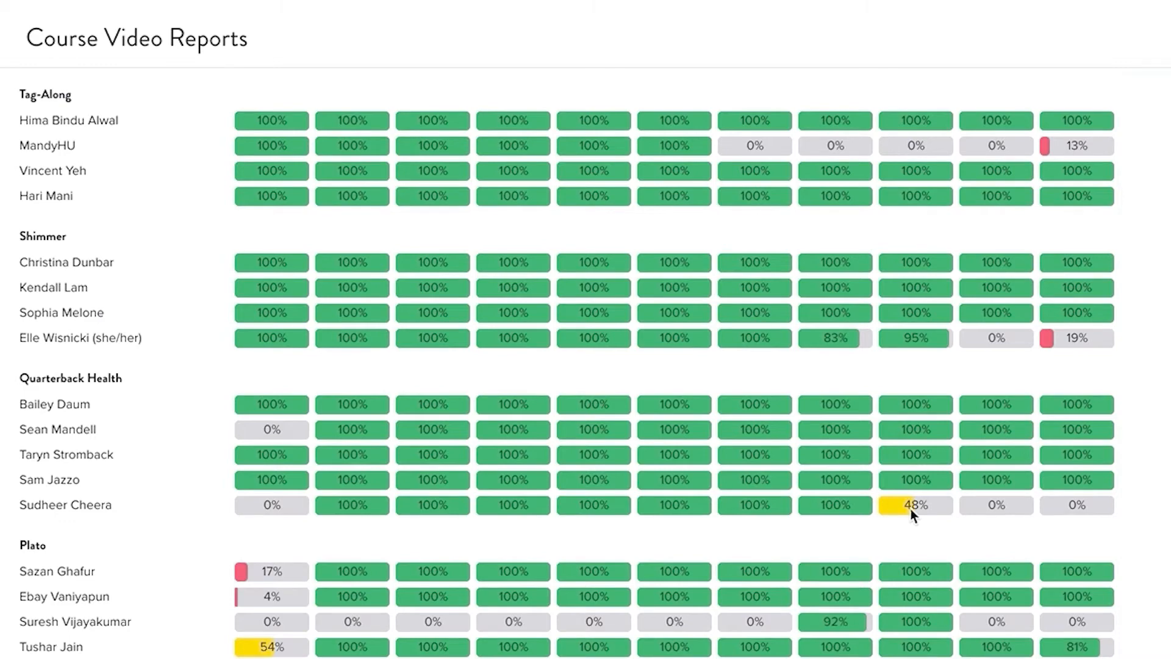
pyautogui.moveTo(280, 505)
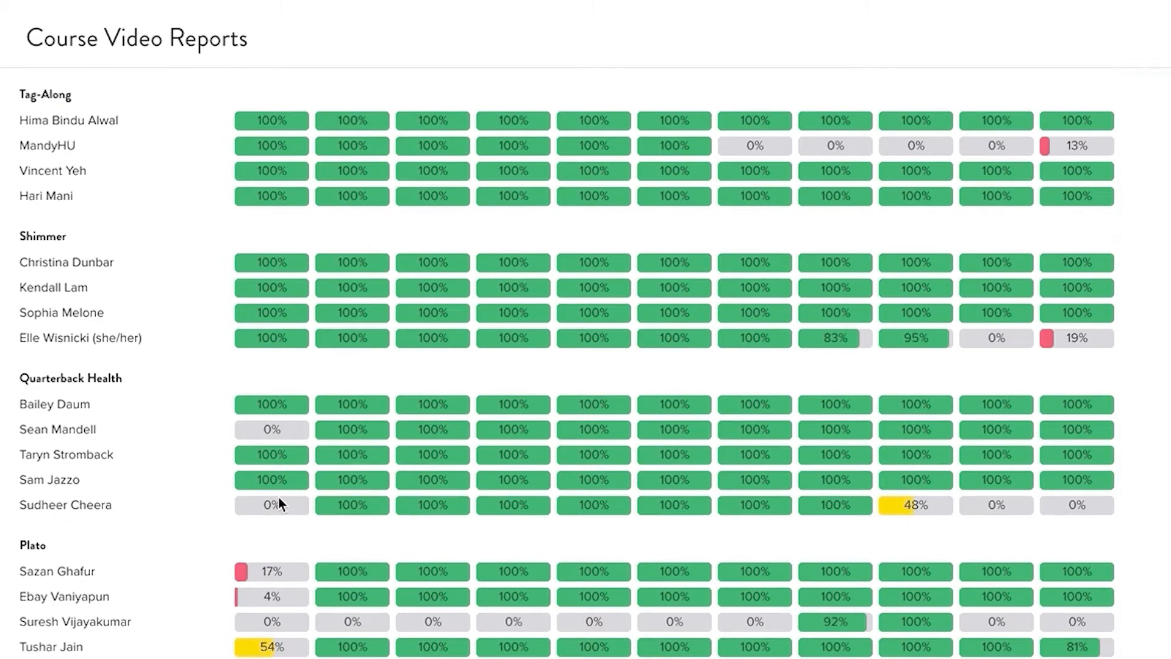
# Open Firstly's presentation and preview the default themes for a new presentation.
pyautogui.click(606, 20)
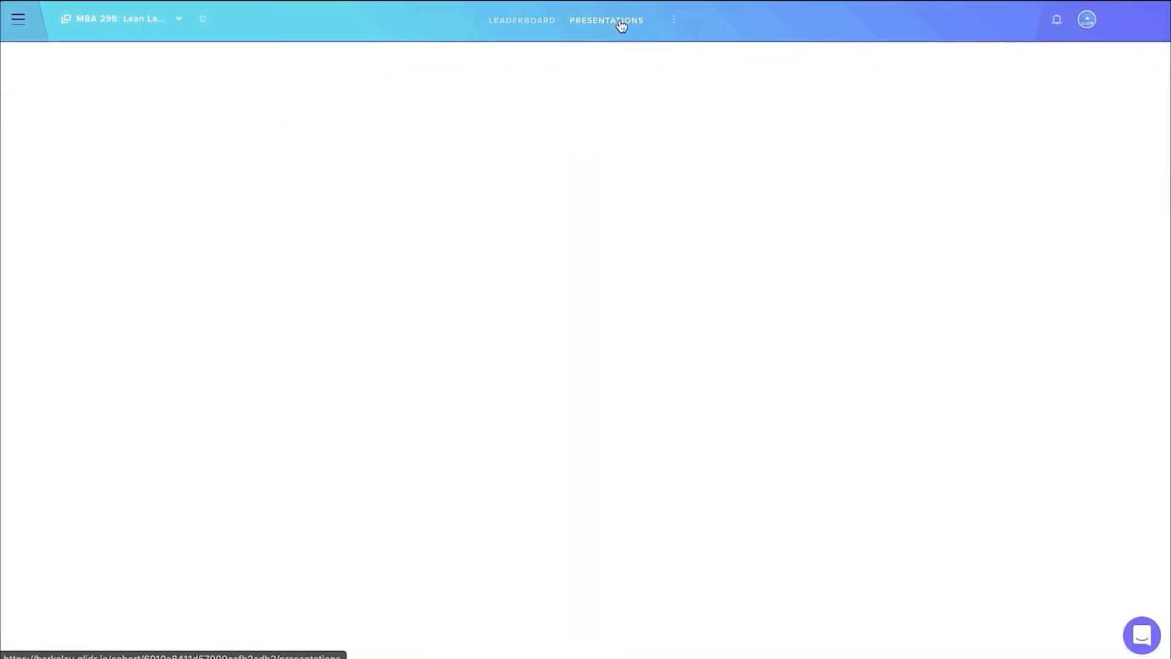
pyautogui.click(607, 20)
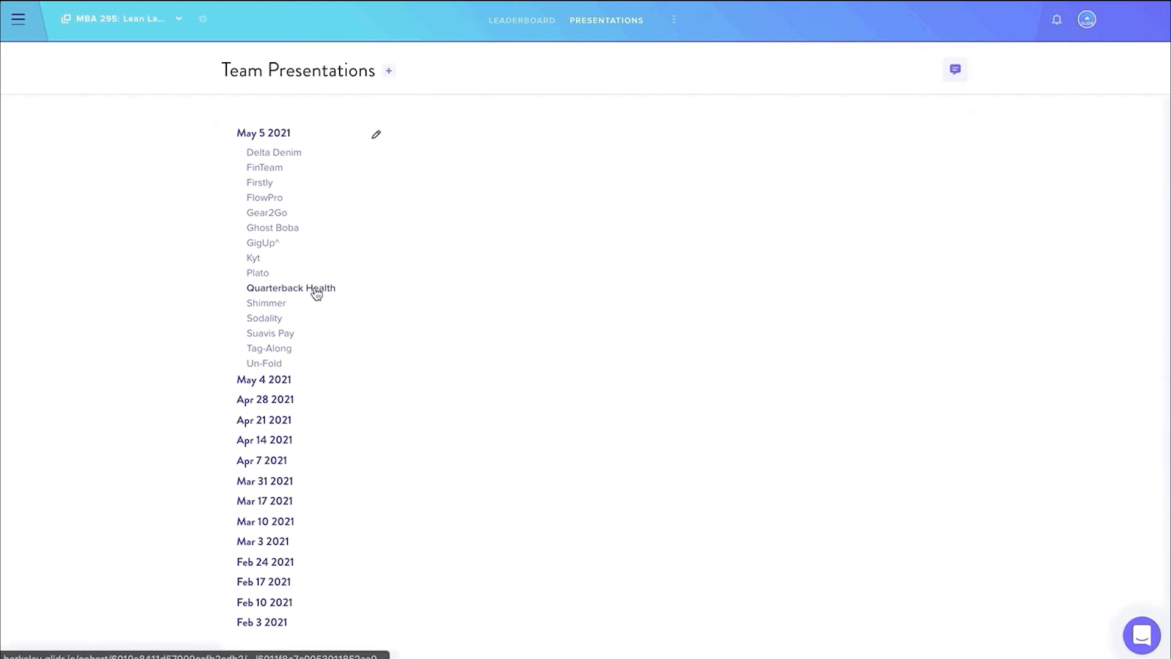
pyautogui.click(290, 288)
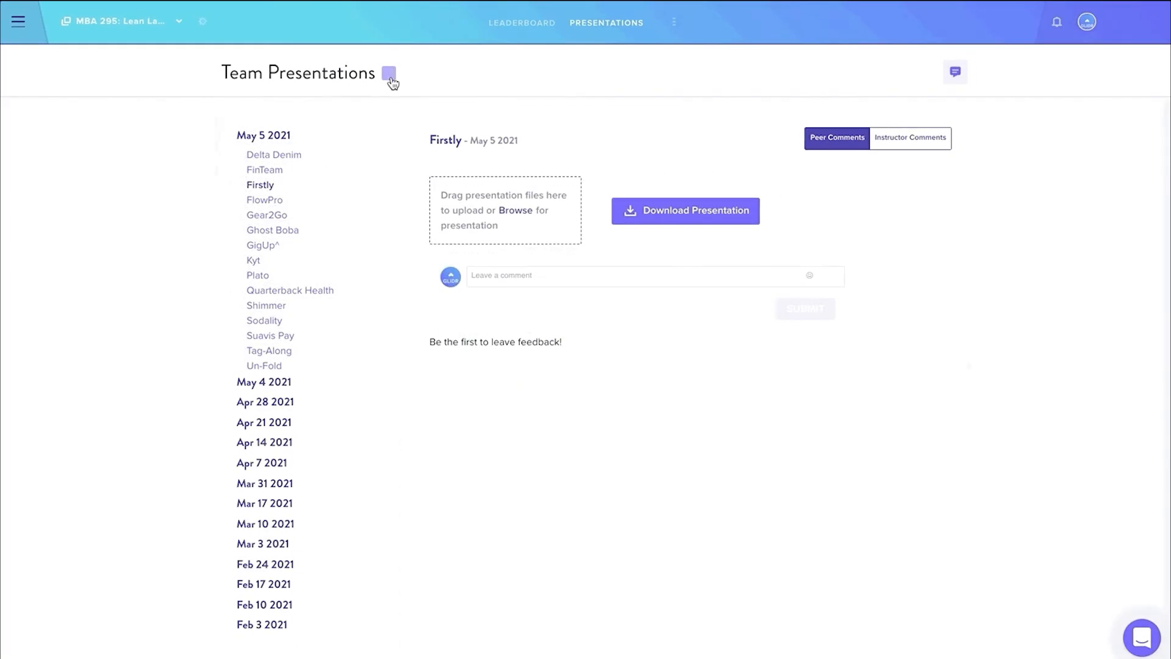
pyautogui.click(389, 73)
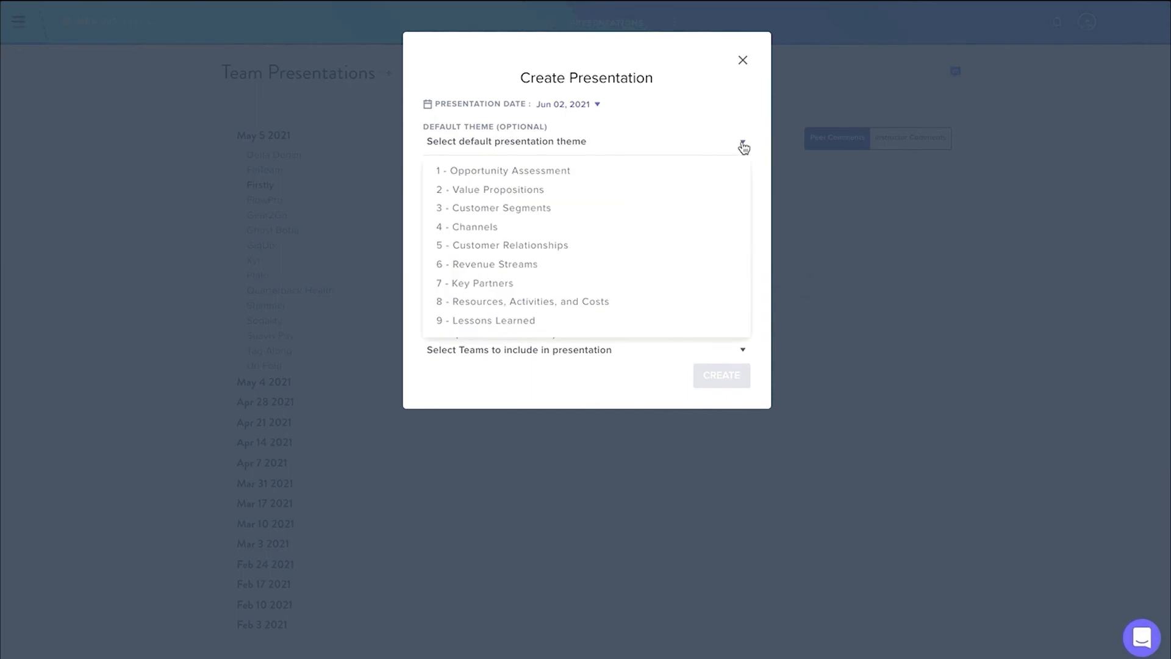
pyautogui.click(502, 244)
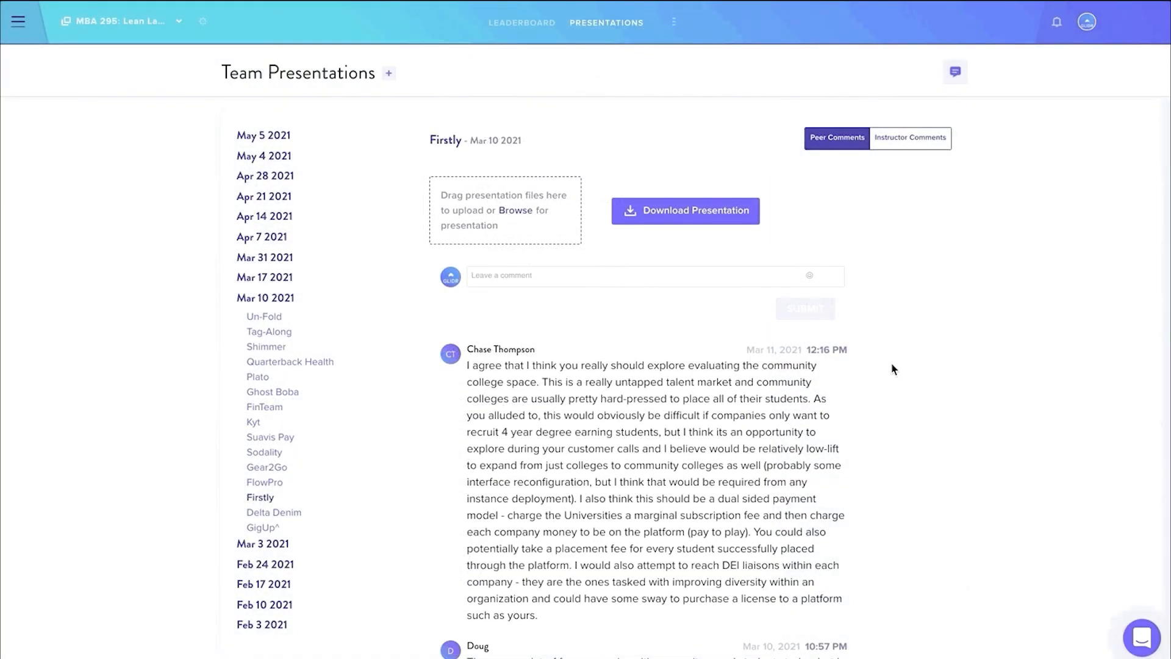
# Show Firstly's instructor scores and comments, then toggle instructor presentation comments public in Cohort Settings.
pyautogui.scroll(-3)
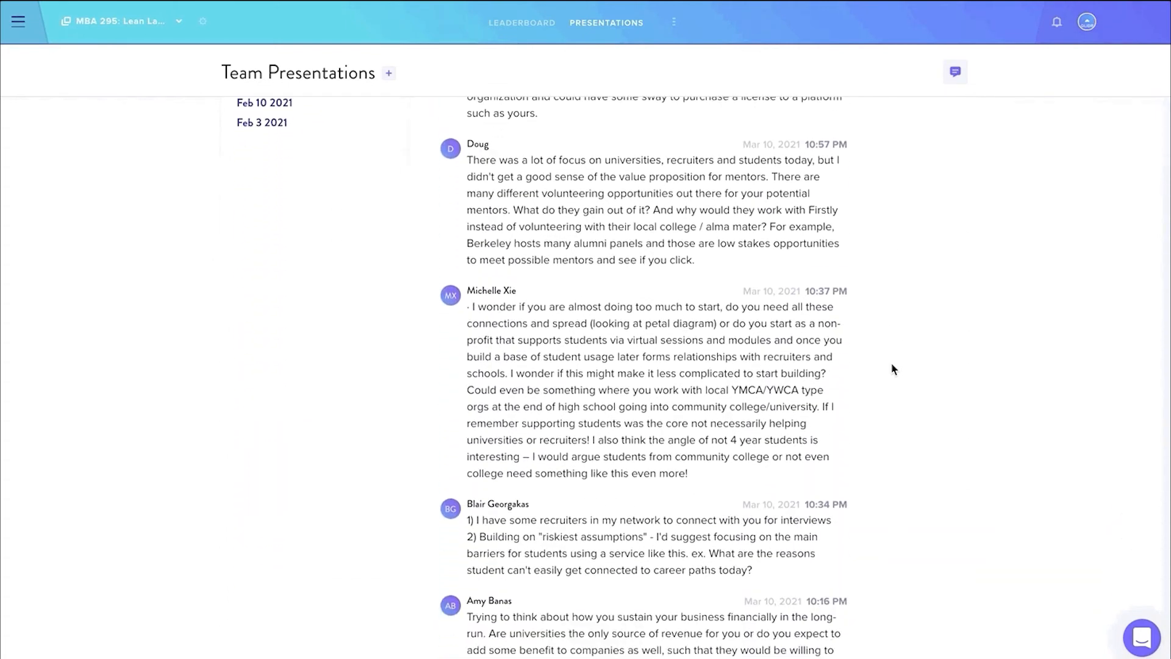
pyautogui.click(908, 137)
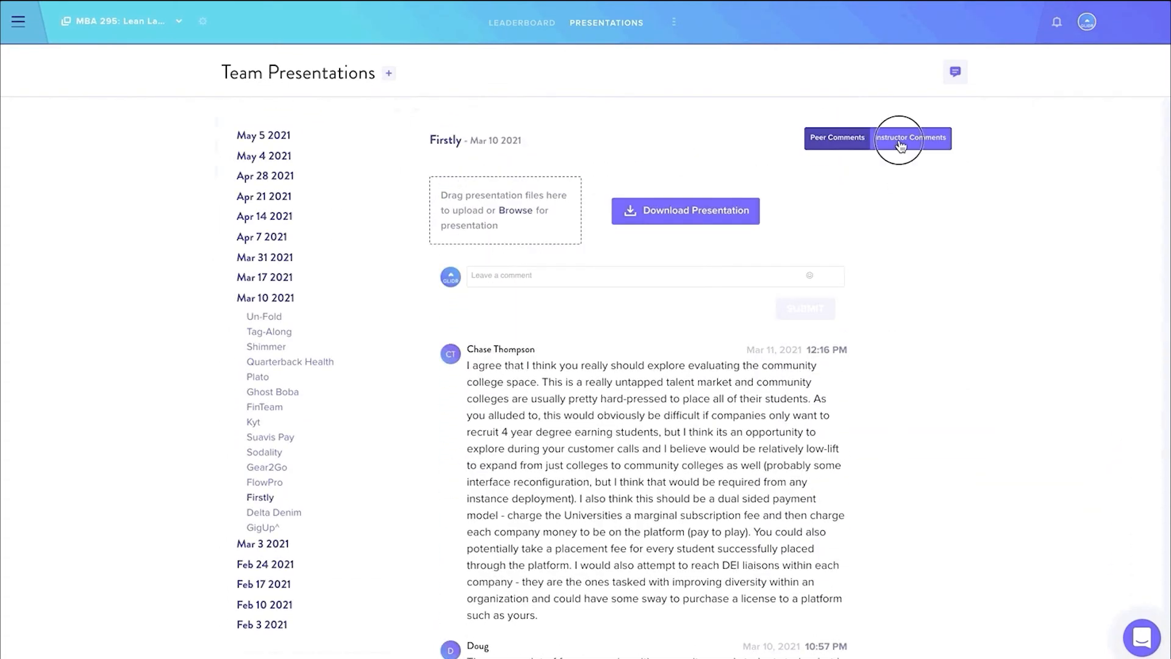
pyautogui.click(909, 137)
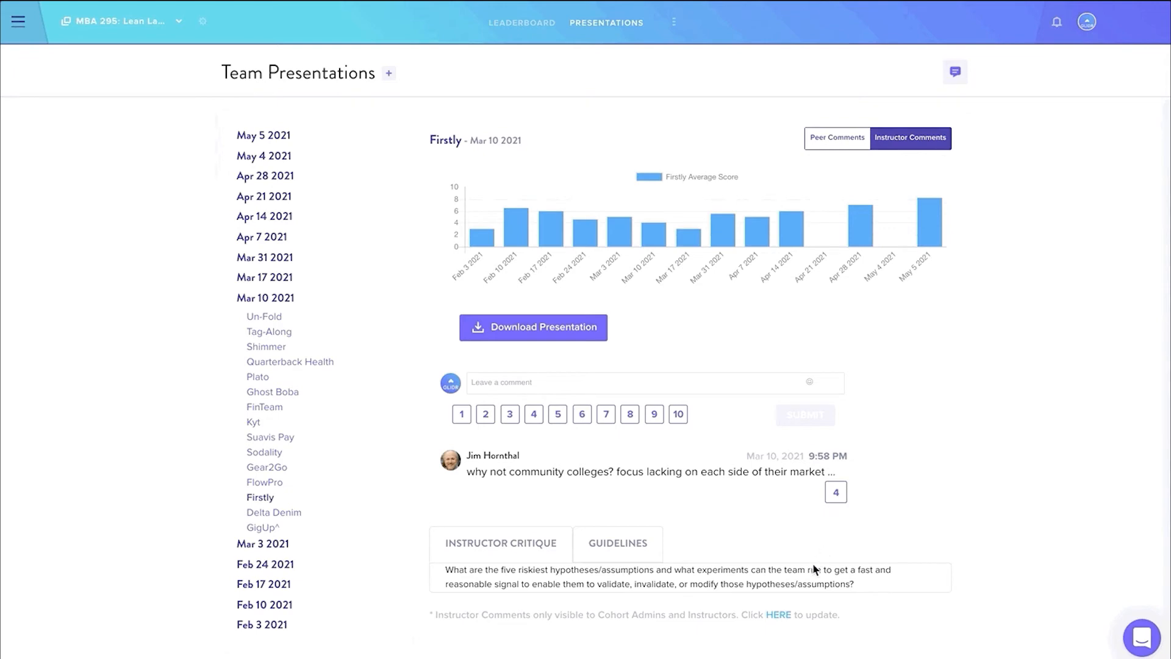
pyautogui.click(202, 21)
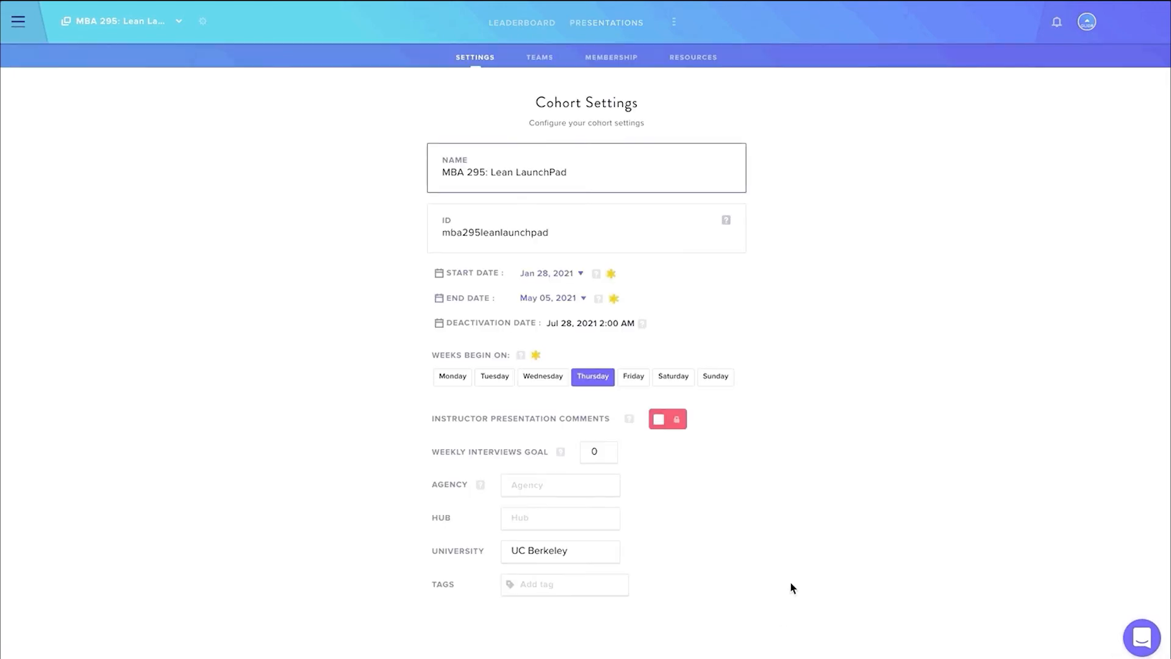
pyautogui.click(667, 419)
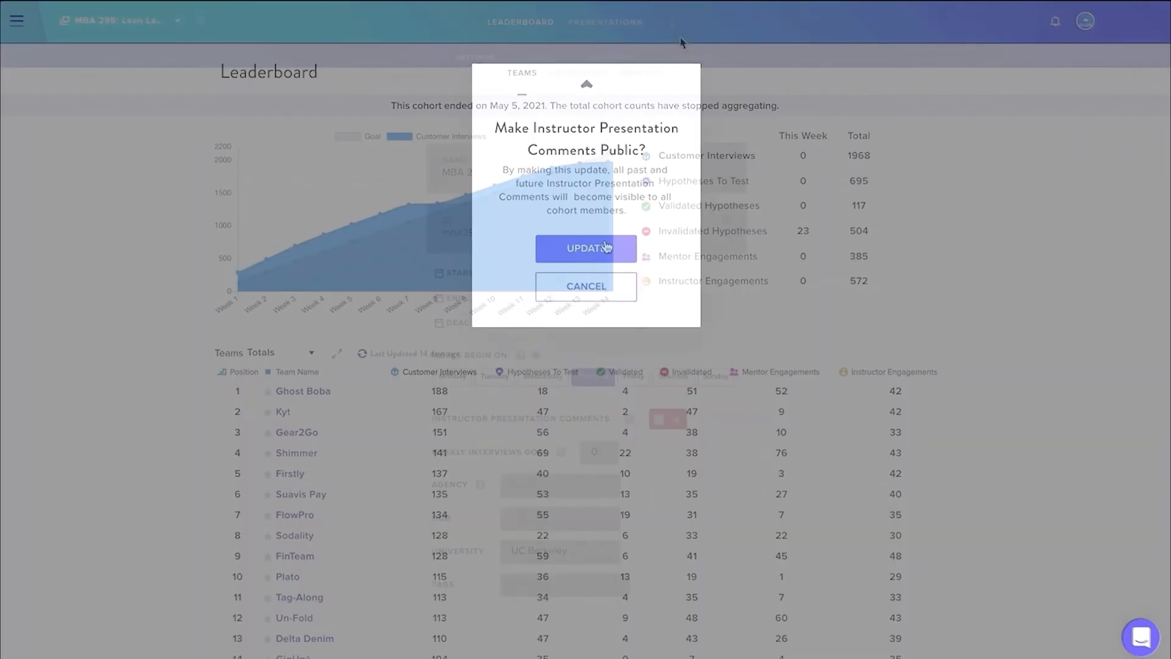
pyautogui.click(672, 20)
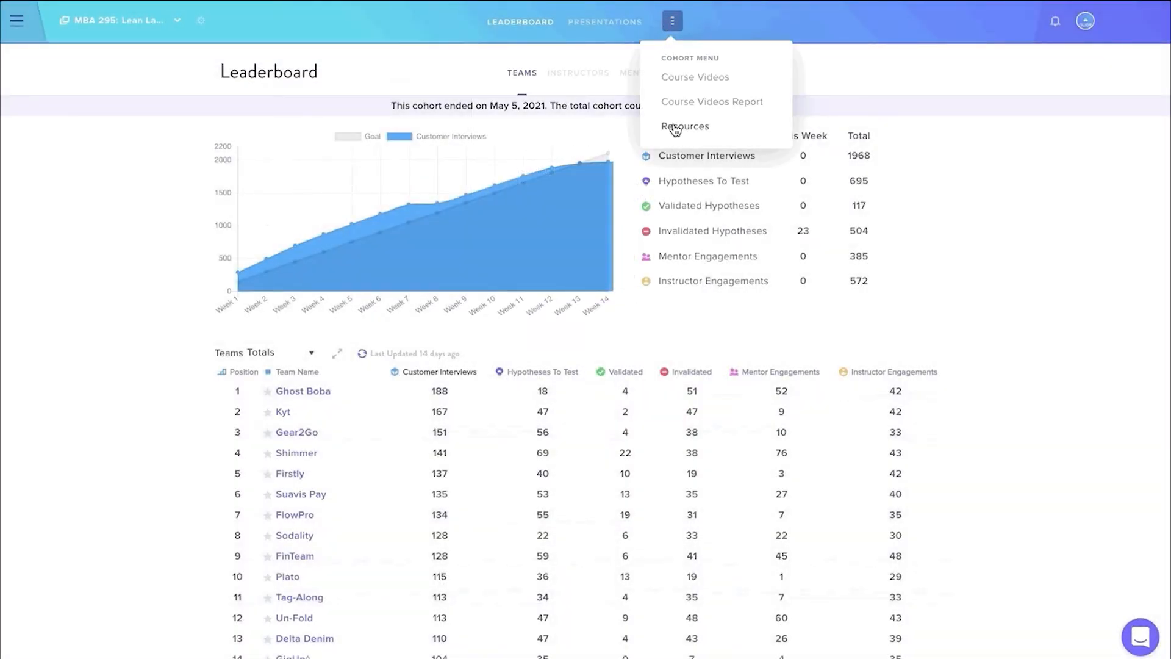
pyautogui.click(684, 125)
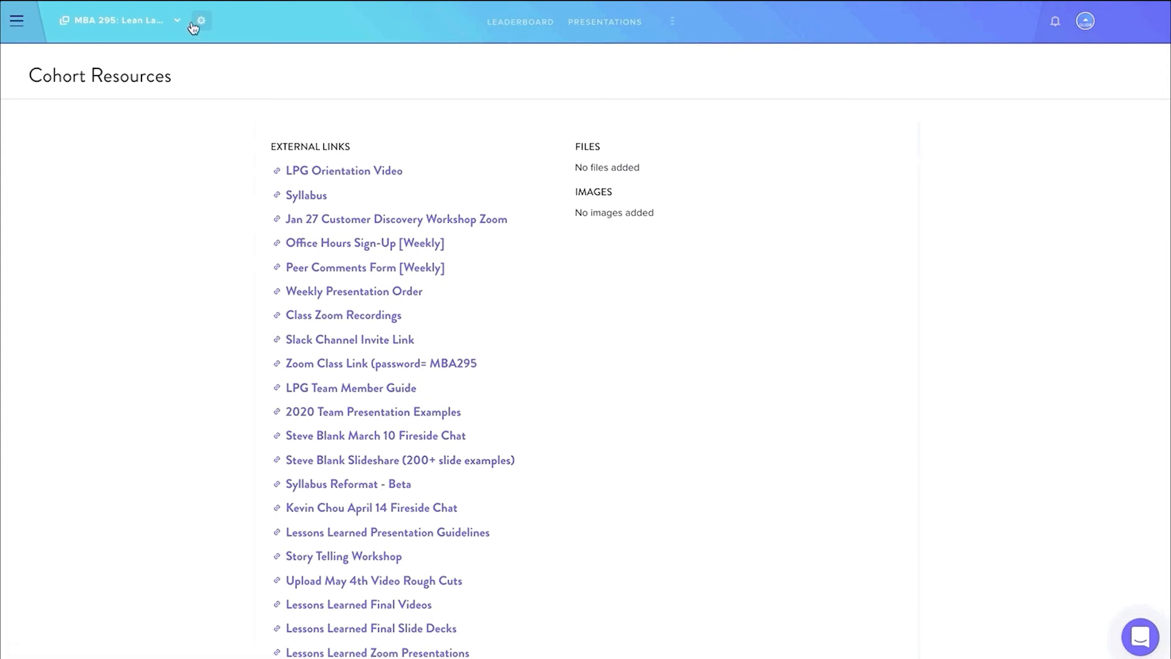
pyautogui.click(200, 20)
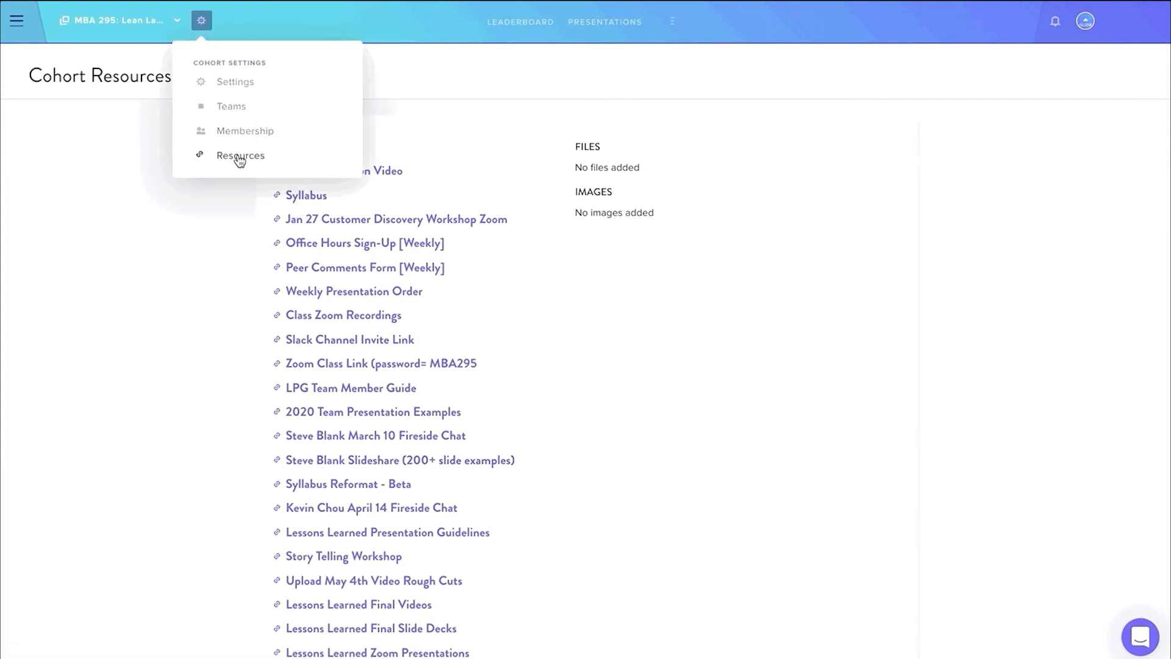
pyautogui.click(240, 156)
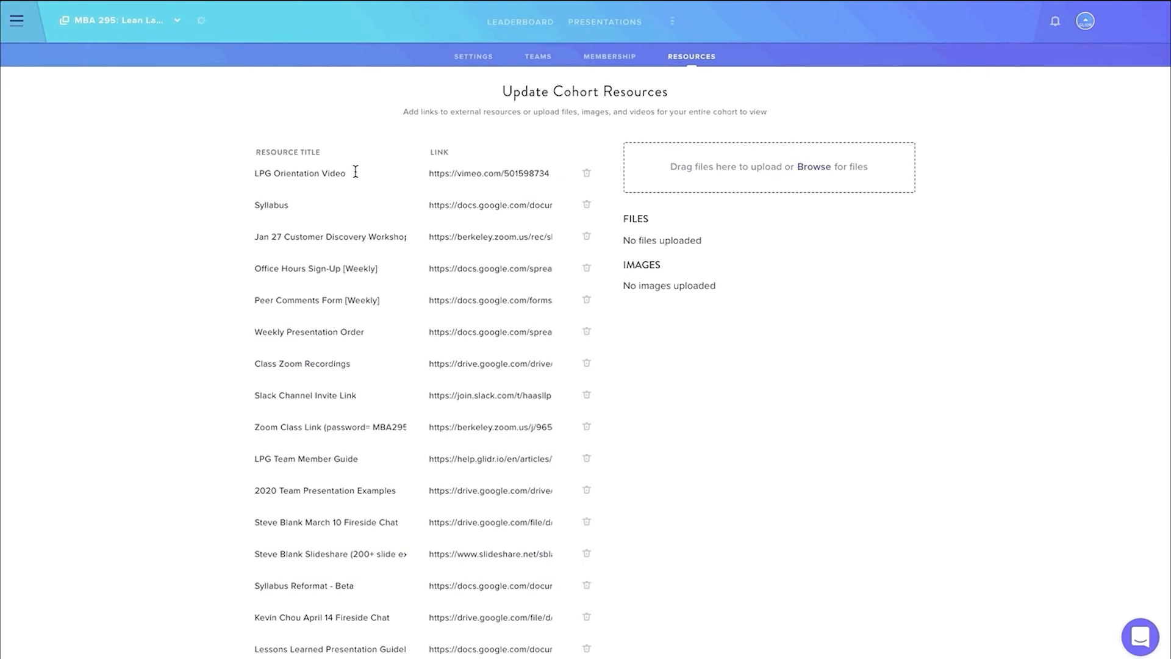
pyautogui.click(490, 172)
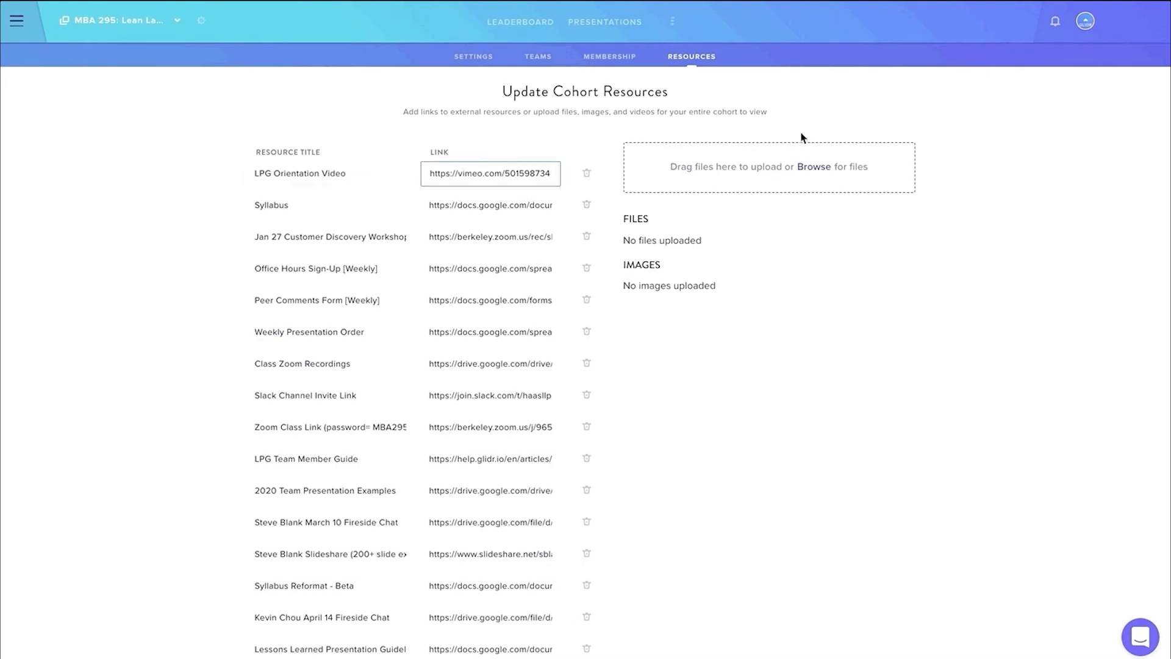
pyautogui.click(203, 21)
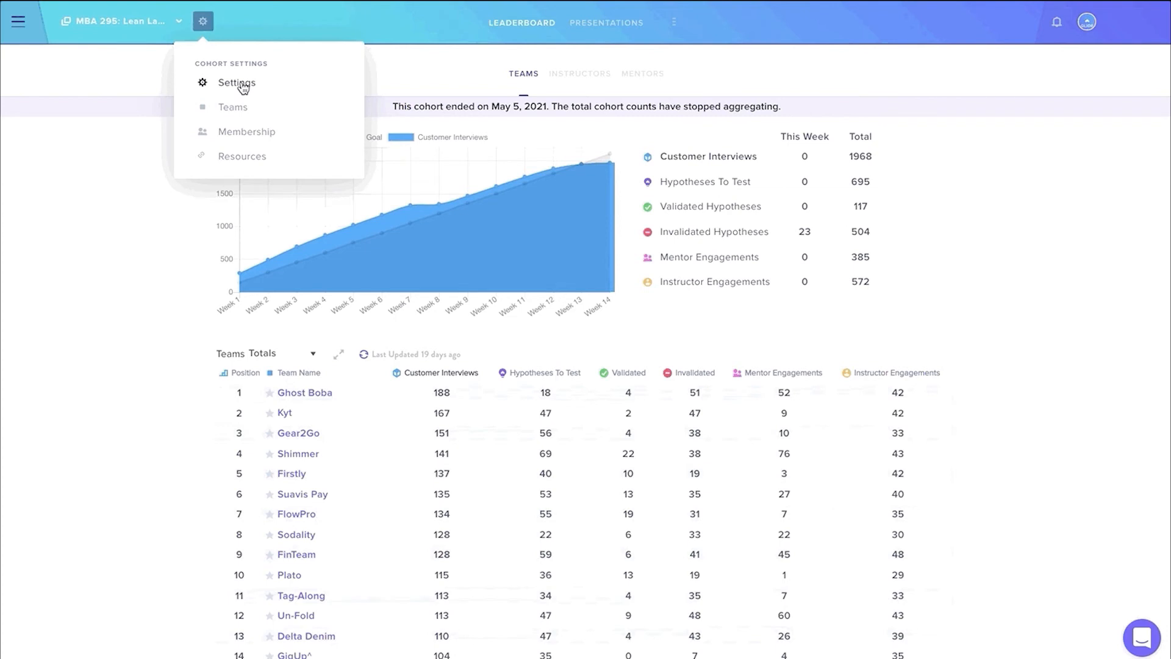
# Set the cohort week start to Thursday, remove a member, and bring up the 17-team list.
pyautogui.click(236, 82)
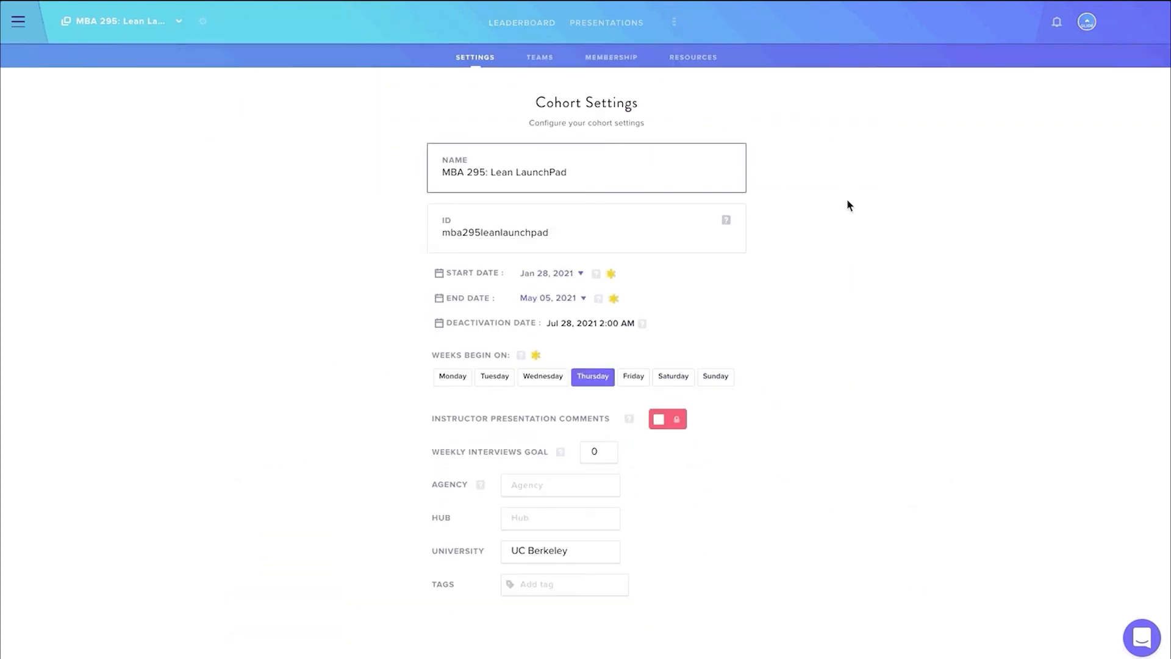
pyautogui.moveTo(582, 289)
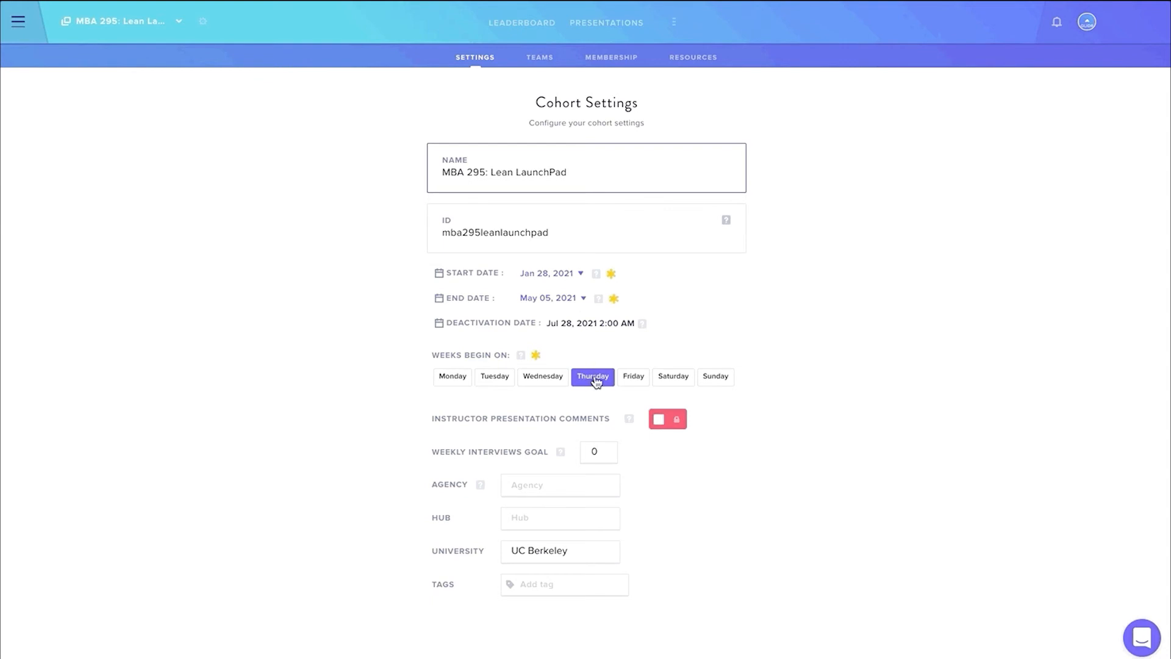
pyautogui.click(610, 57)
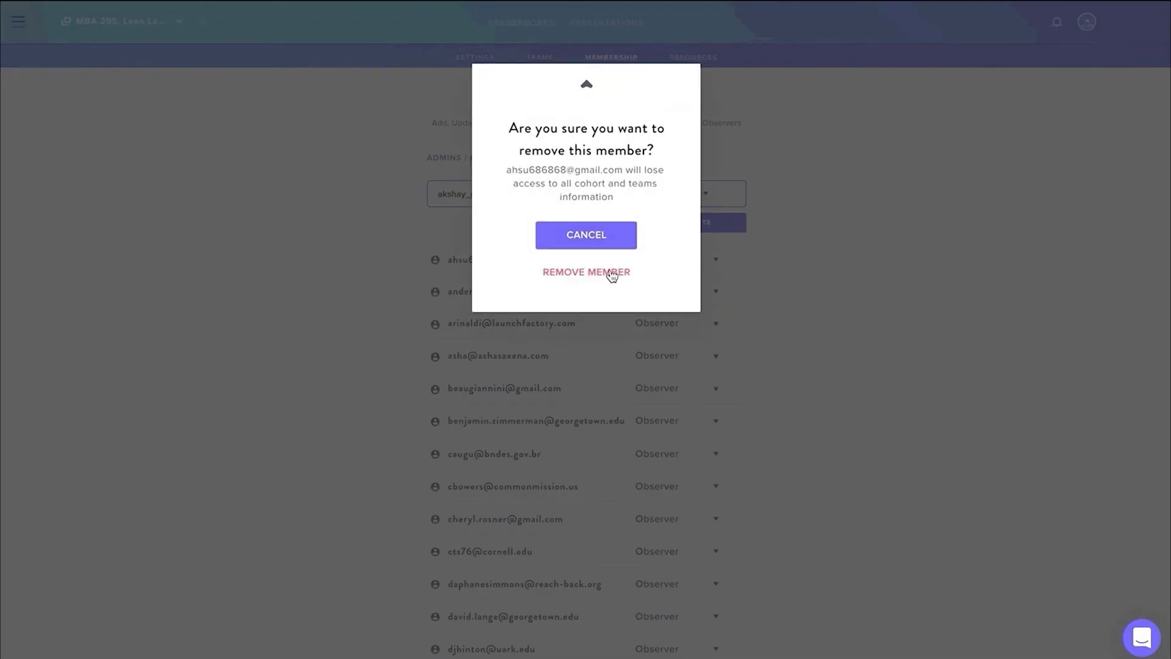
pyautogui.click(585, 272)
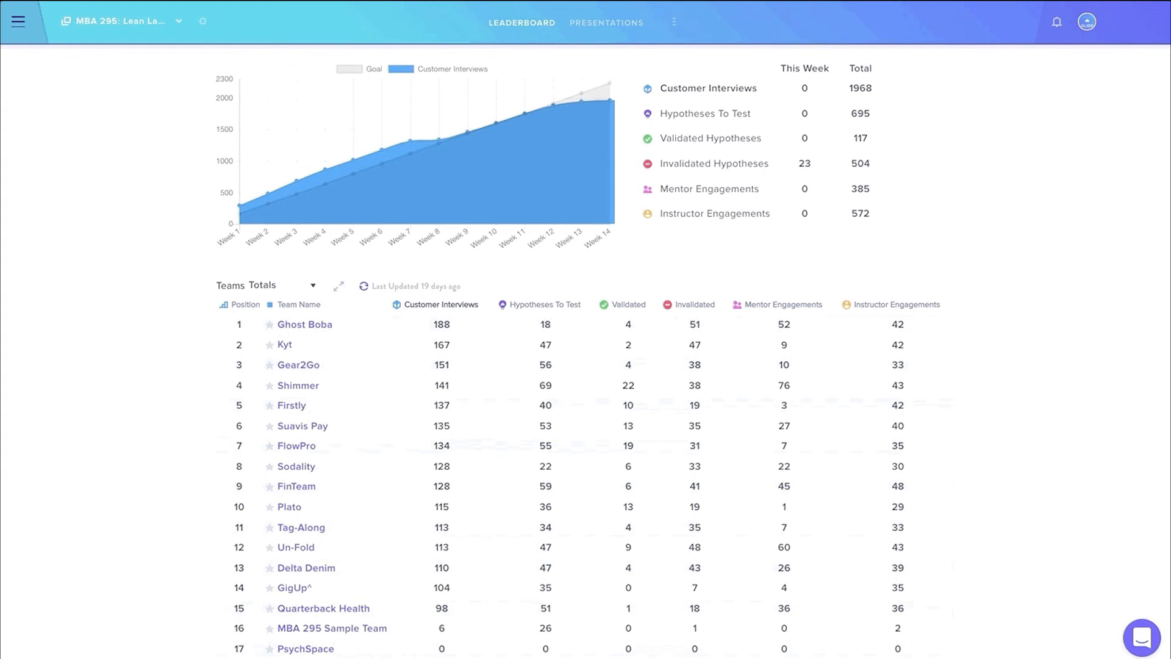
pyautogui.moveTo(928, 648)
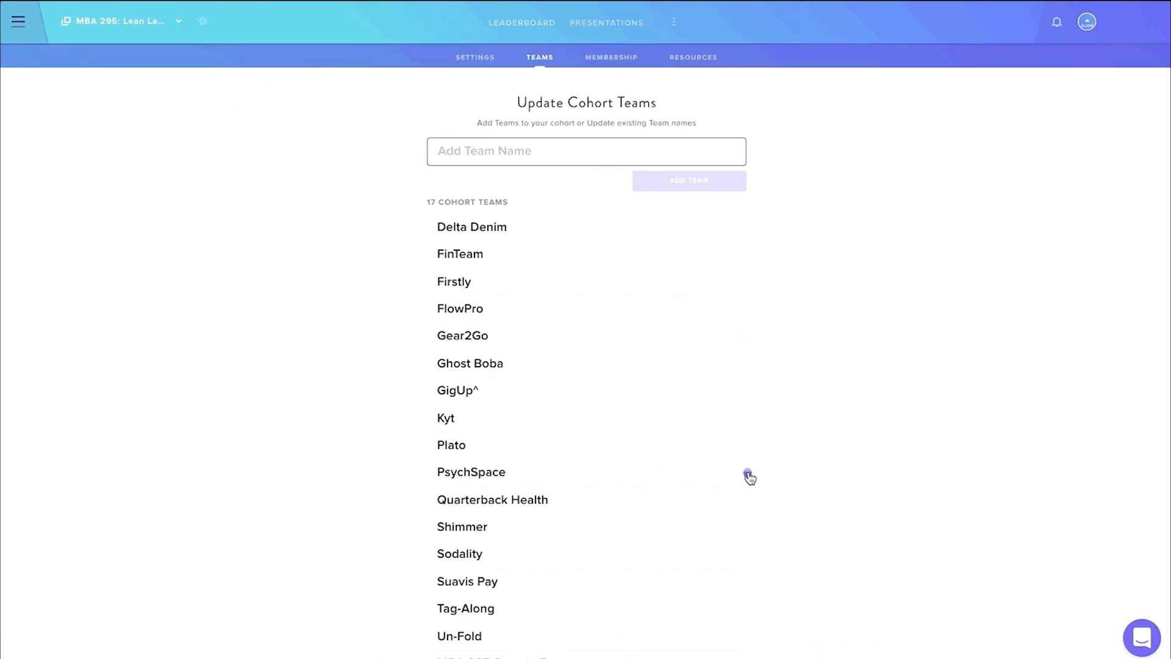
pyautogui.click(747, 476)
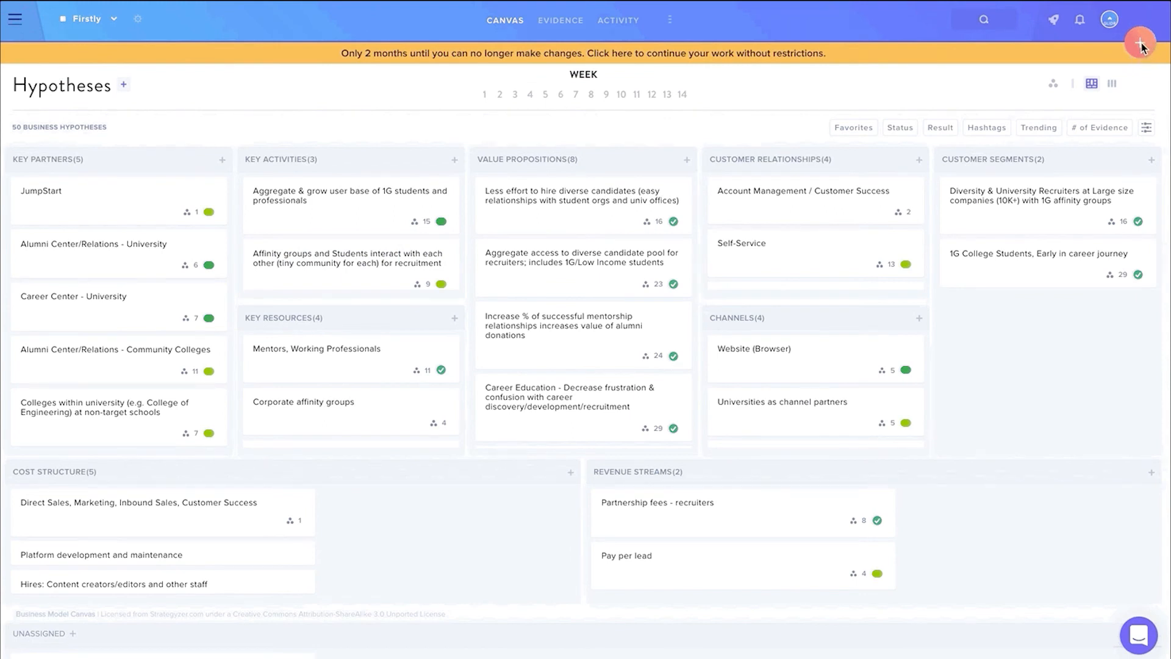
pyautogui.moveTo(1140, 42)
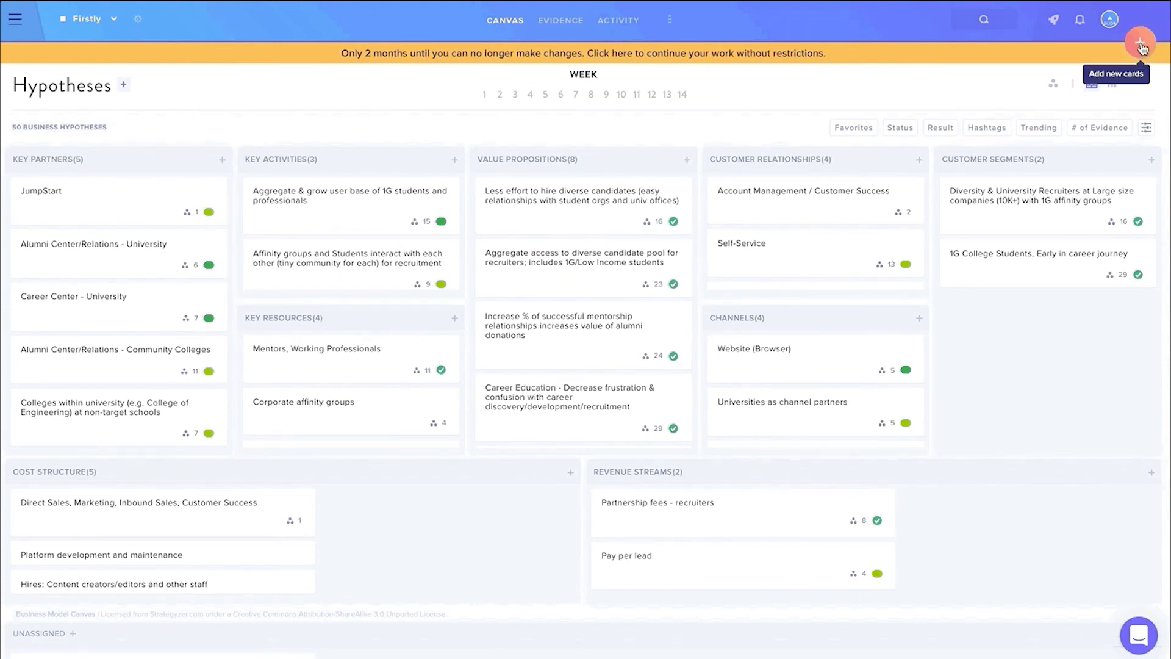
# Open the add-new-card menu on Firstly's canvas.
pyautogui.click(1139, 43)
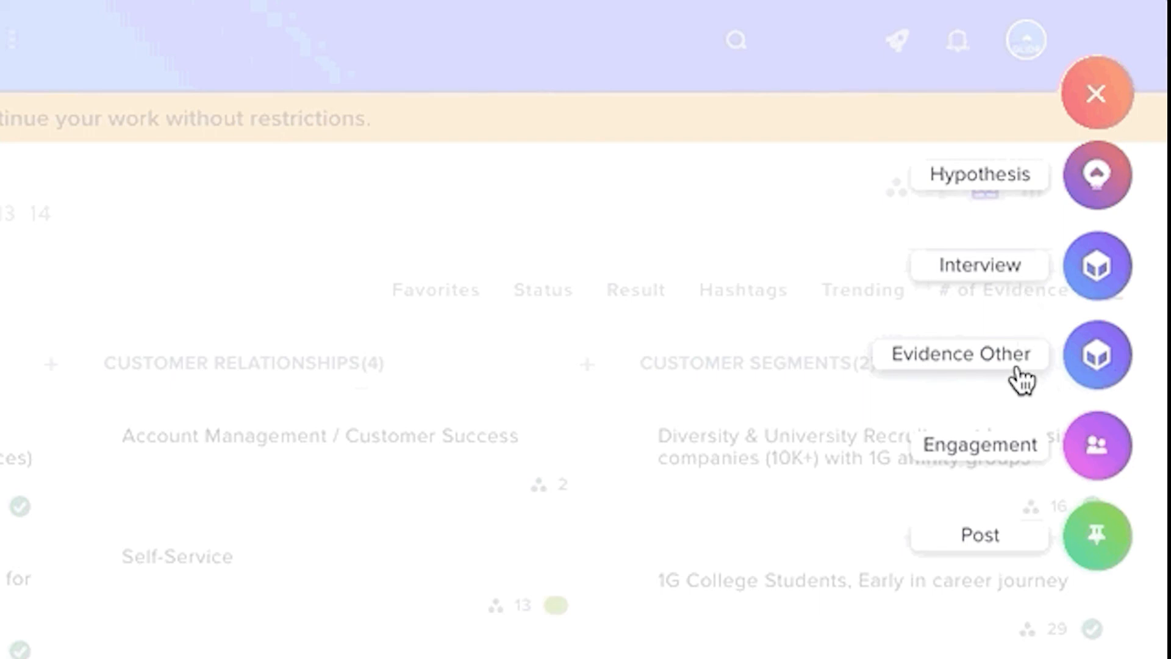
pyautogui.moveTo(1016, 456)
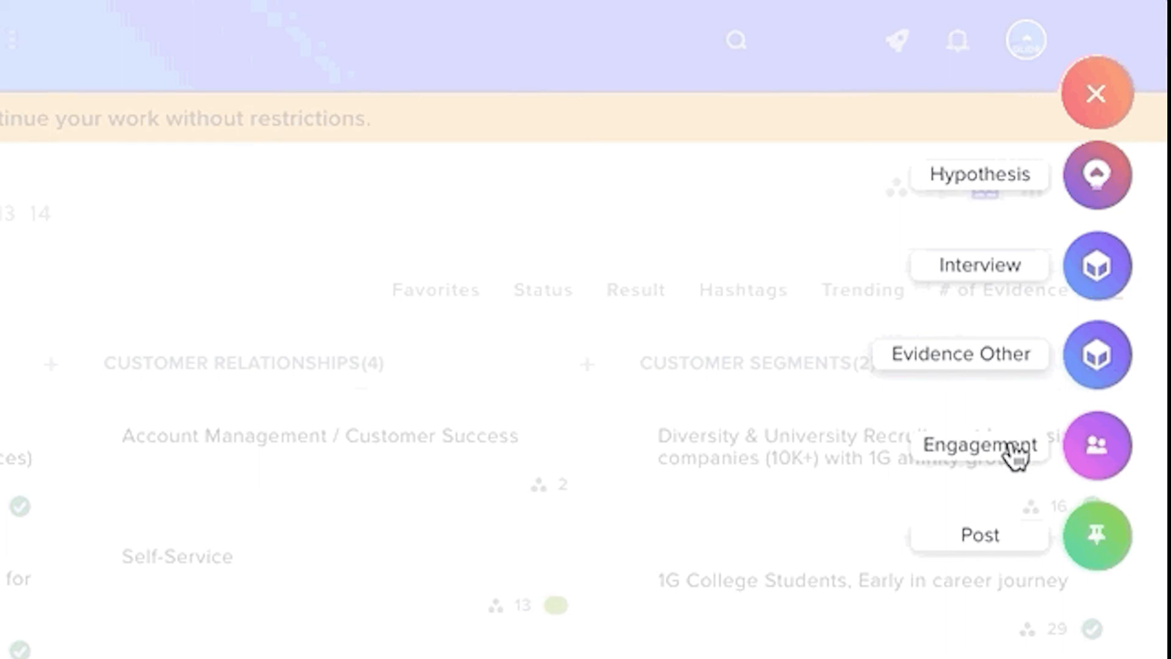
pyautogui.moveTo(1015, 564)
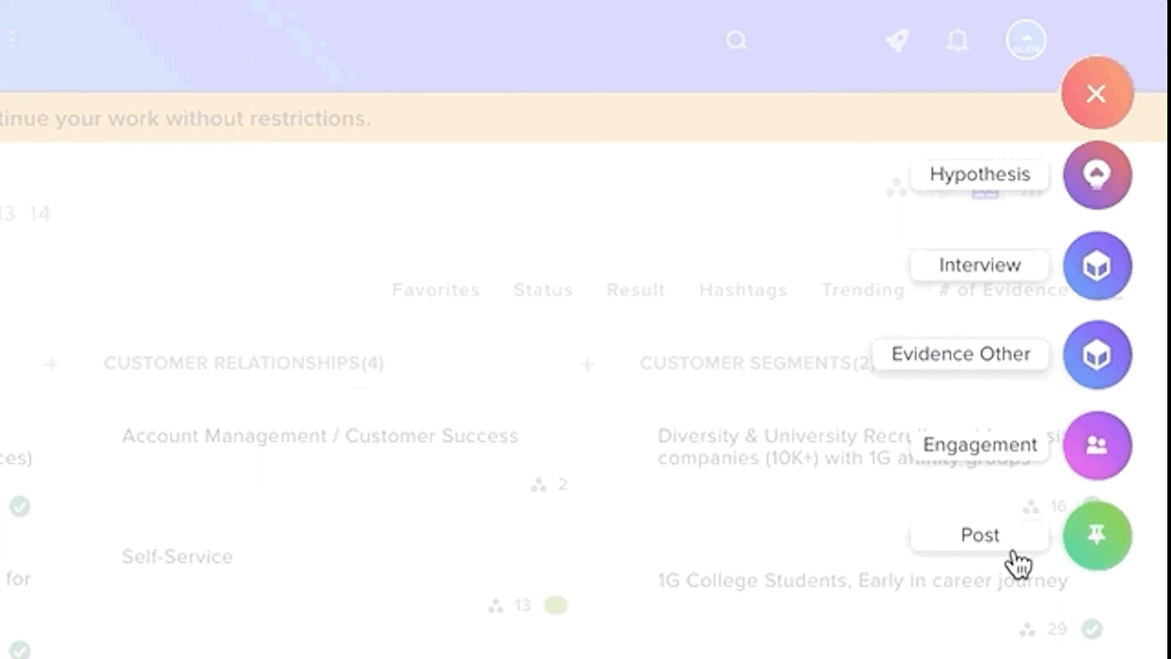
pyautogui.moveTo(1016, 563)
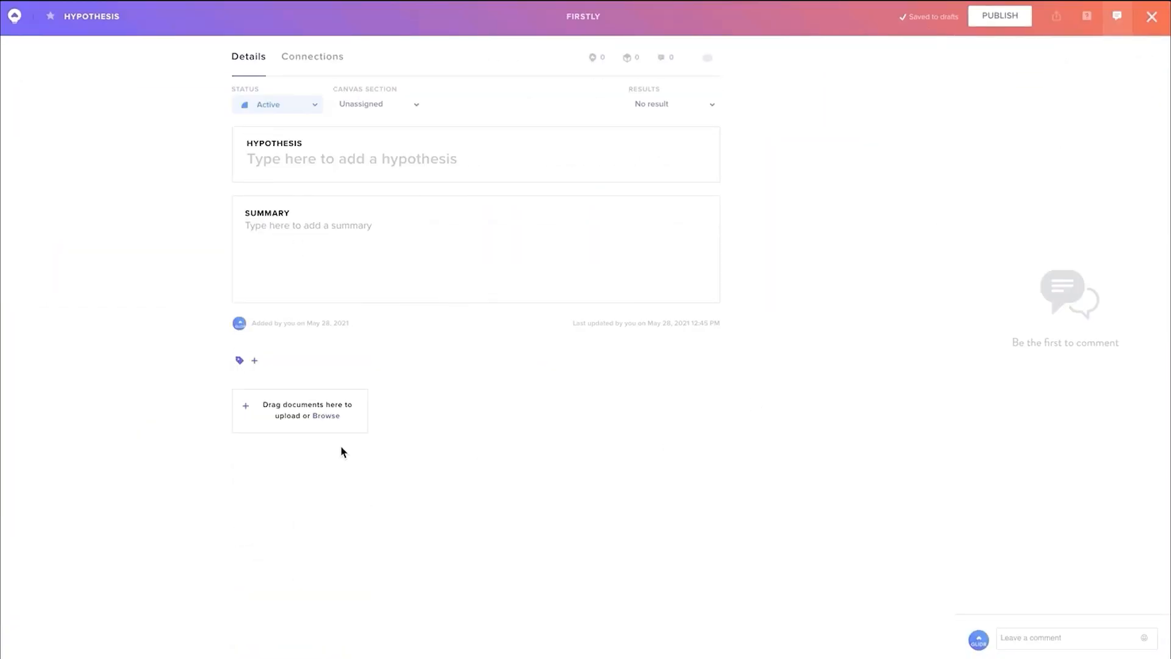
pyautogui.moveTo(309, 422)
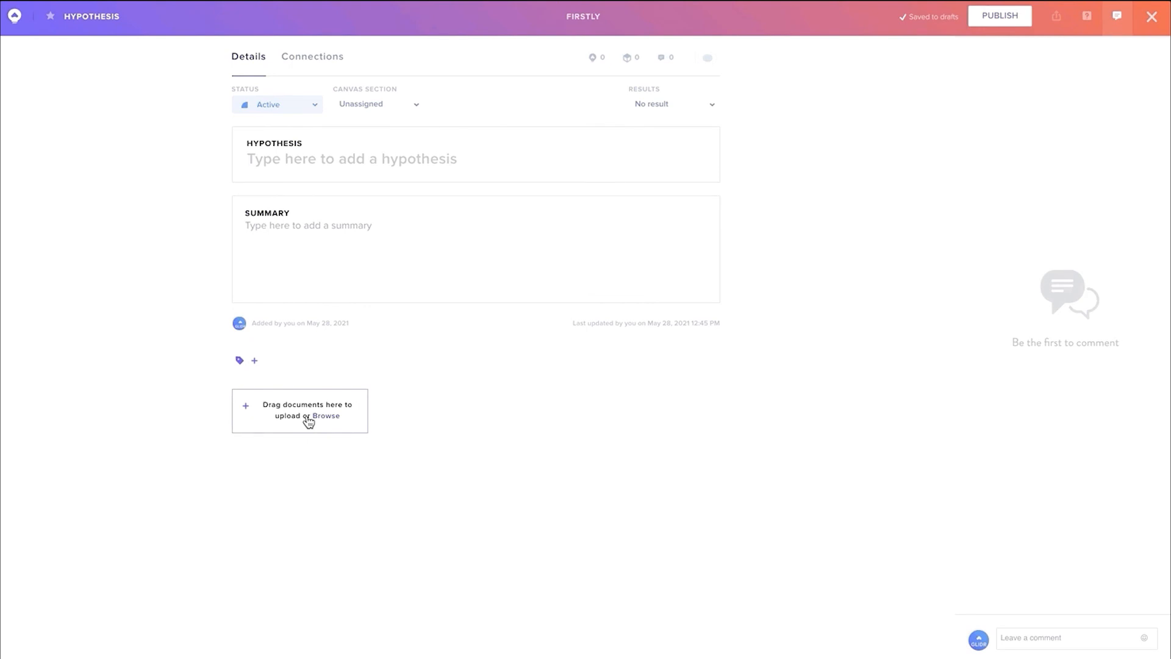
# Close the blank hypothesis draft, view the Slack and Chrome integrations, and reopen team settings.
pyautogui.click(1152, 16)
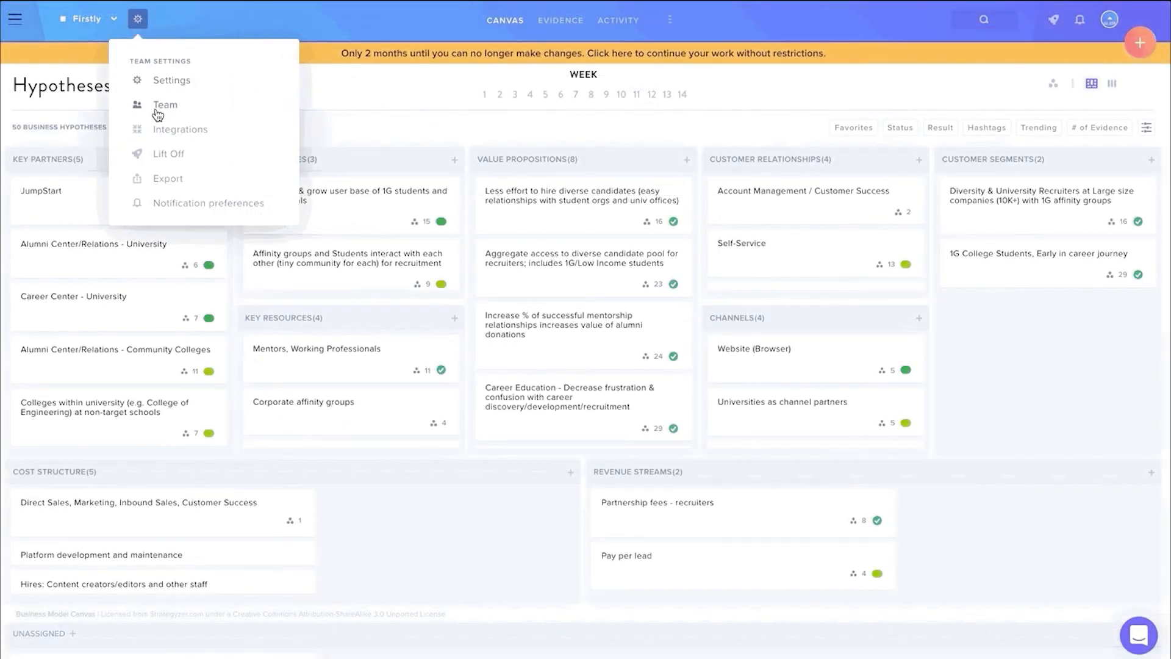
pyautogui.click(179, 129)
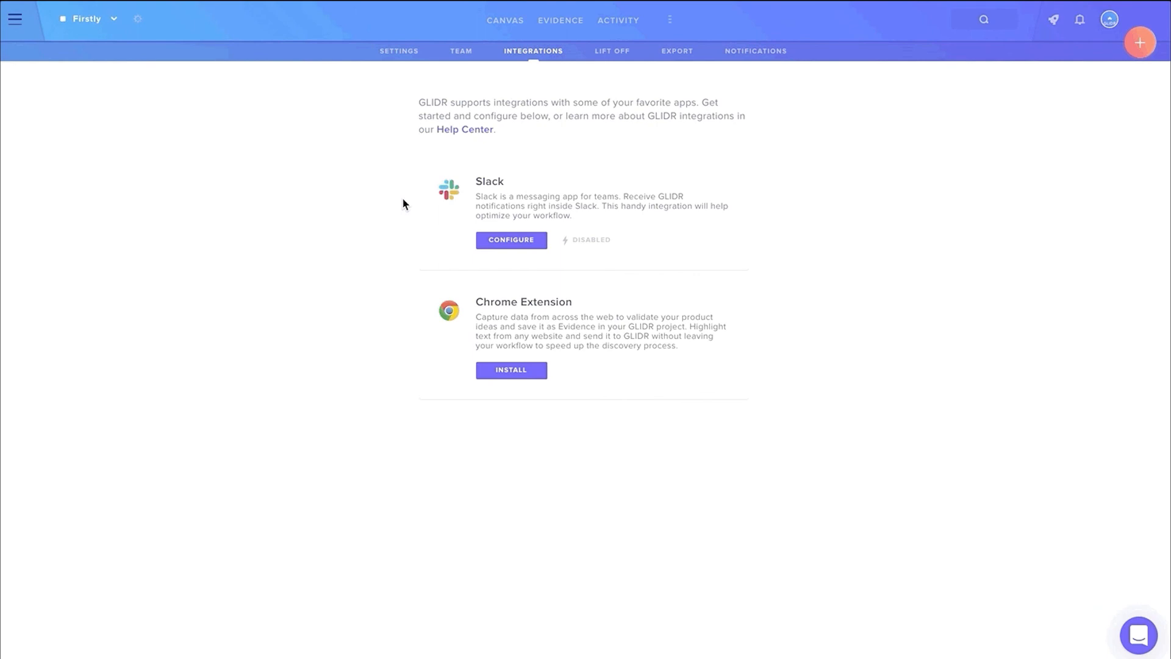
pyautogui.moveTo(409, 337)
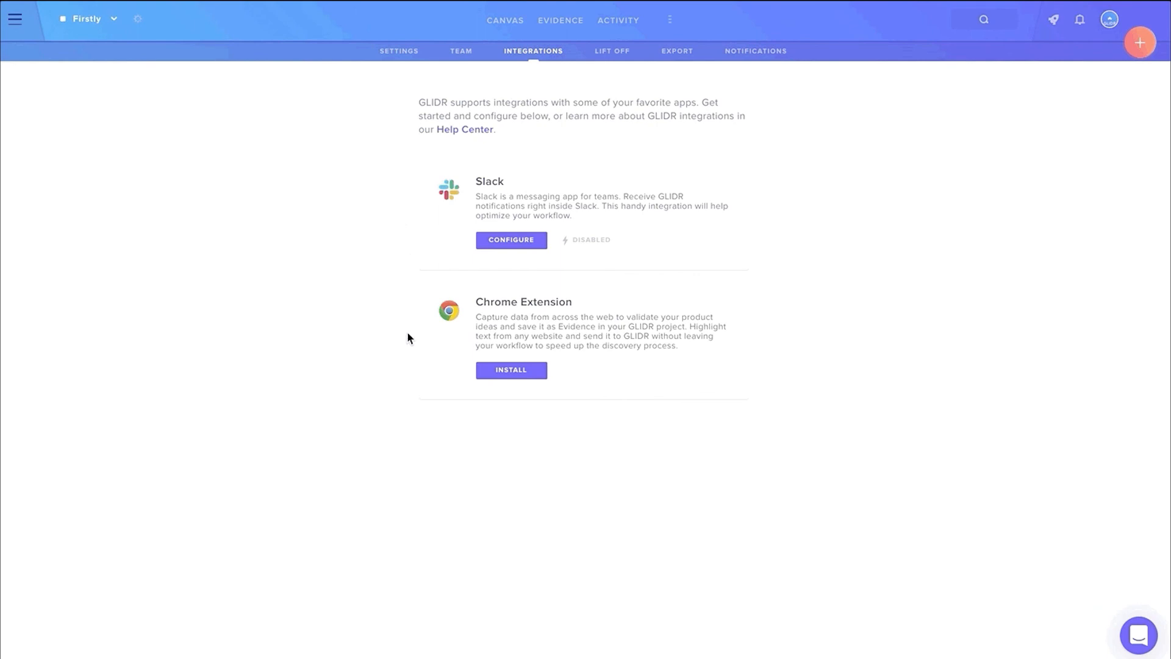
pyautogui.click(139, 20)
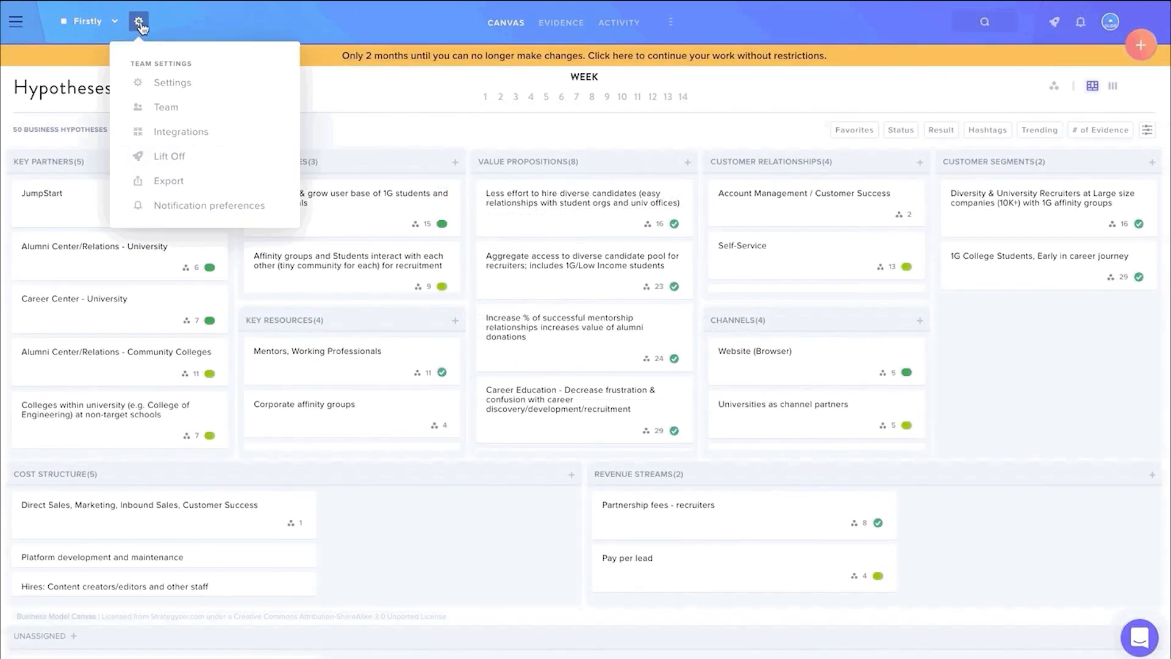
pyautogui.click(169, 156)
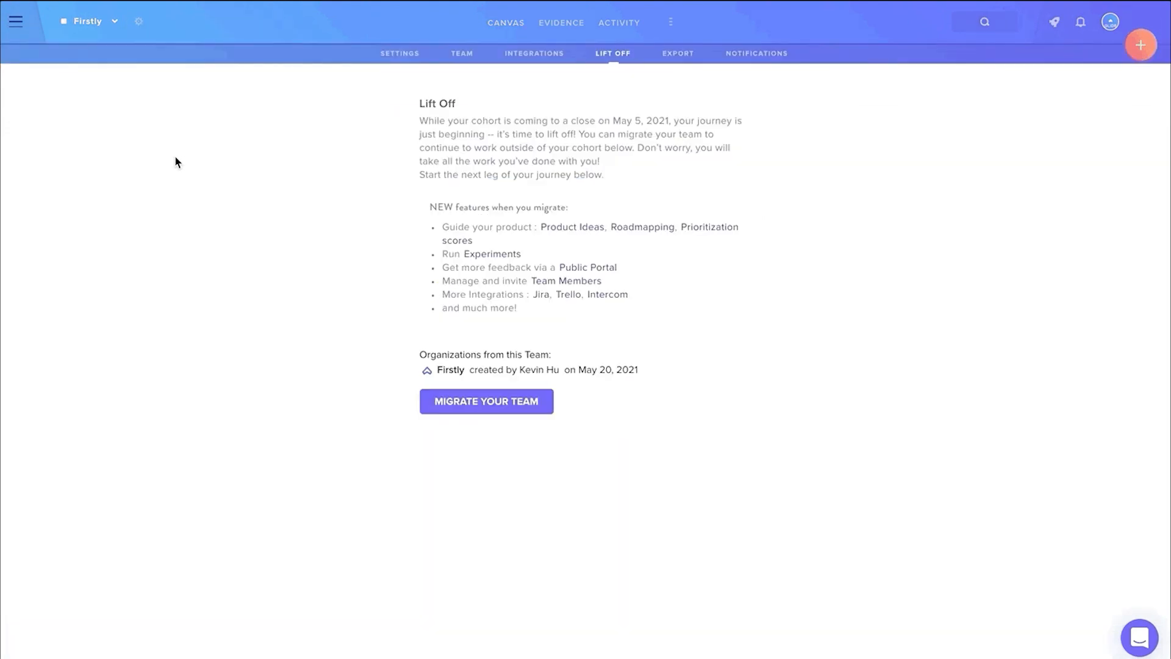
pyautogui.moveTo(422, 380)
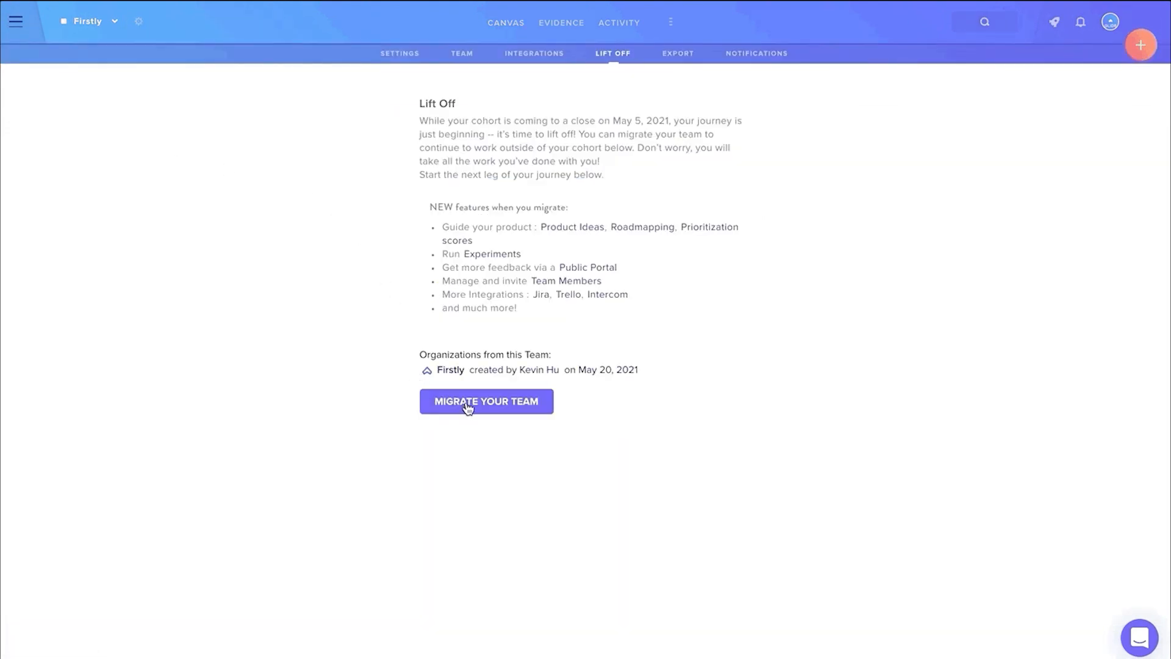
pyautogui.click(485, 401)
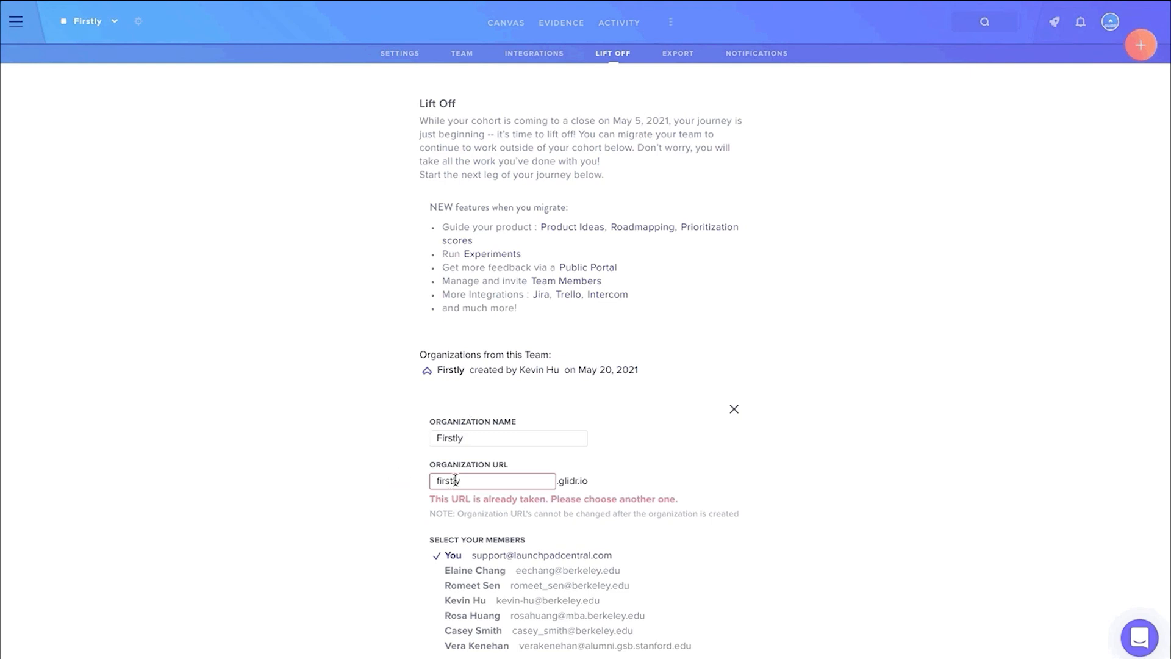
pyautogui.write('secondly')
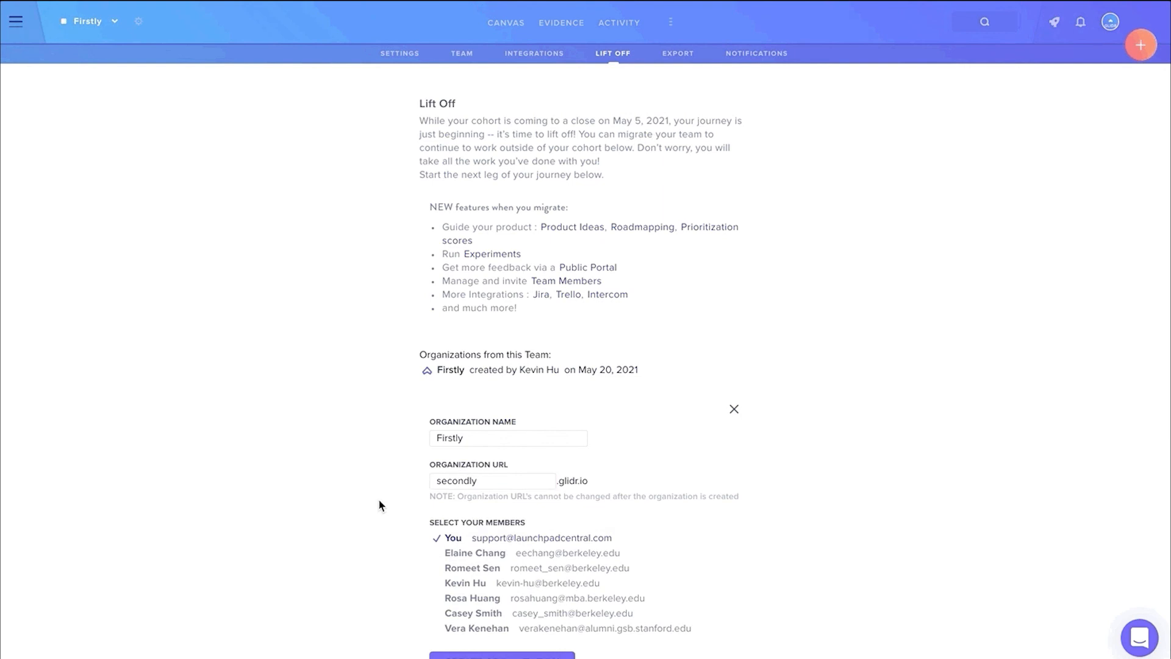
pyautogui.scroll(-3)
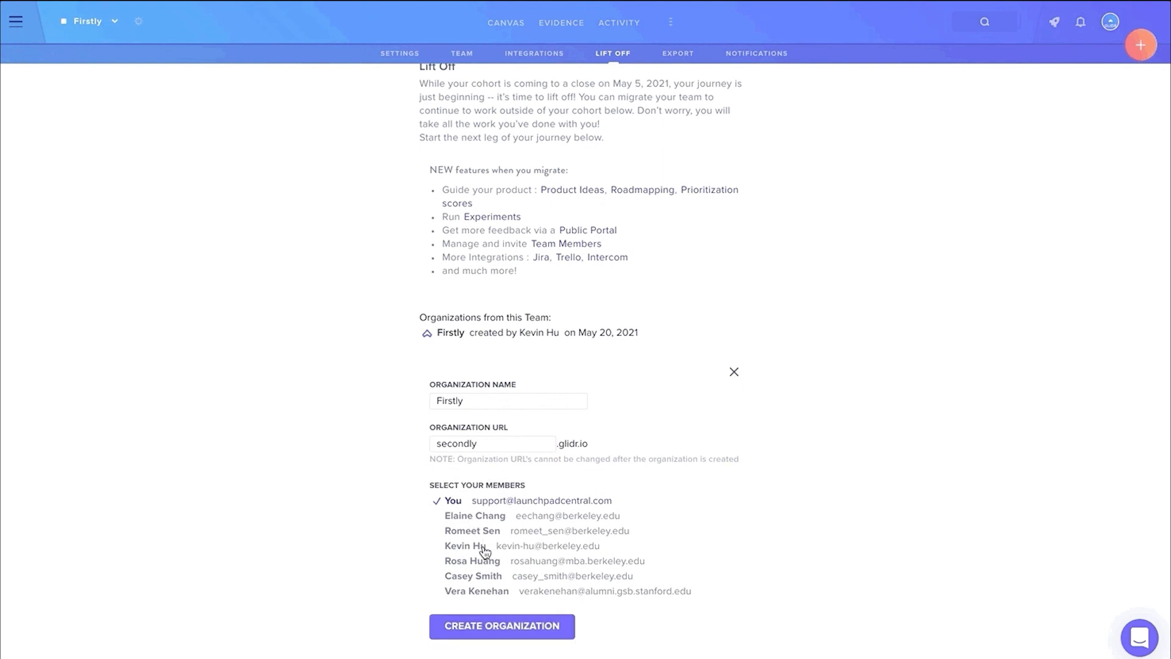
pyautogui.click(465, 545)
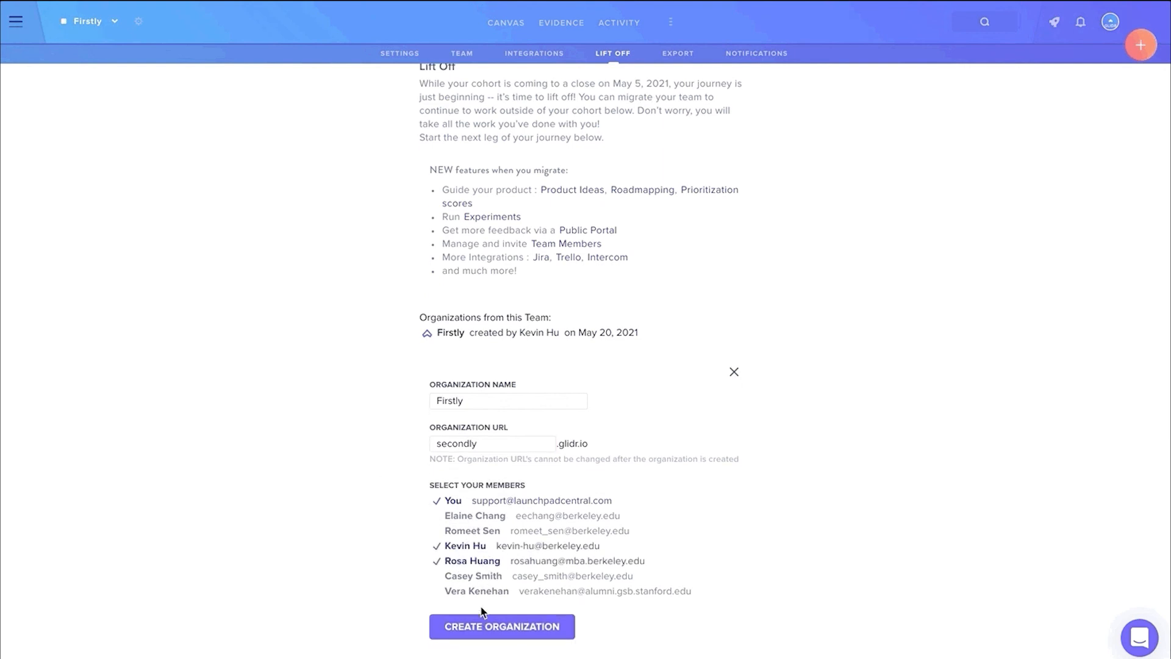